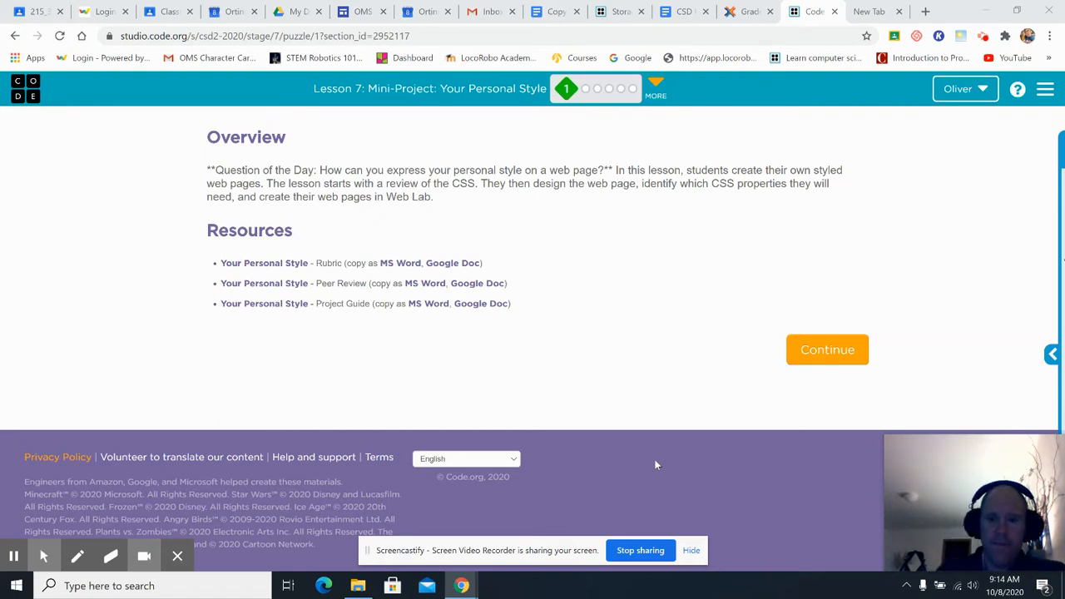
mouse_move(430, 257)
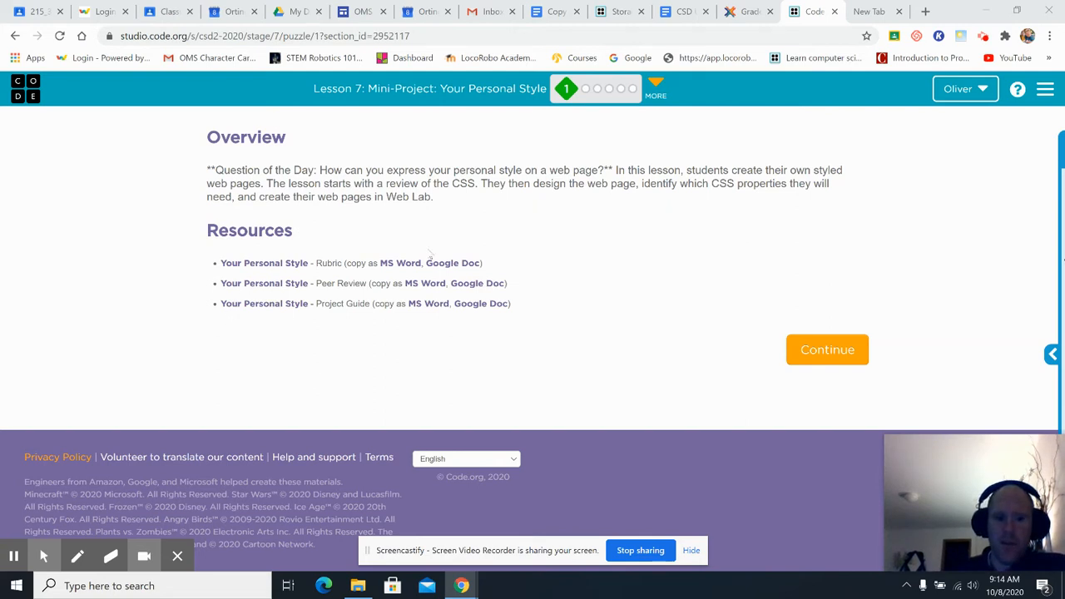
mouse_move(443, 218)
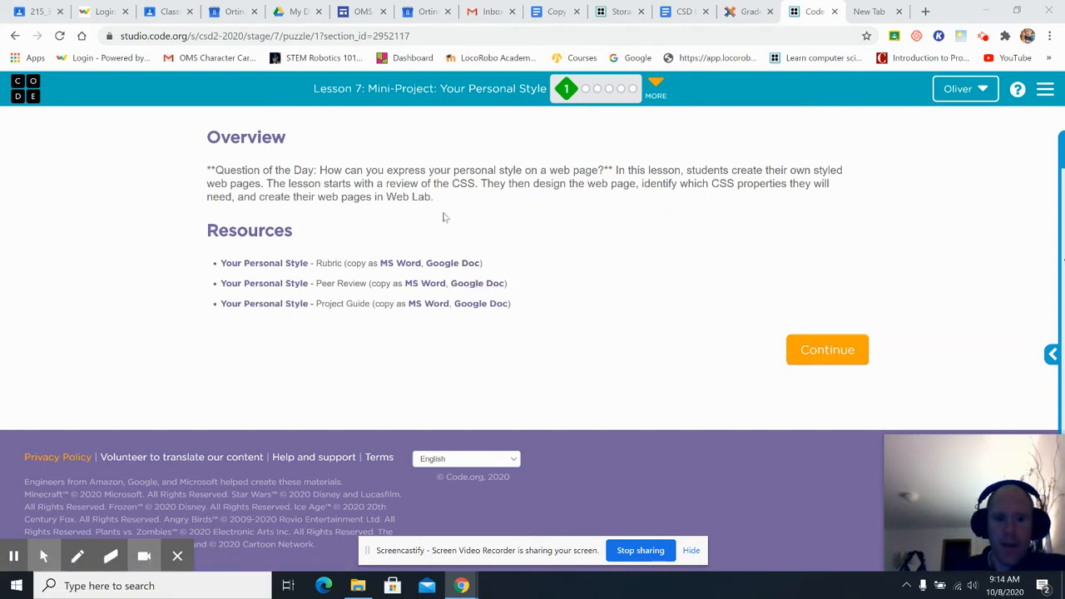
mouse_move(408, 275)
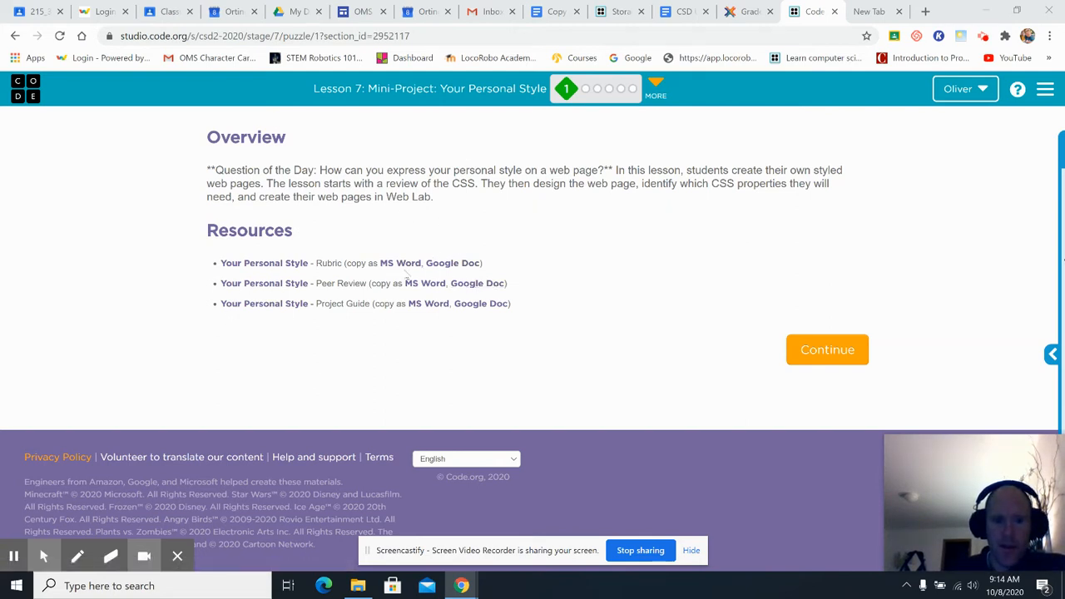
mouse_move(496, 246)
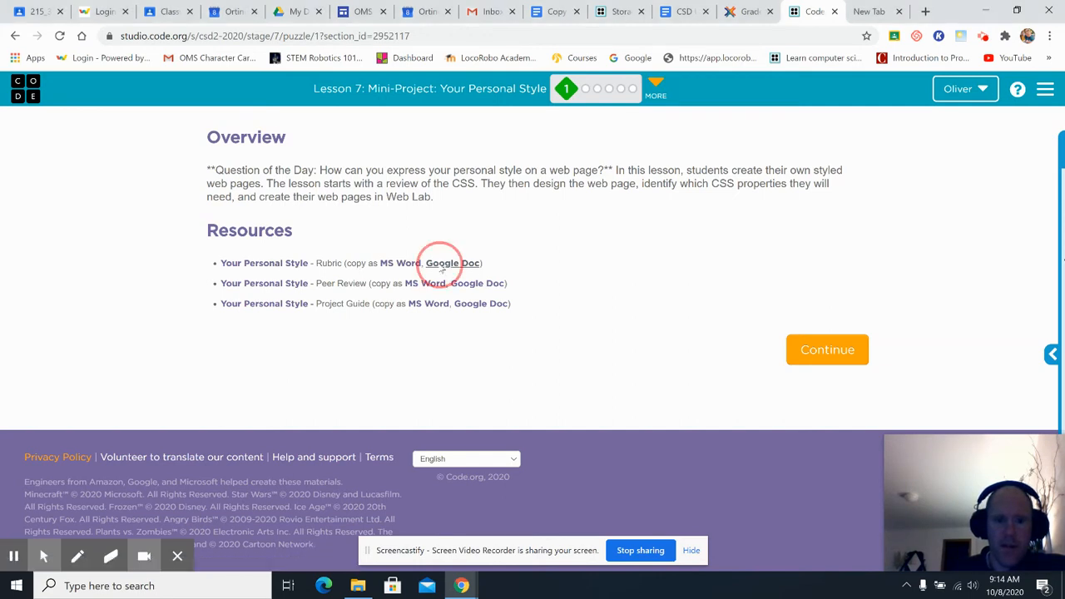
Close the rubric copy, continue to CSS Review, and open 'Add a heading rule-set'
click(453, 263)
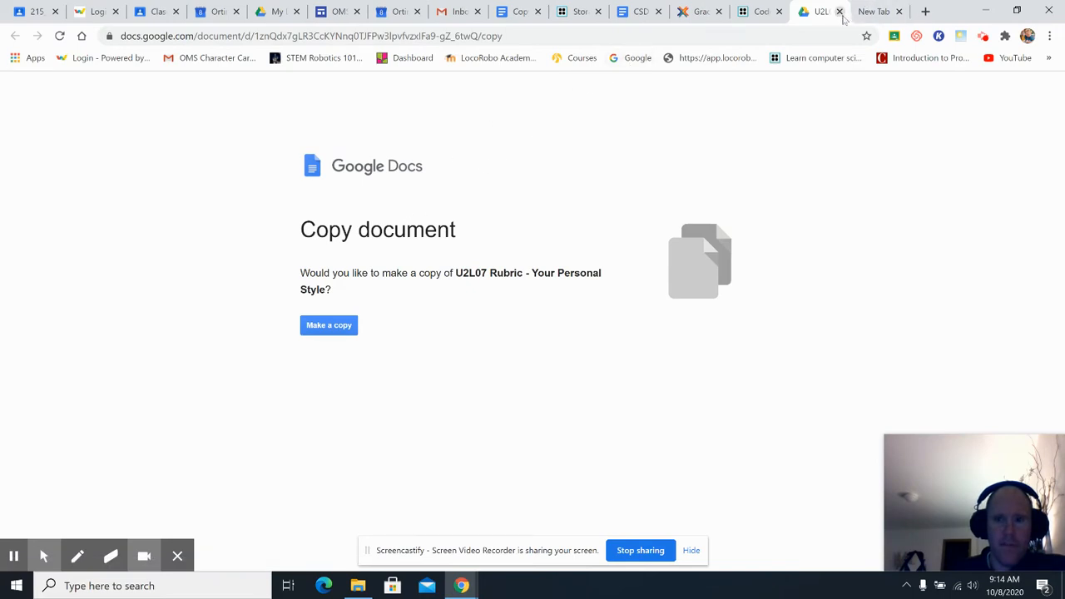
click(840, 11)
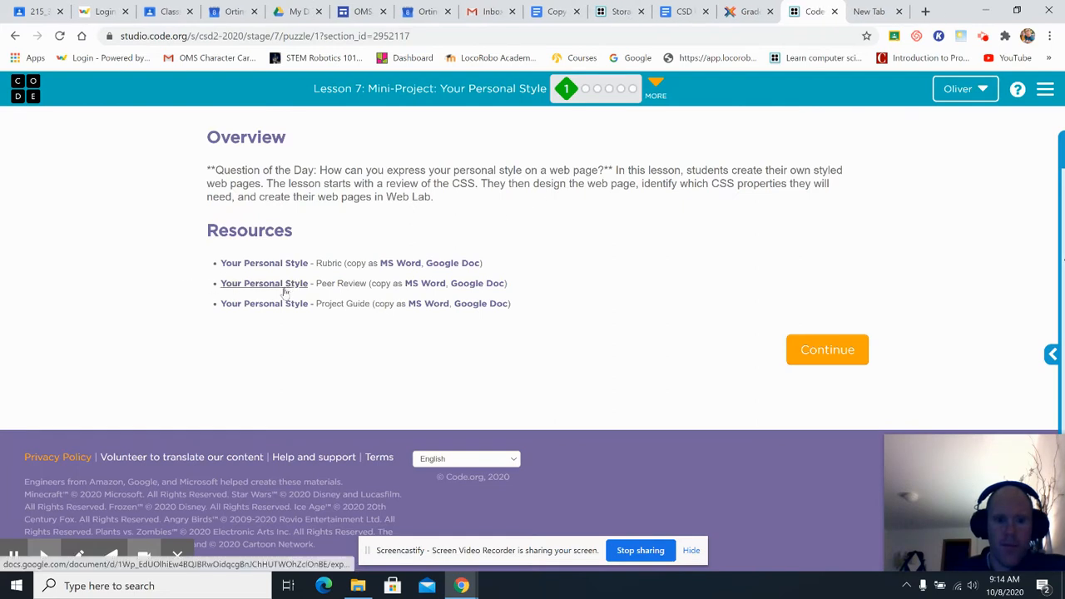
mouse_move(264, 303)
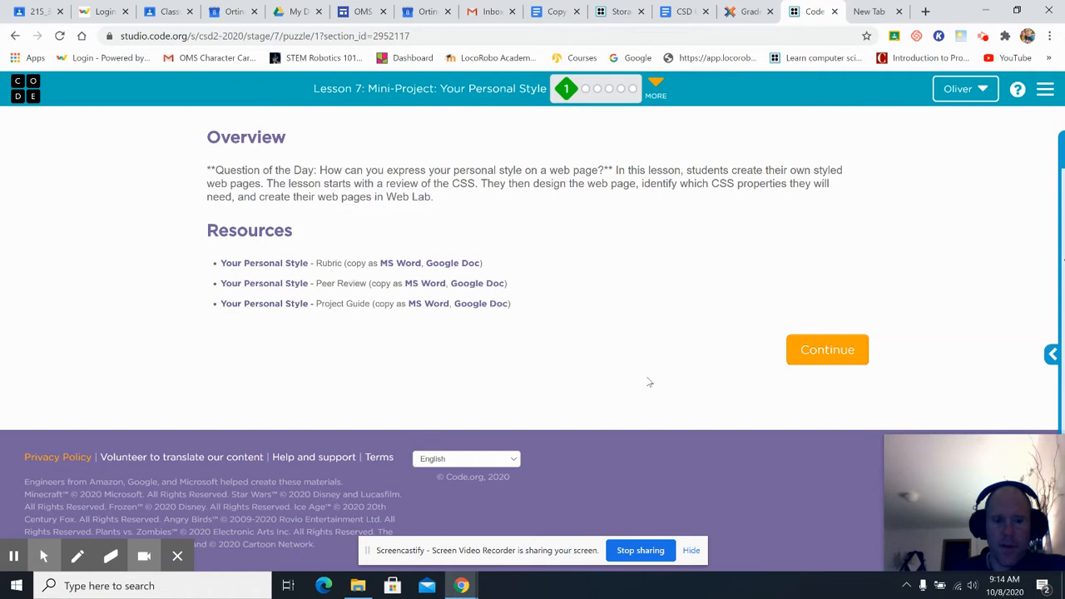
mouse_move(712, 288)
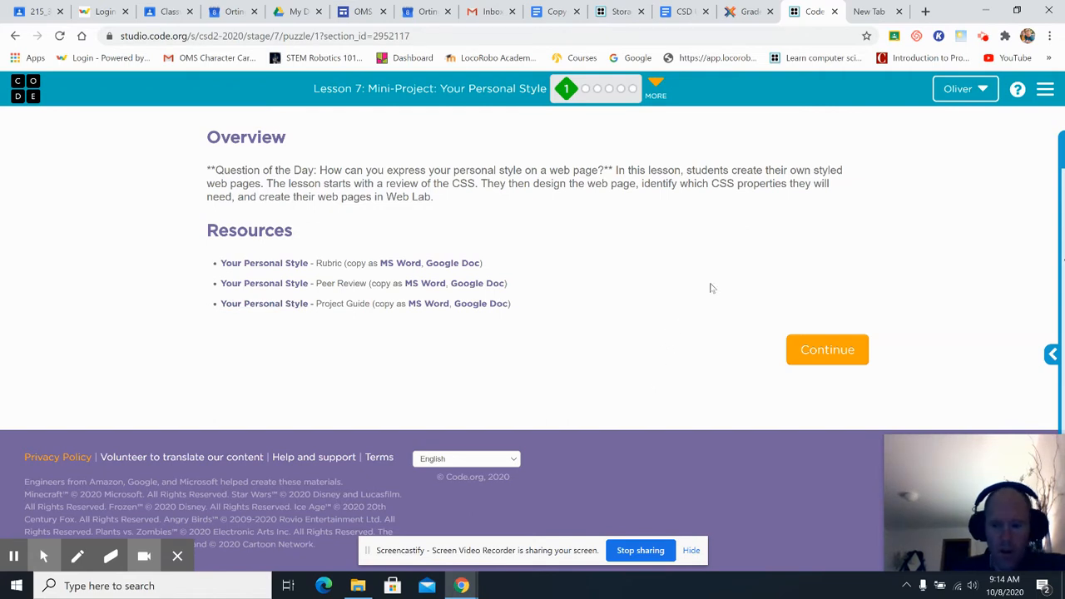
mouse_move(745, 278)
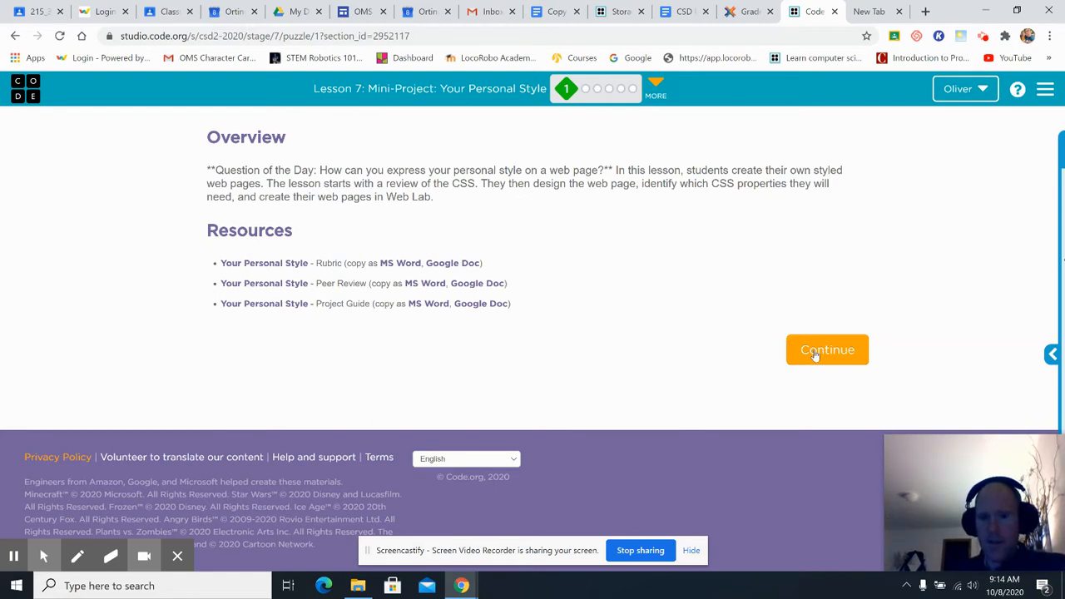
click(827, 350)
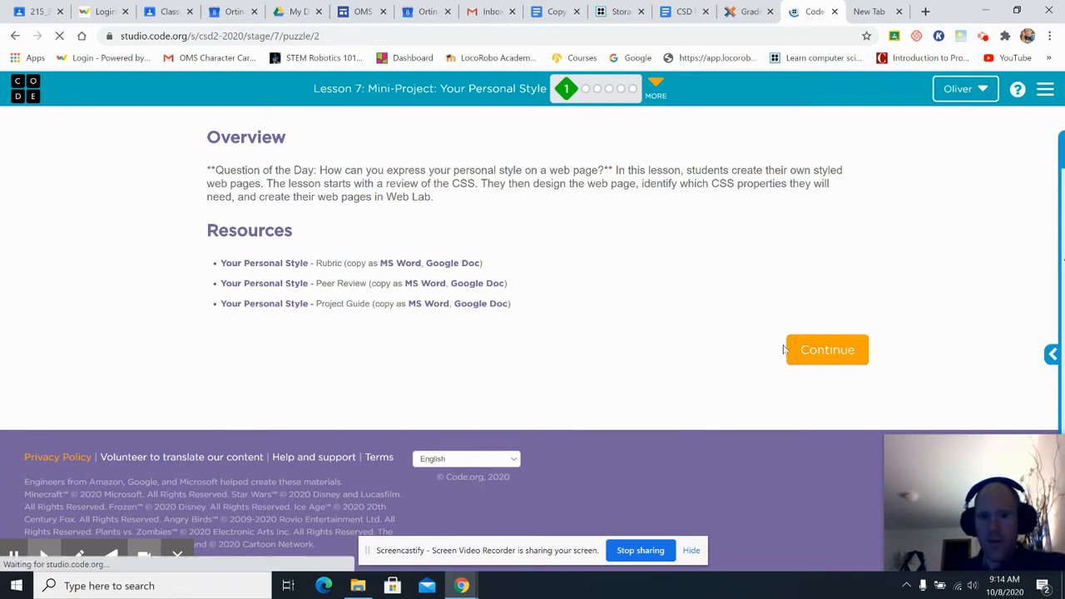
click(826, 349)
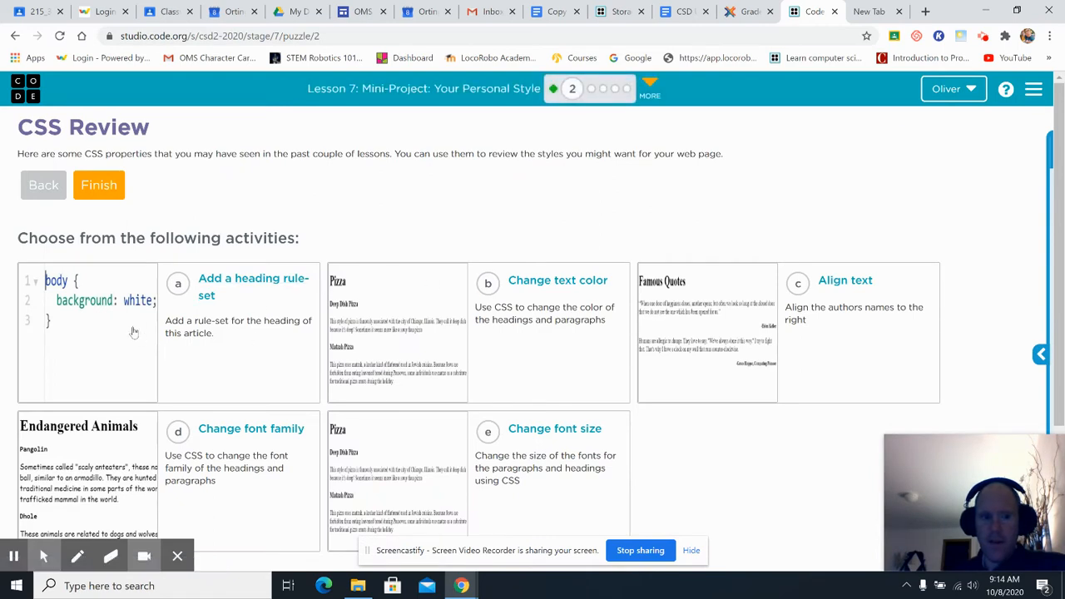
mouse_move(207, 353)
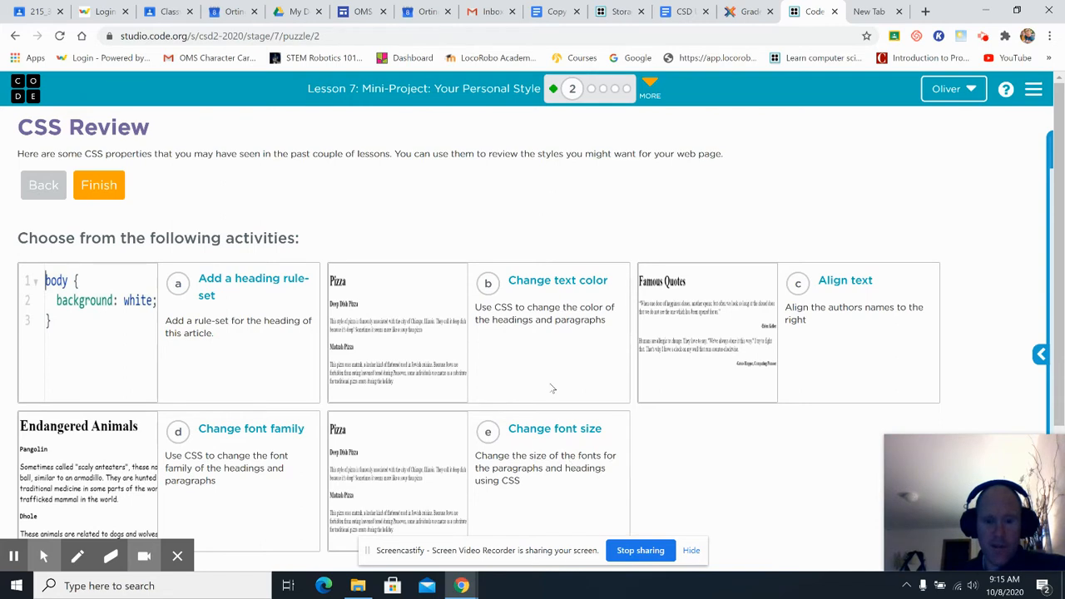
click(179, 281)
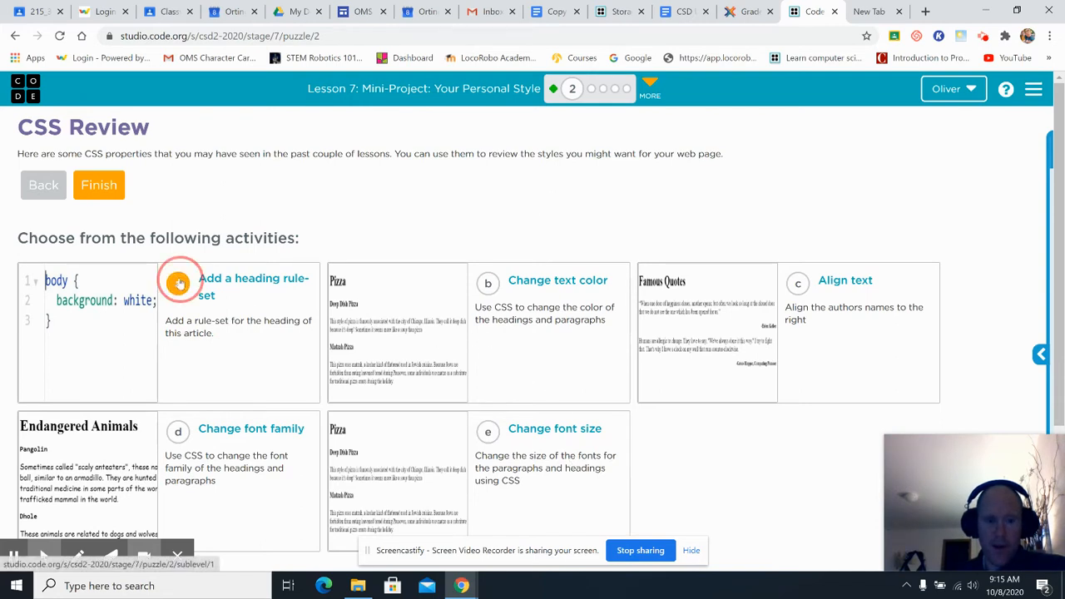
click(180, 283)
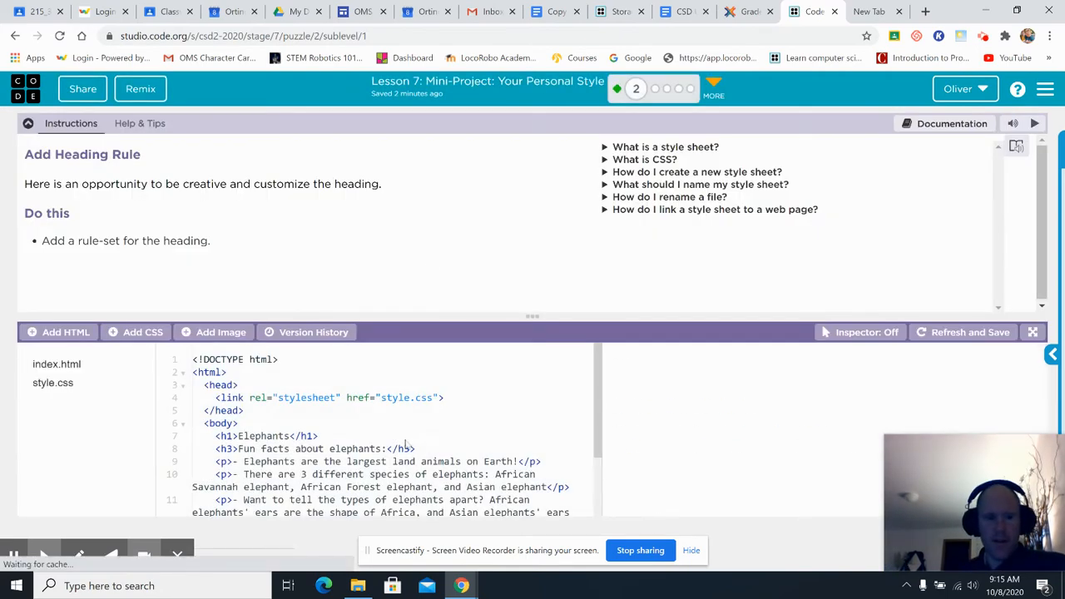
Open style.css, scroll through the Elephants index.html, then return to style.css
click(969, 332)
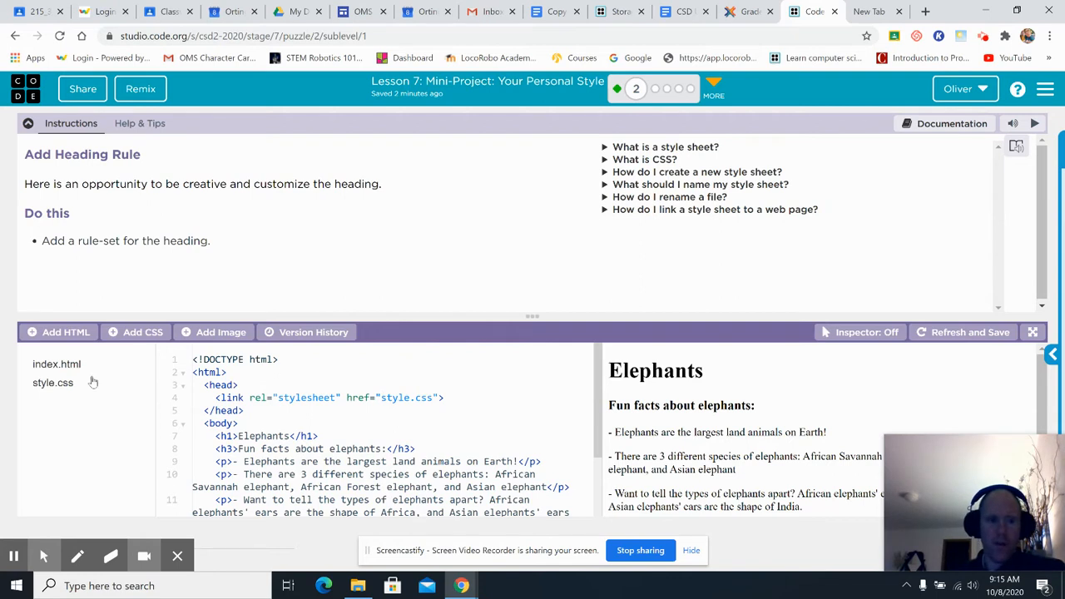
click(52, 382)
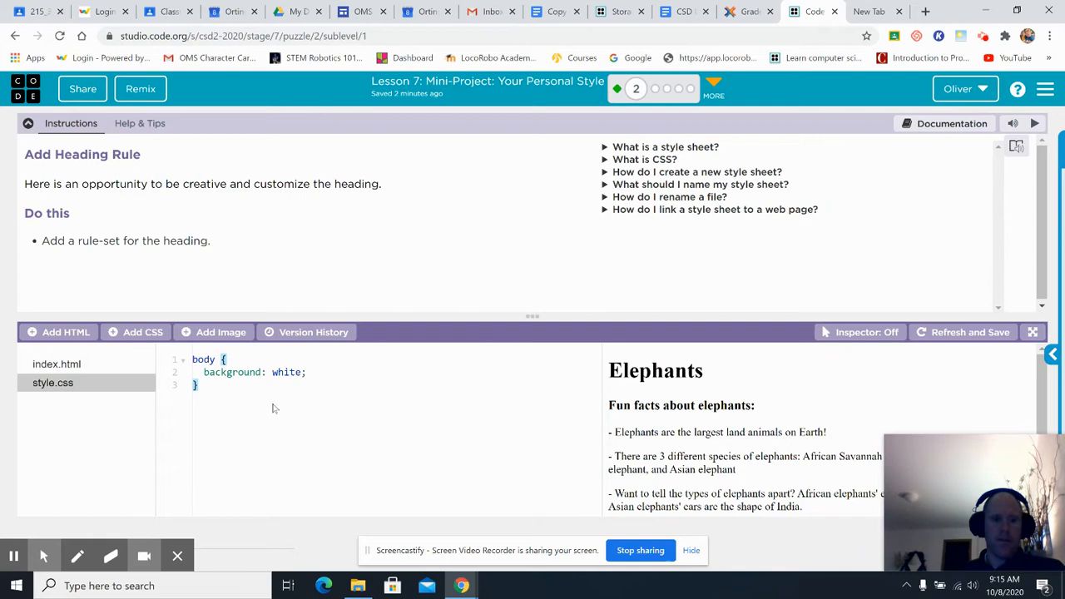
click(56, 365)
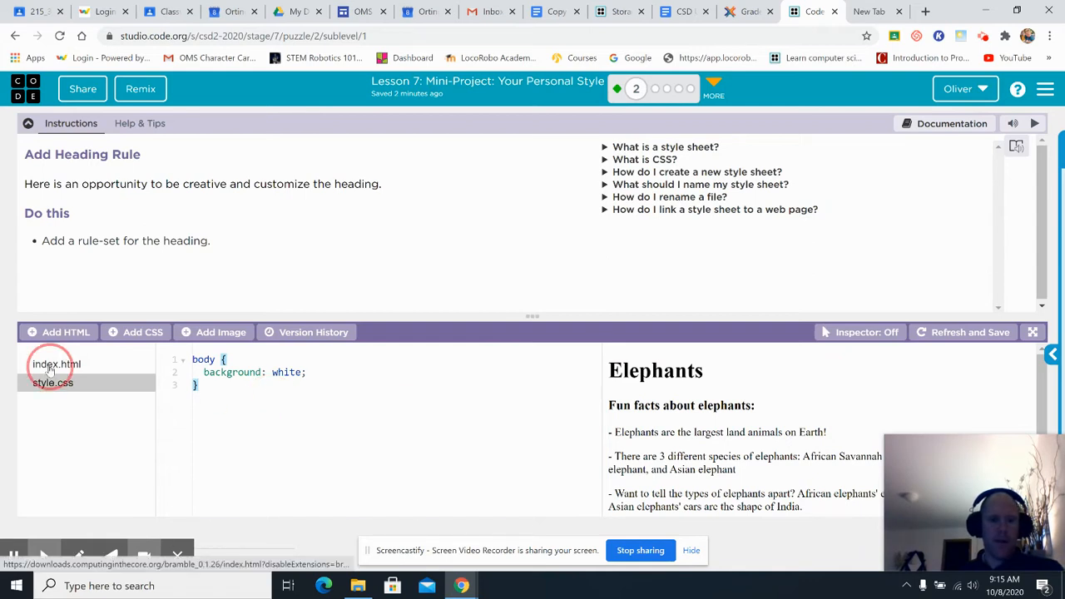
click(57, 364)
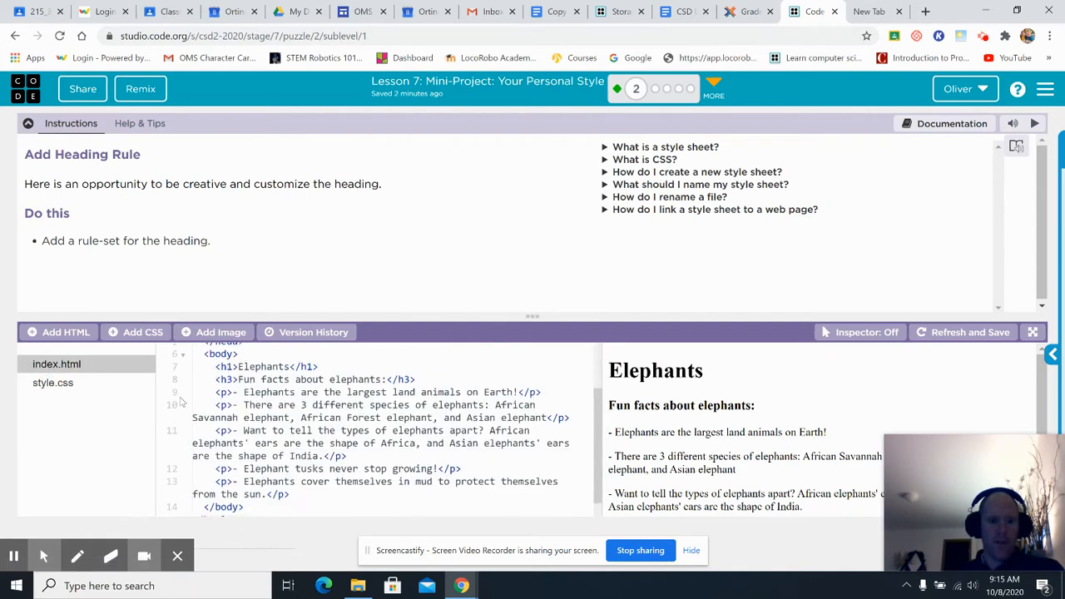
scroll(up, 3)
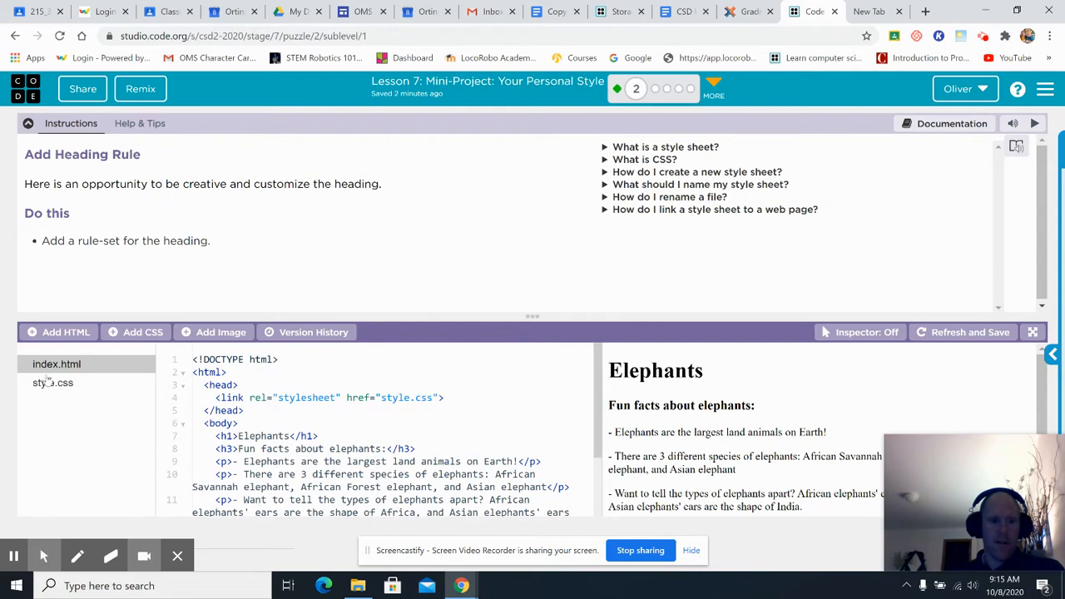
click(53, 382)
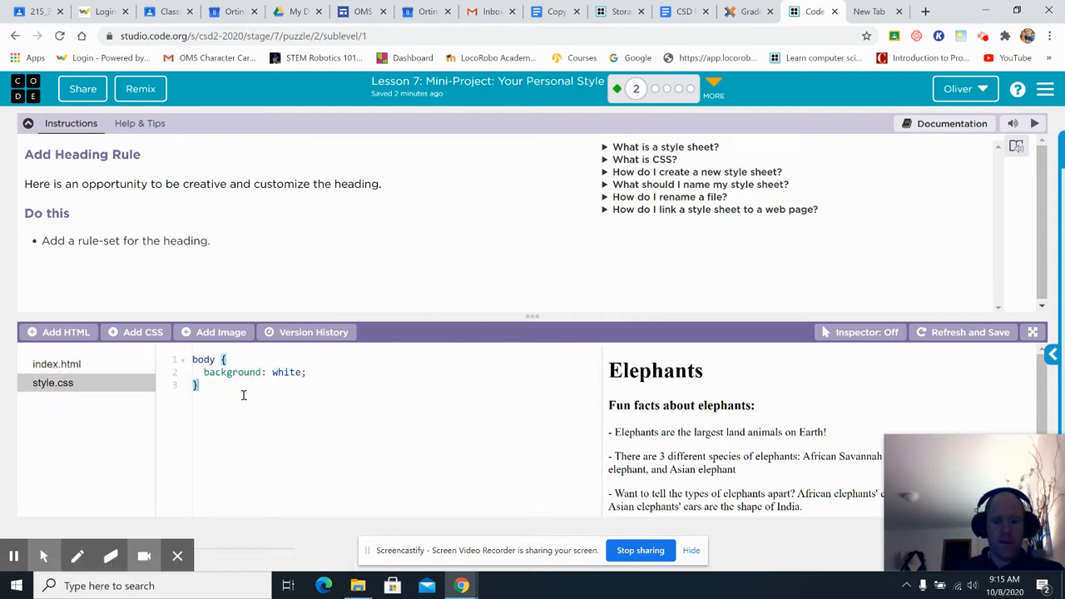
Add color: green; after font-family in the h1 rule and close the brace
text(h)
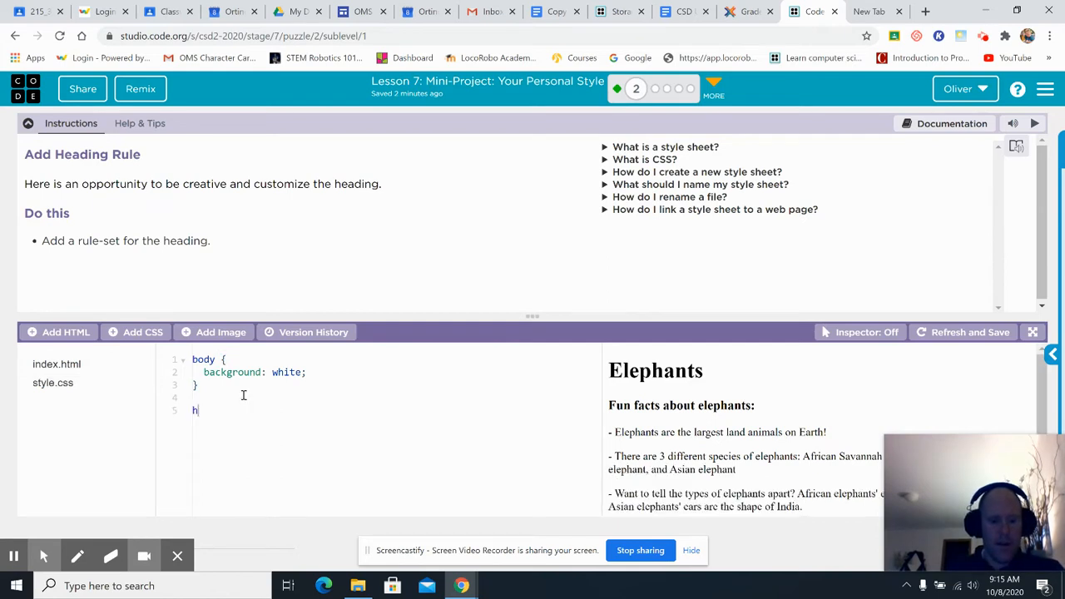
text(1 {)
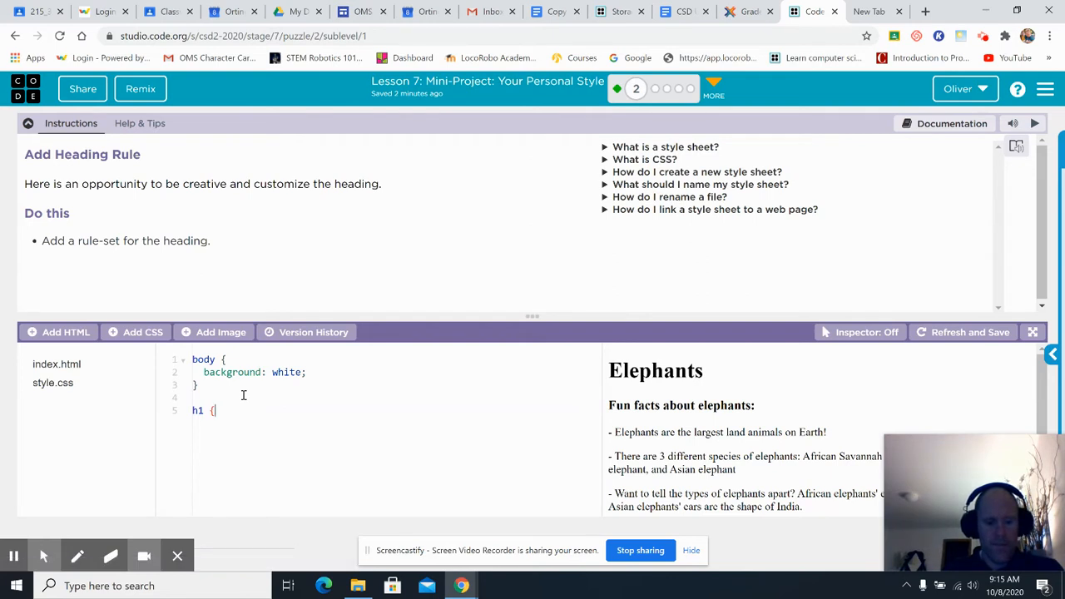
text(font-family:)
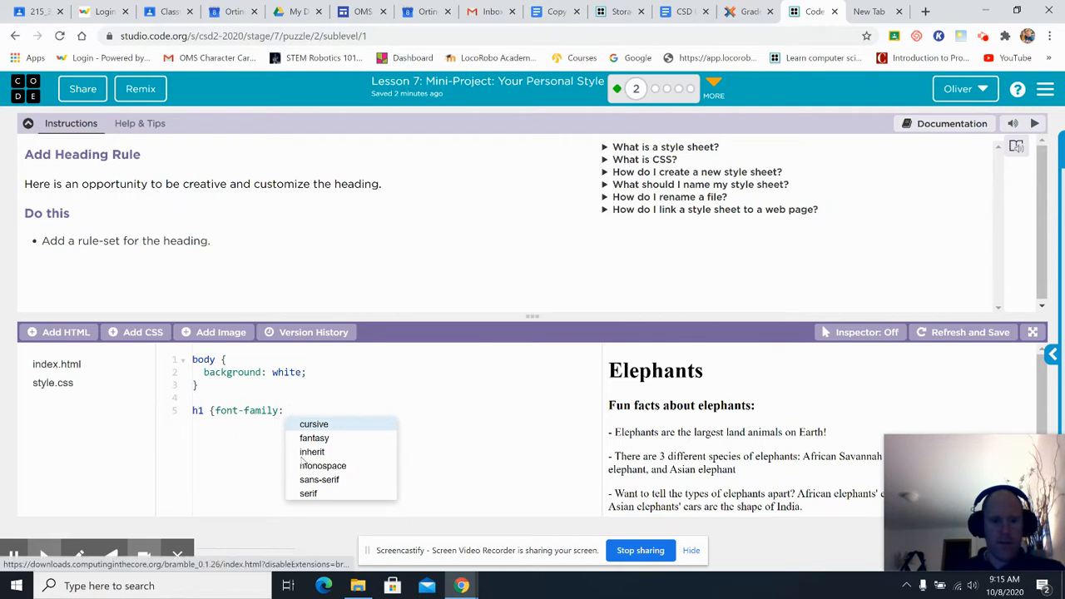
text(sy)
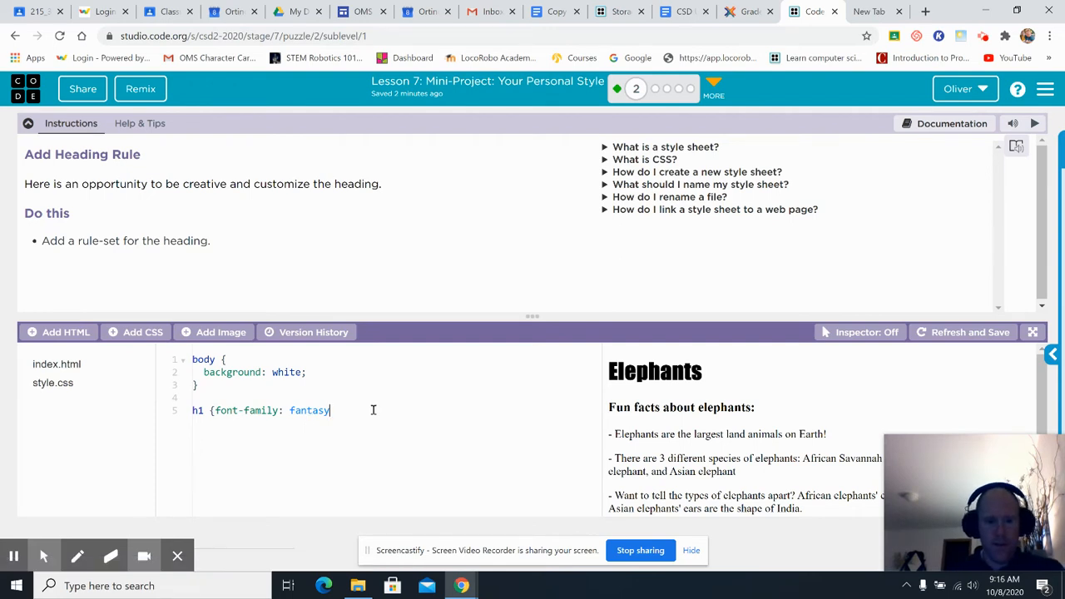
text(;)
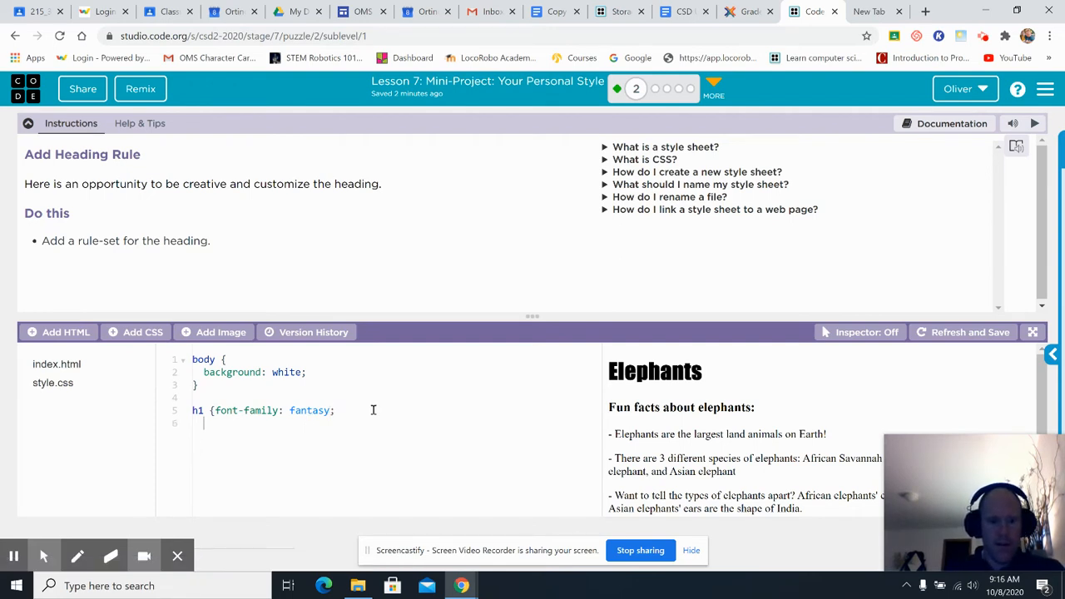
text(fo)
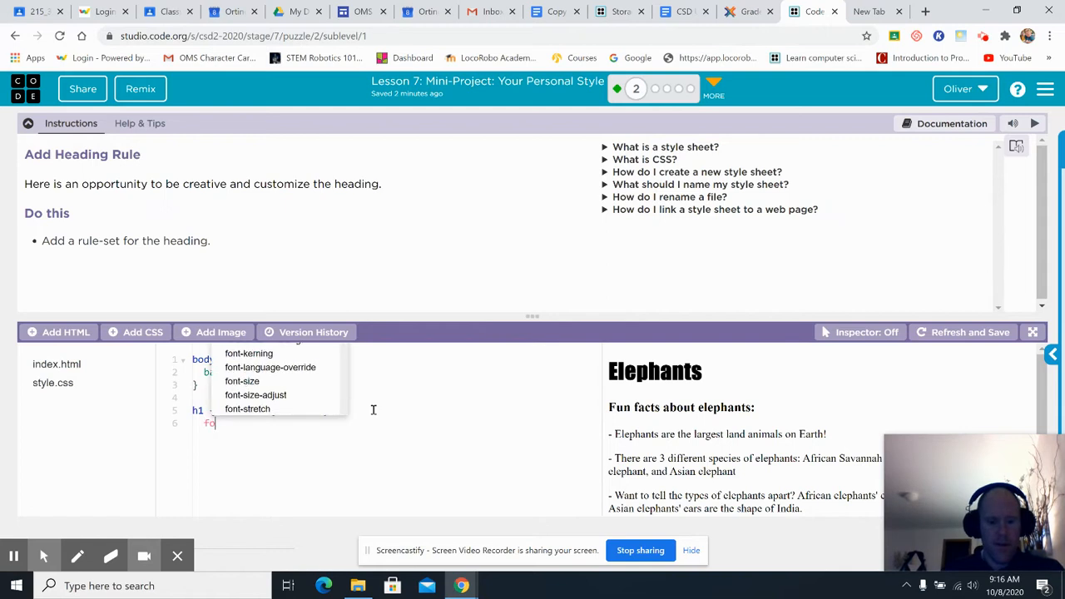
text(font-col)
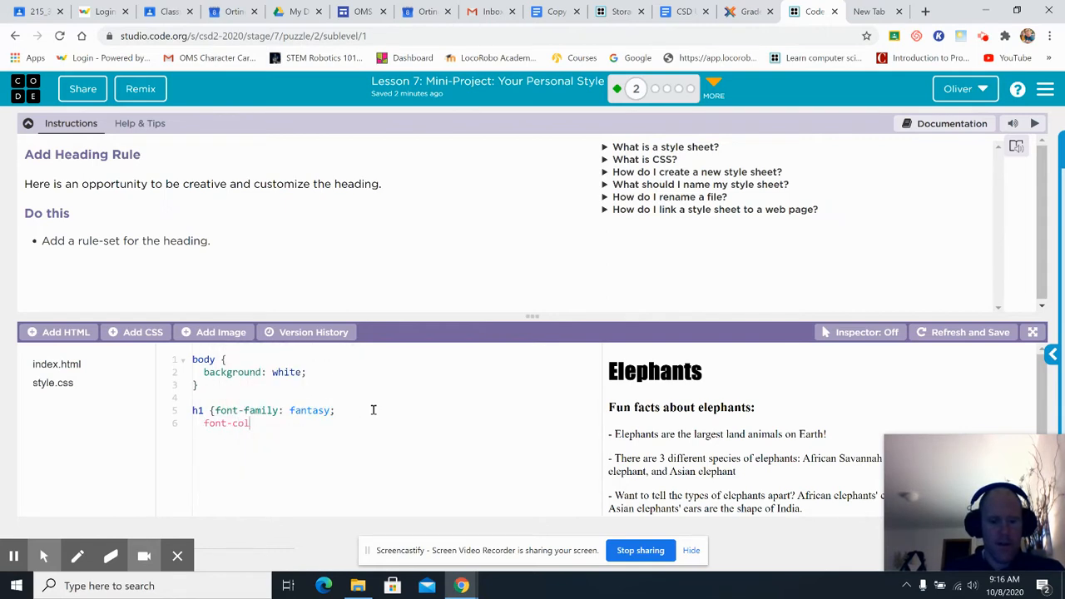
text(or:)
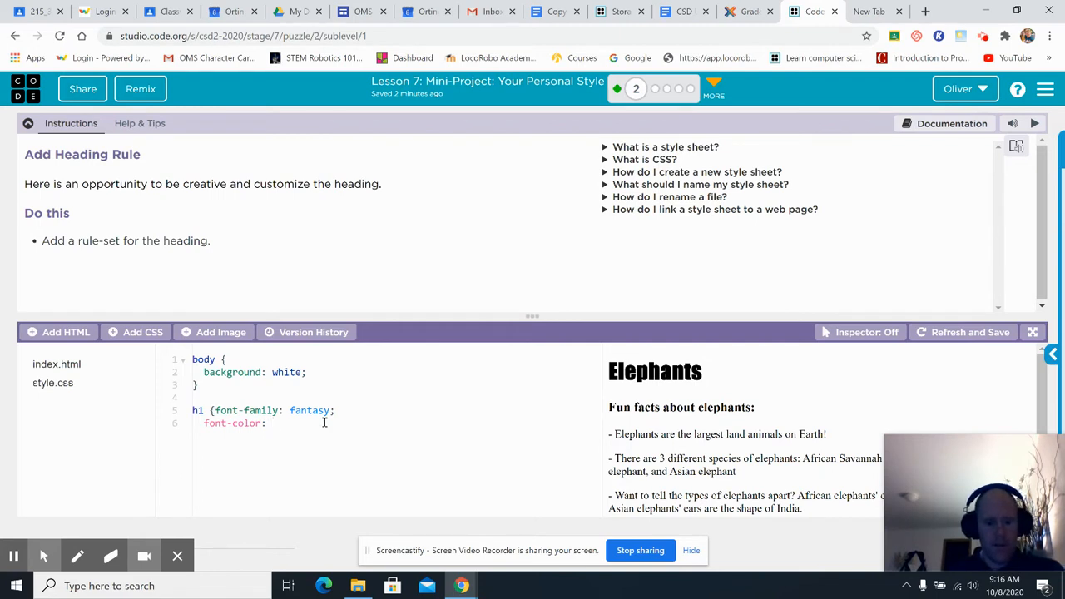
text(green)
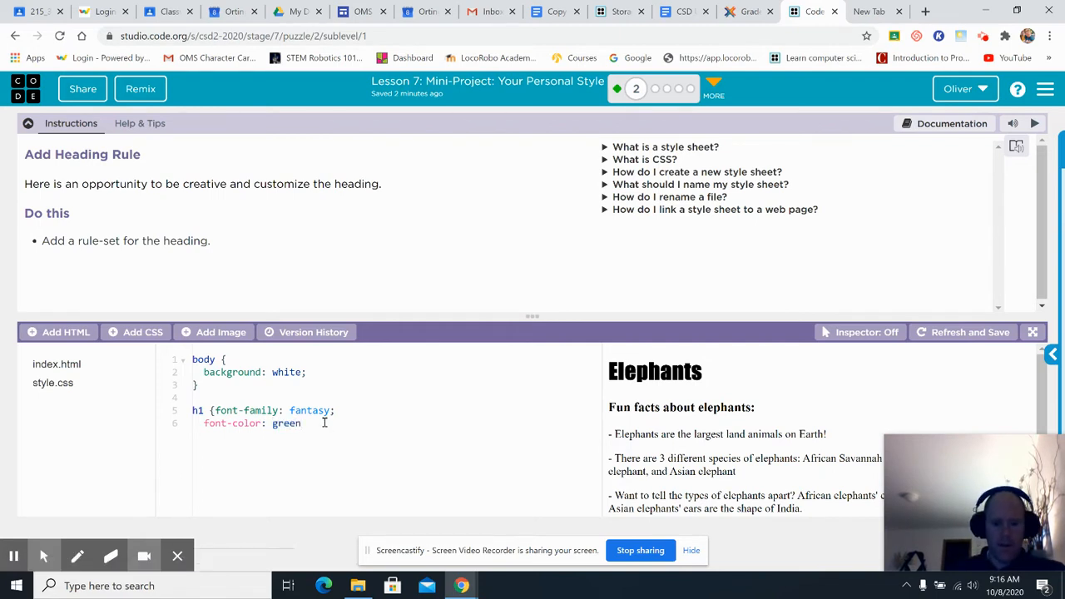
text(;)
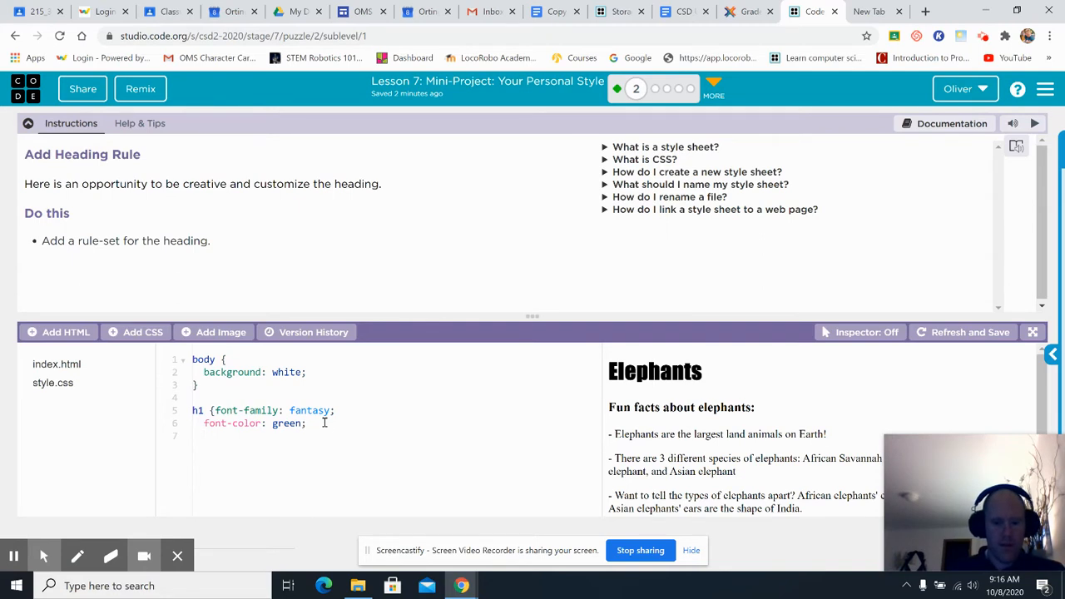
text(})
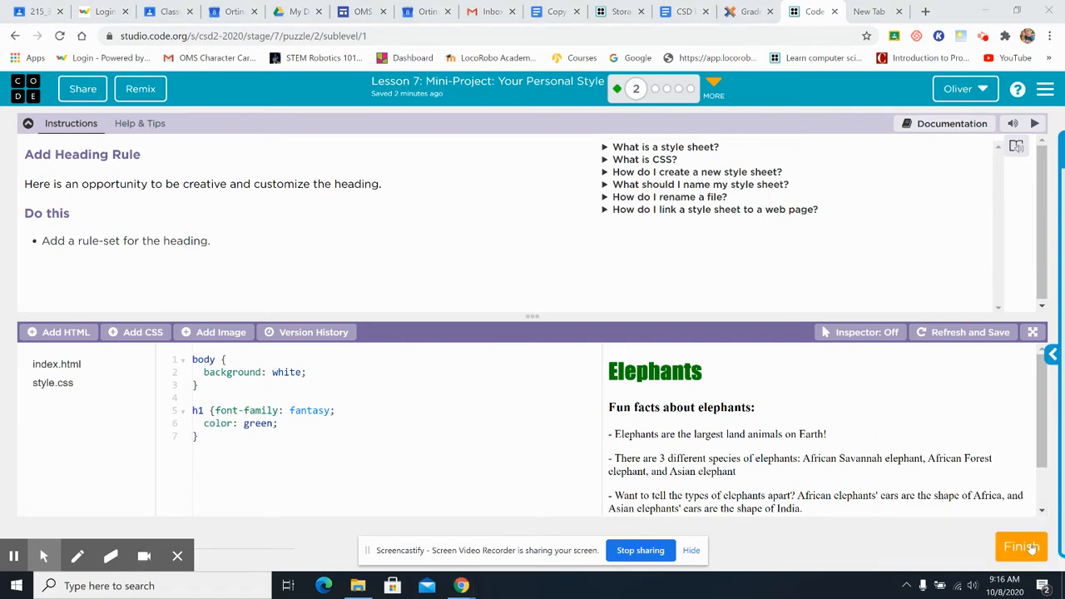
mouse_move(935, 543)
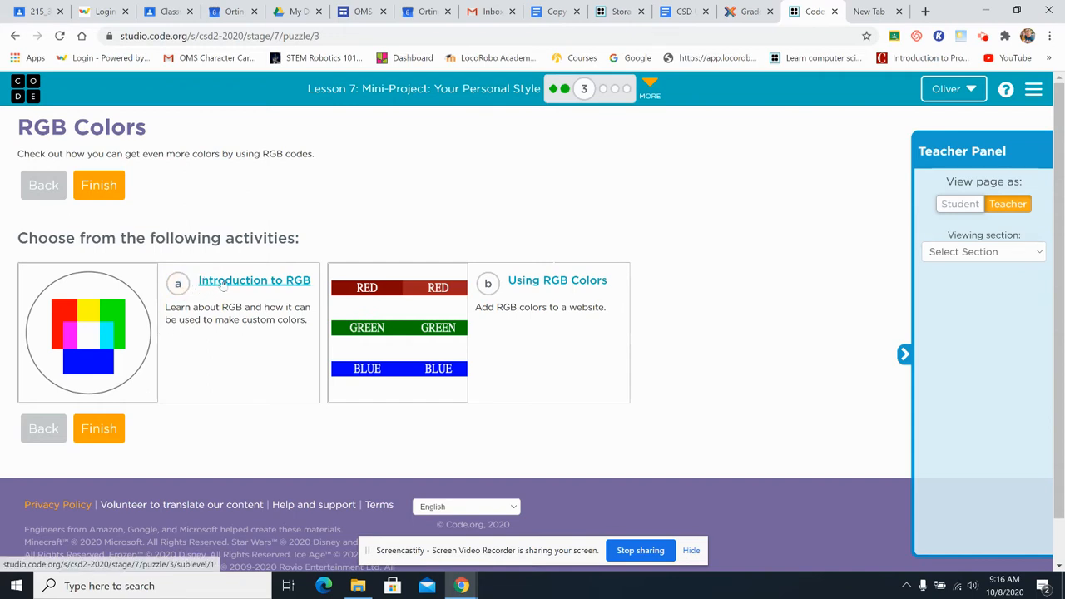
Open the Introduction to RGB activity from the RGB Colors level
click(255, 279)
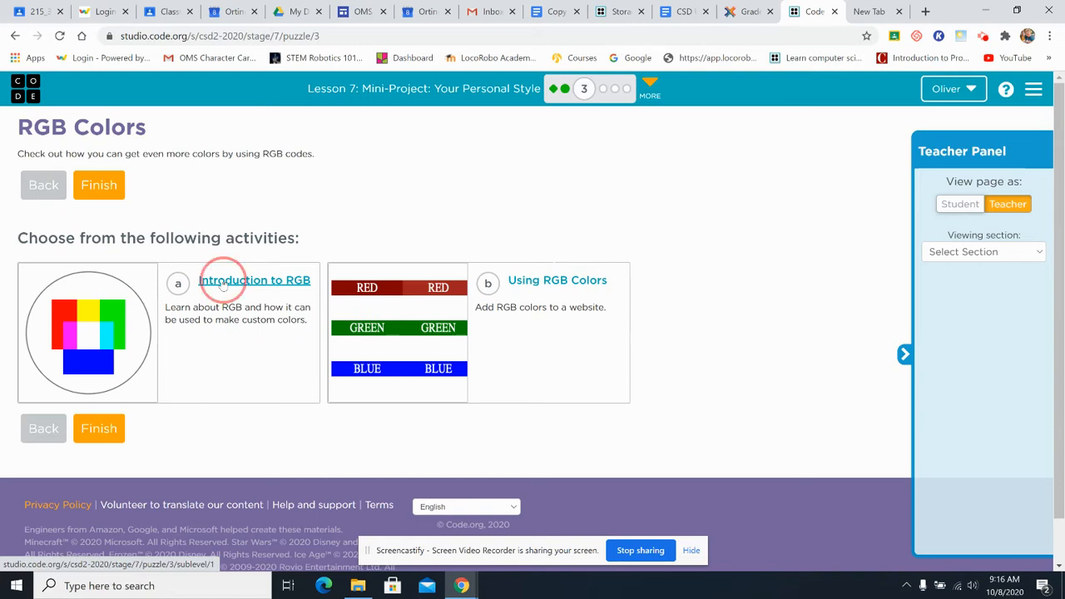
Open Introduction to RGB and drag the blue slider down to 0
click(256, 280)
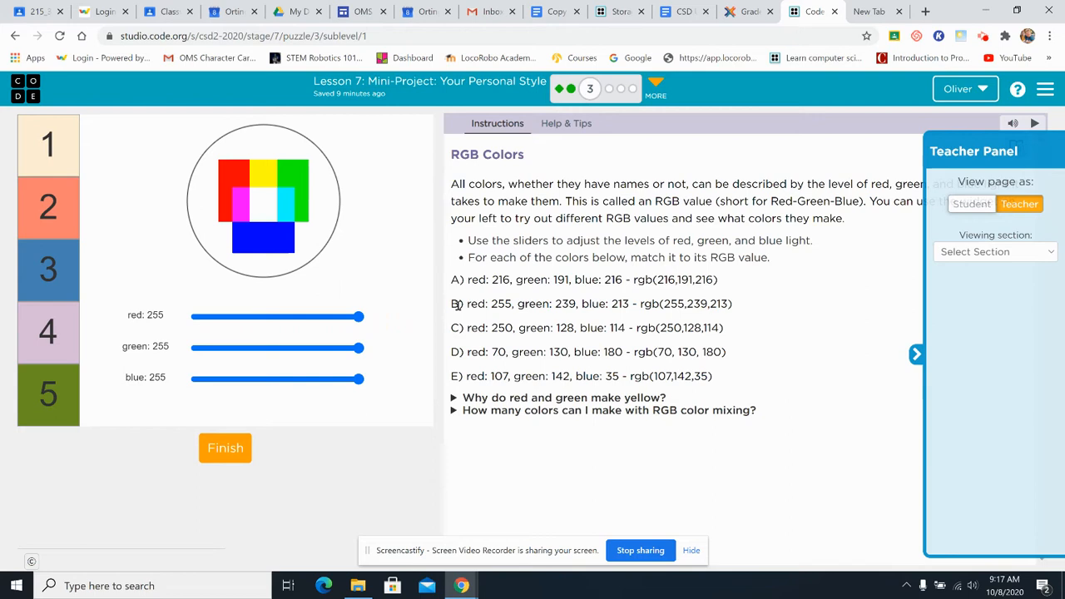
mouse_move(450, 306)
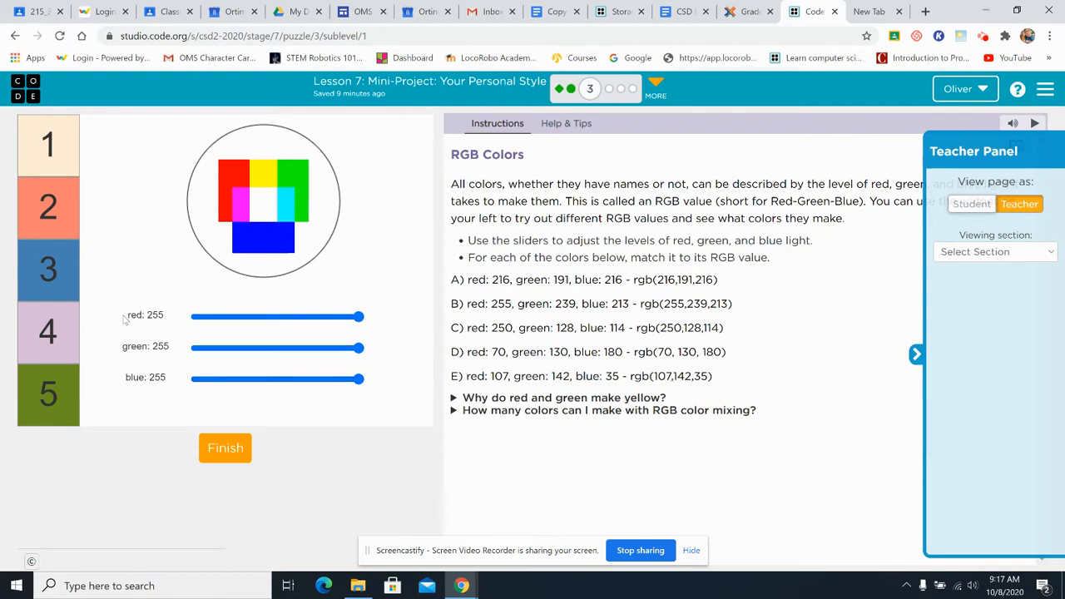
mouse_move(142, 363)
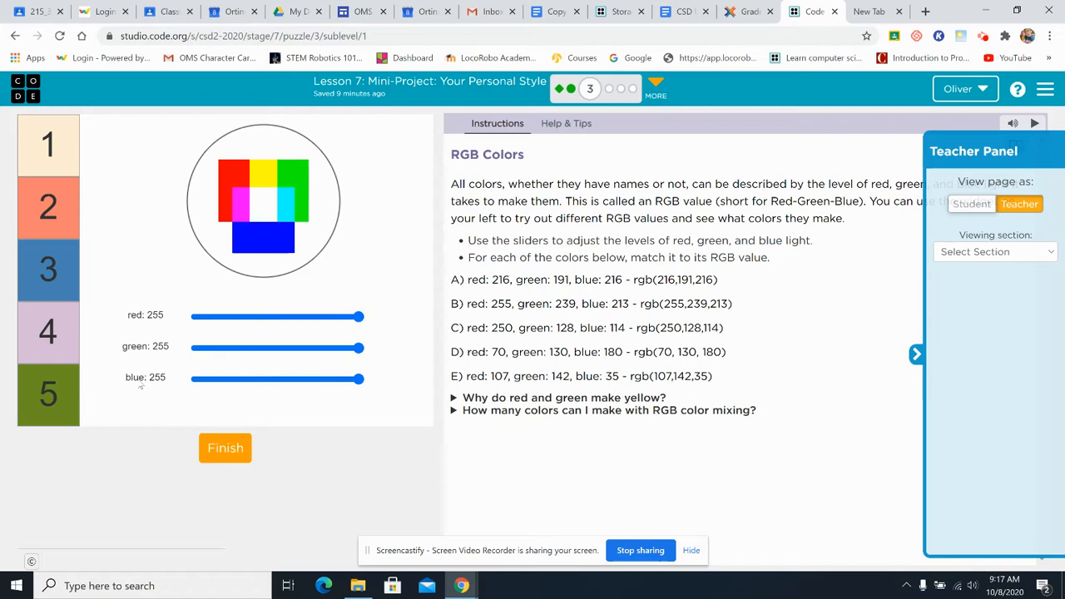
mouse_move(400, 426)
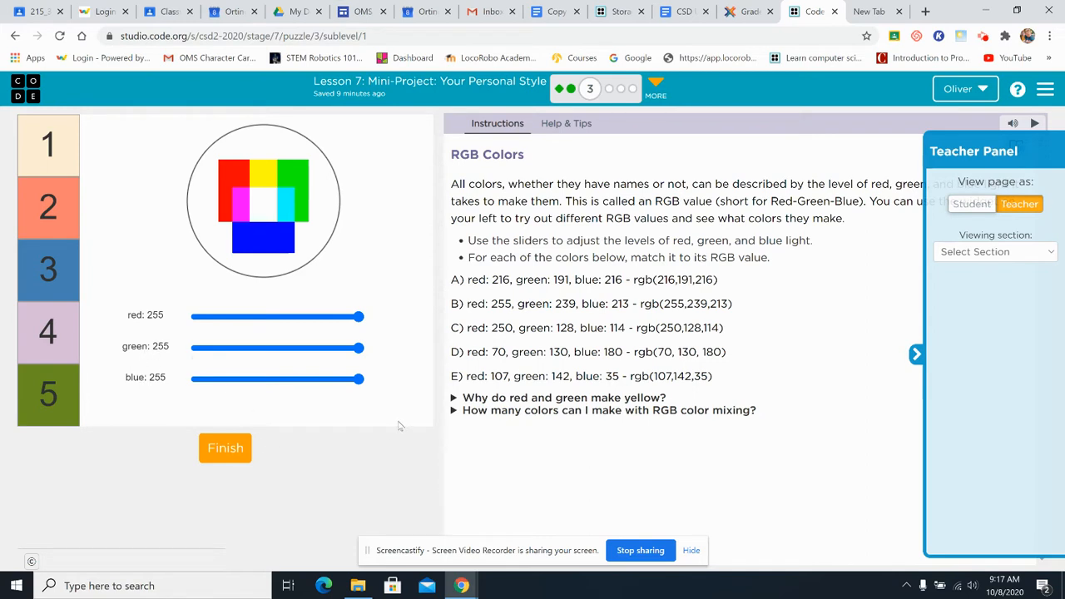
click(358, 380)
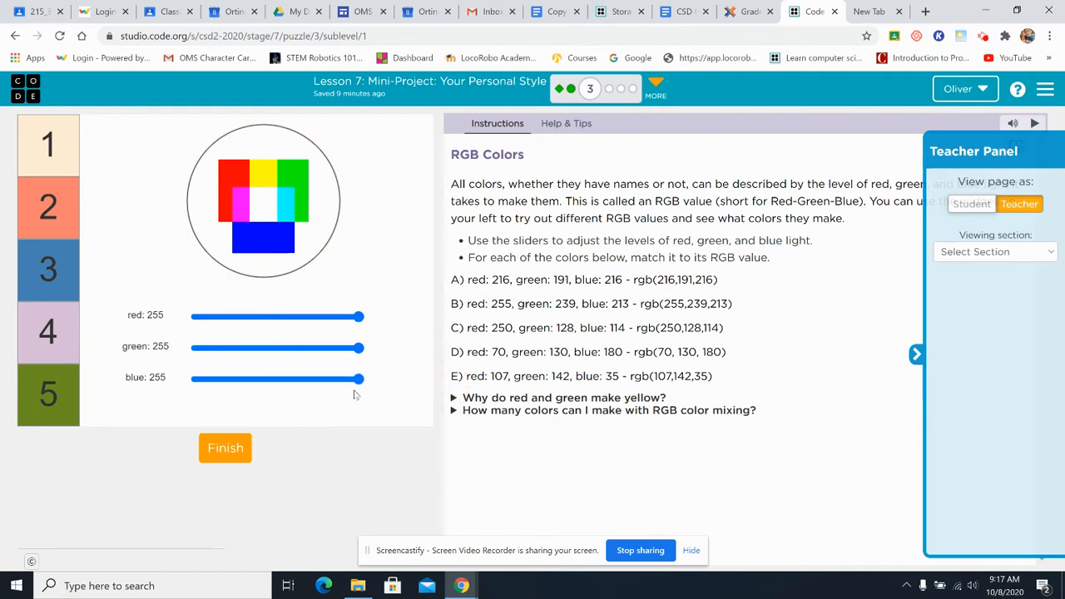
drag(360, 378, 195, 378)
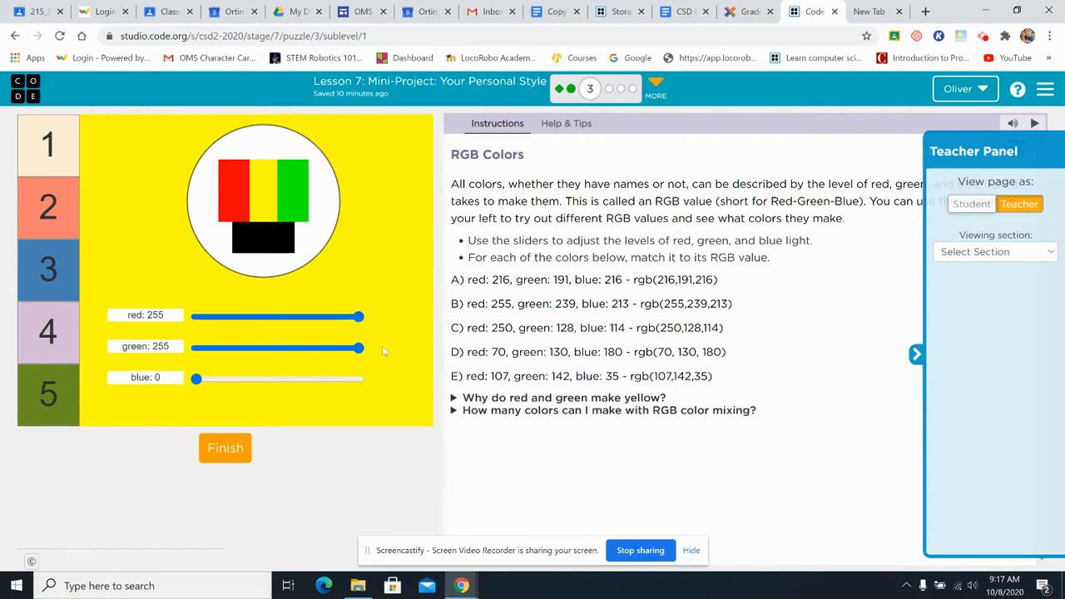
Vary red and green, restore both to 255 for yellow, and collapse the Teacher Panel
drag(359, 348, 337, 348)
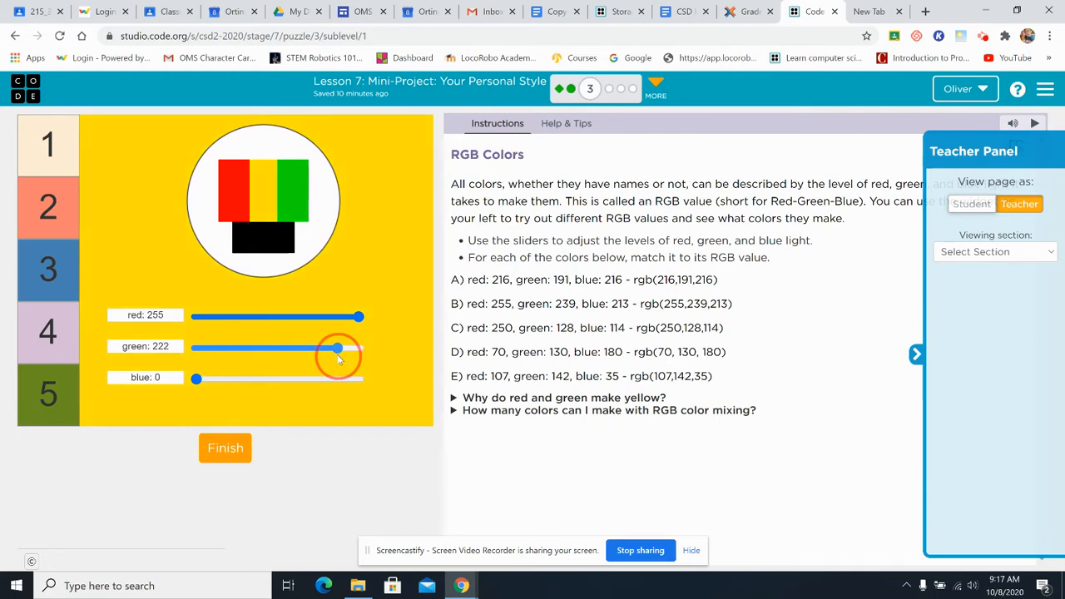
drag(359, 317, 346, 317)
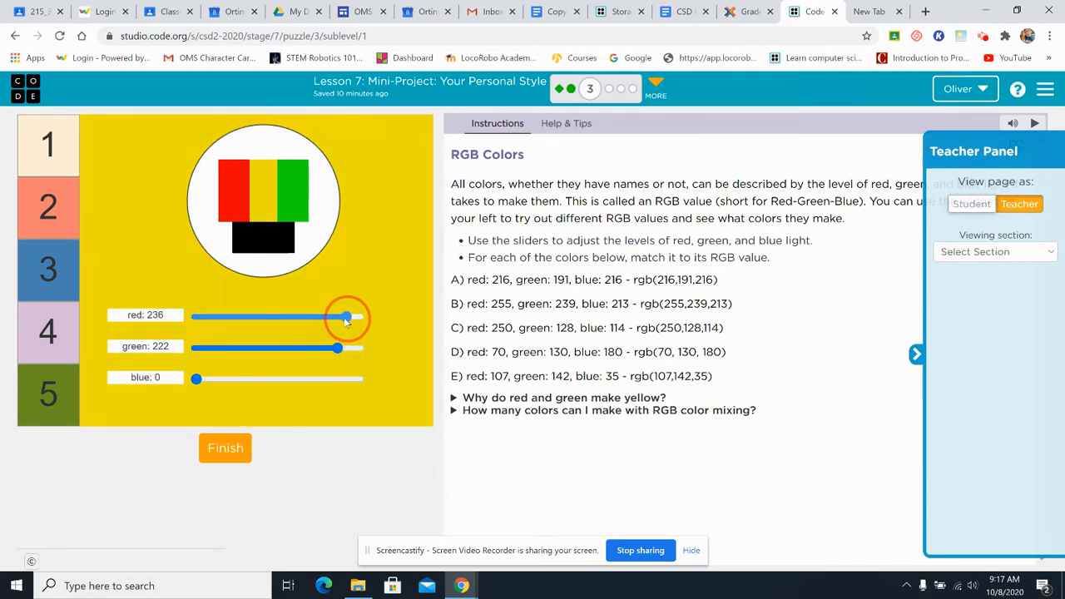
drag(346, 317, 323, 317)
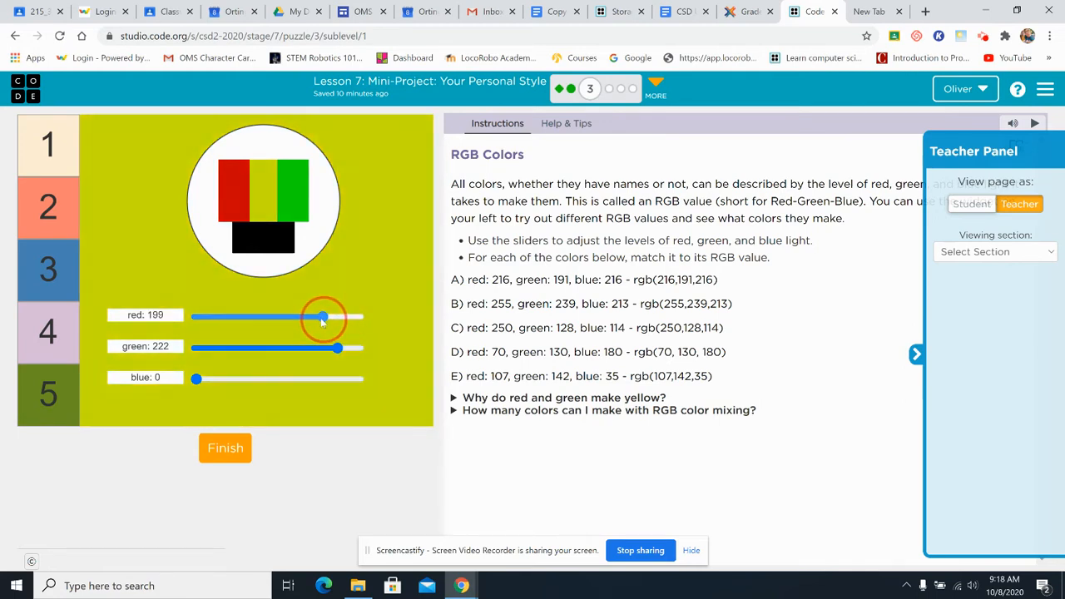
drag(323, 316, 254, 316)
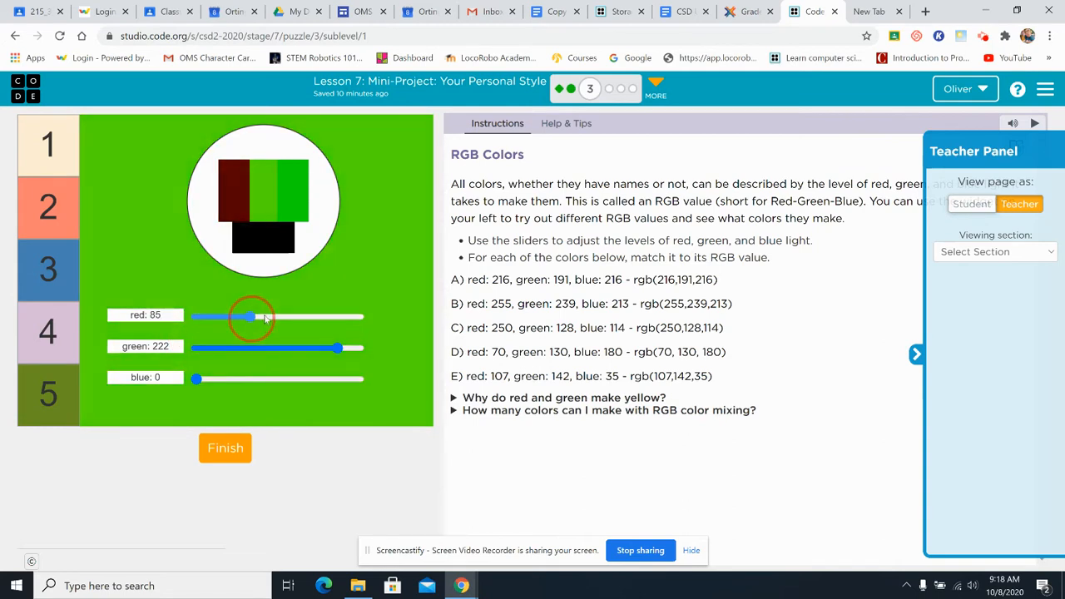
drag(254, 315, 358, 315)
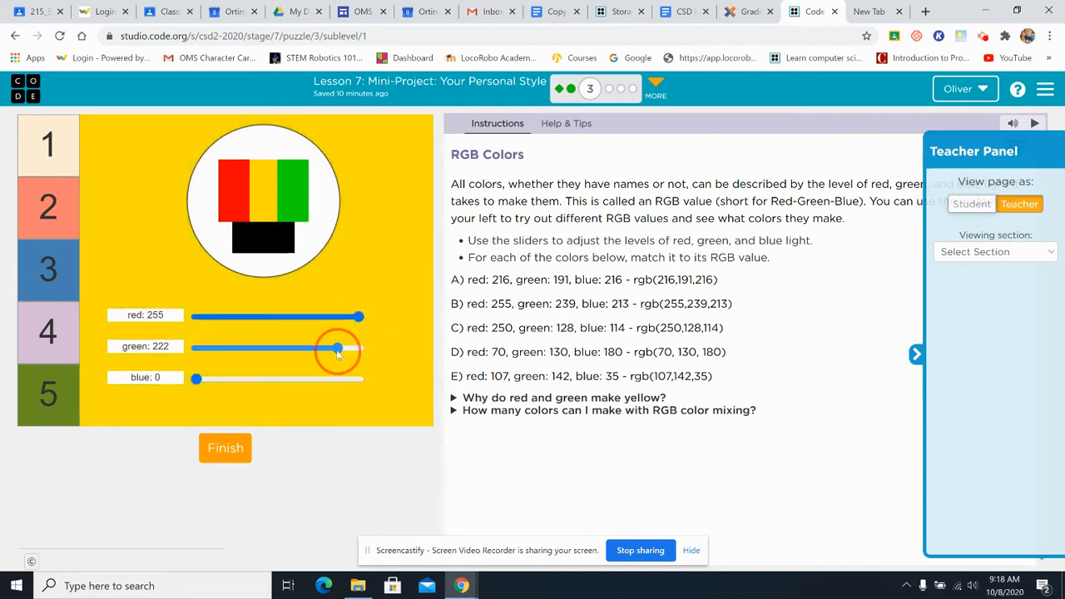
drag(337, 347, 360, 347)
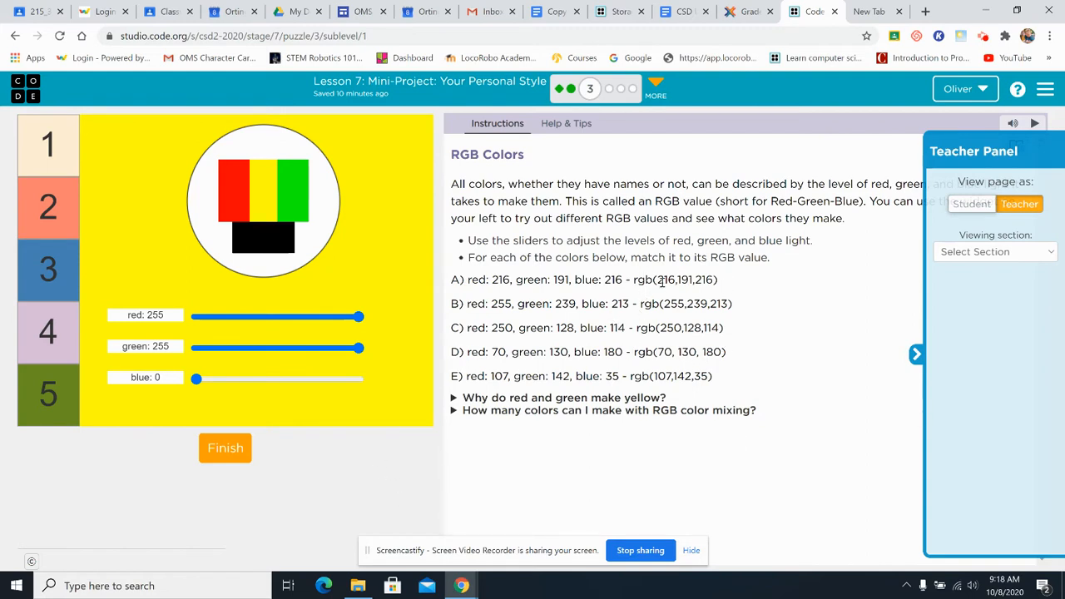
click(916, 354)
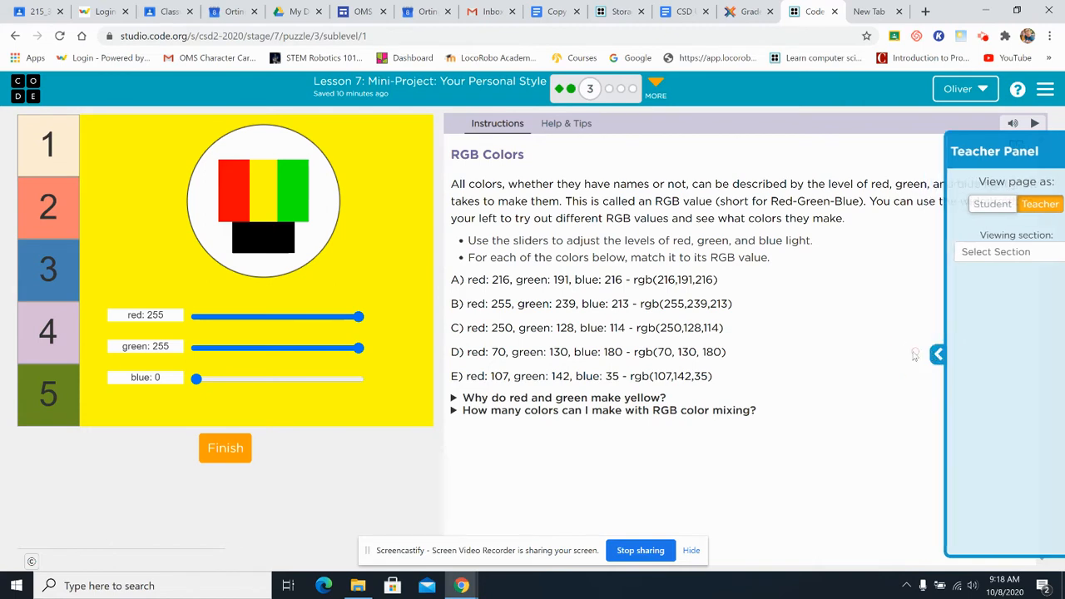
click(937, 354)
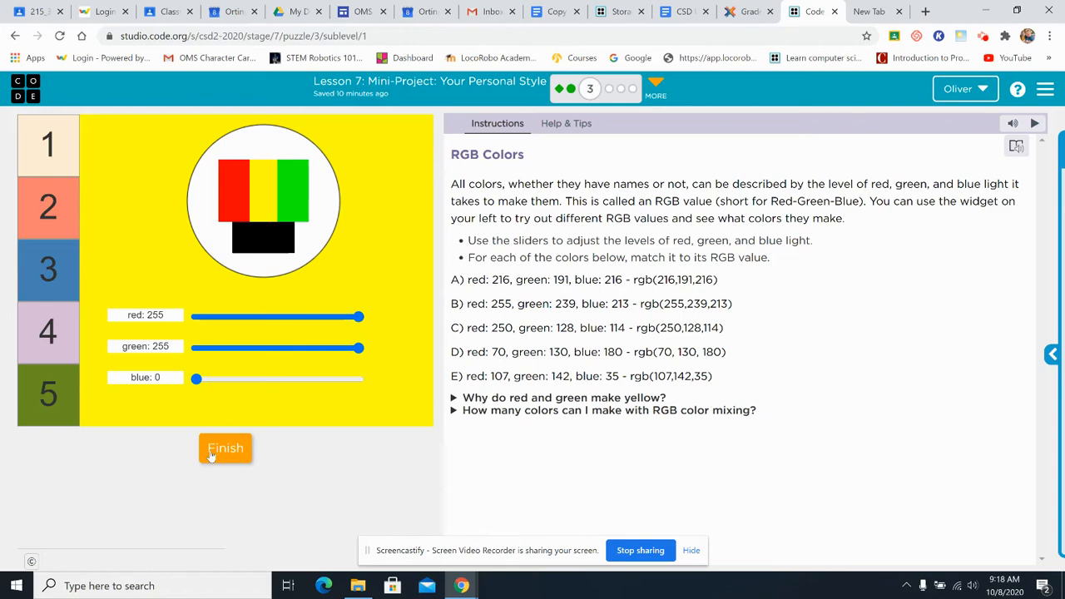
Finish Introduction to RGB, confirm with Continue, and finish the RGB Colors step
click(225, 448)
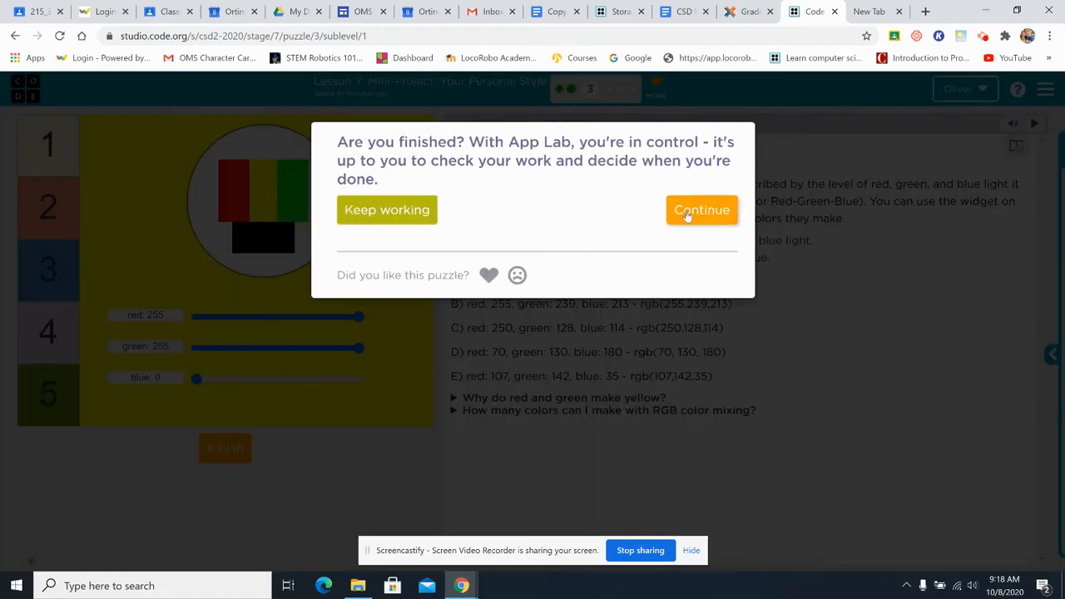
click(701, 210)
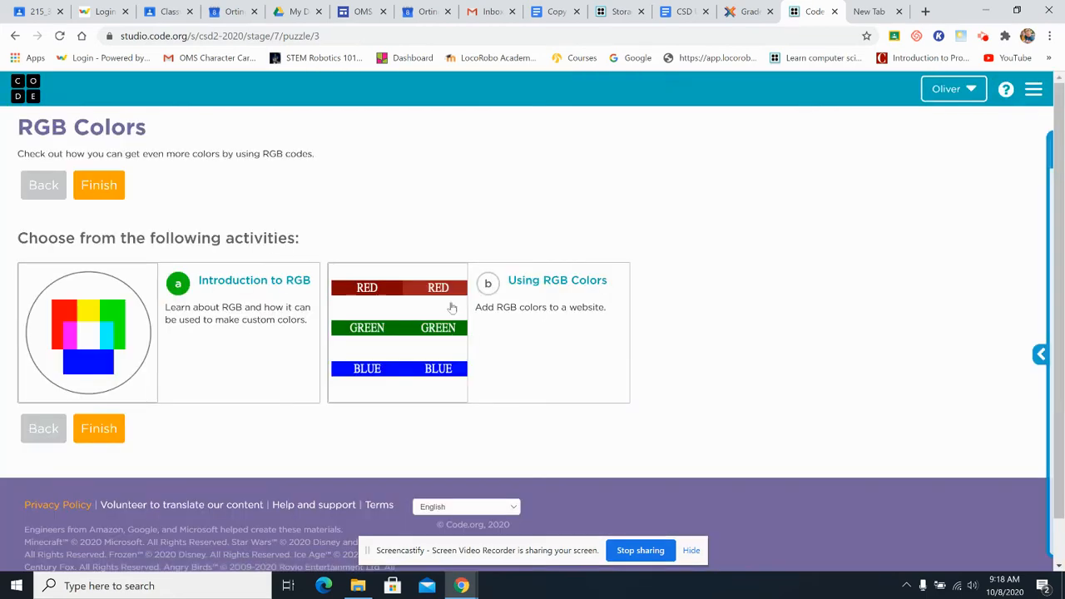
click(98, 427)
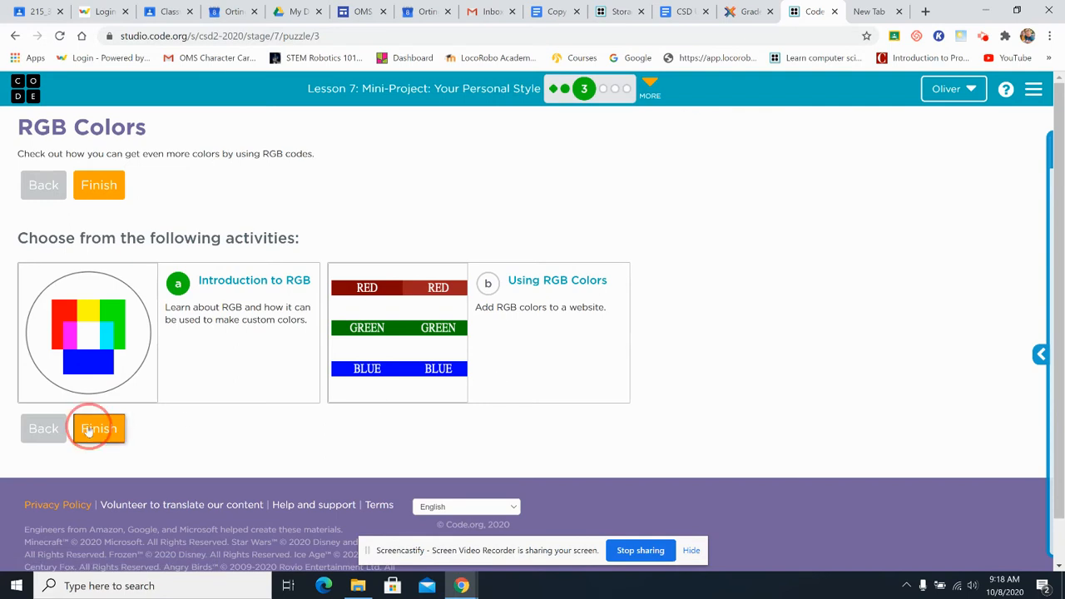
click(99, 427)
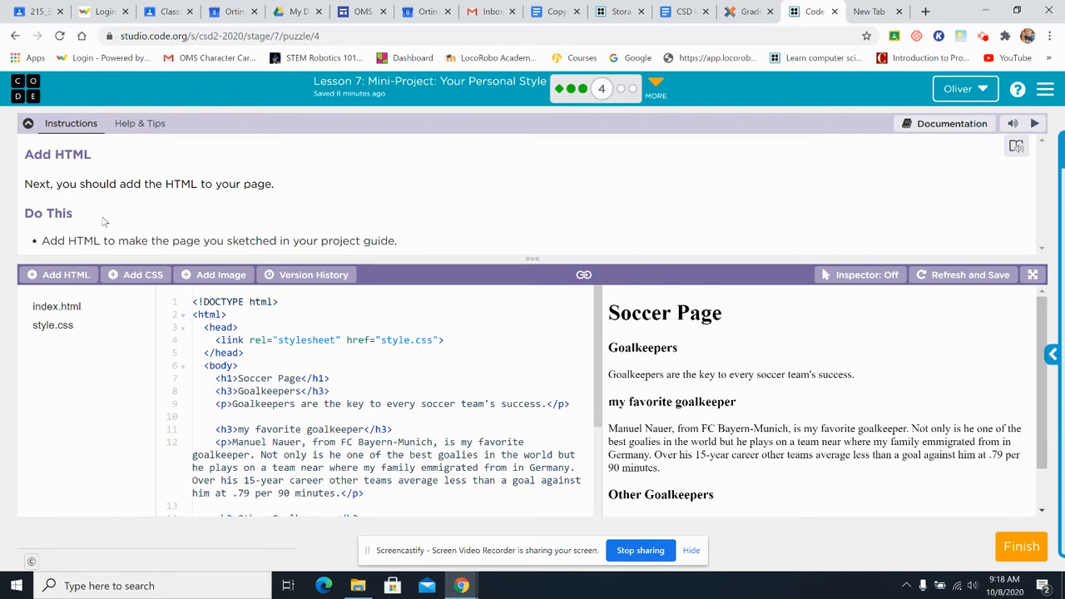
mouse_move(167, 196)
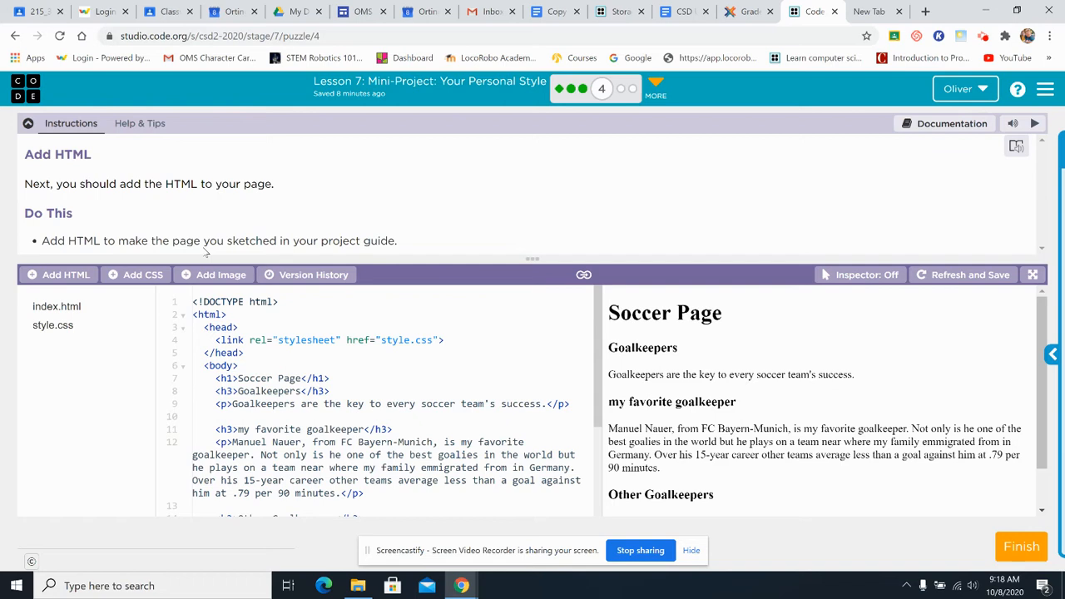
mouse_move(735, 368)
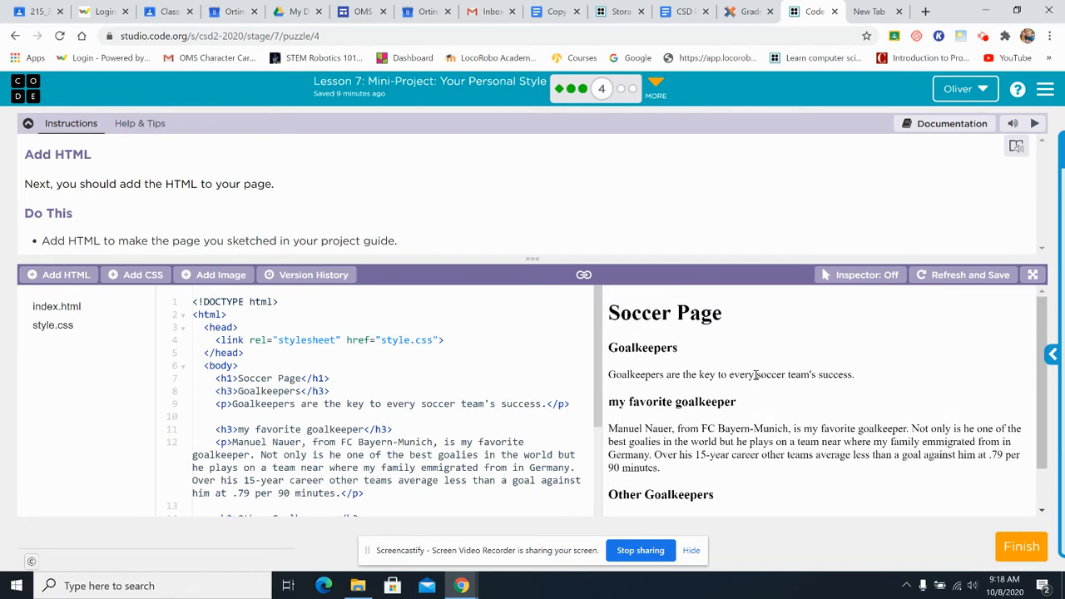
Review the Soccer Page's index.html, then open the empty style.css
scroll(down, 3)
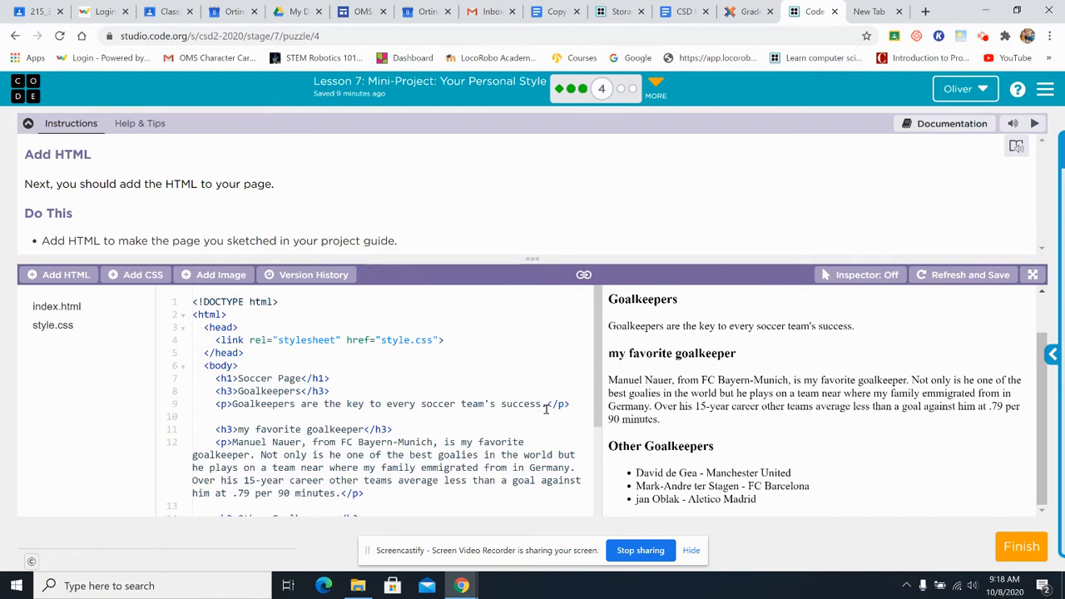
click(52, 325)
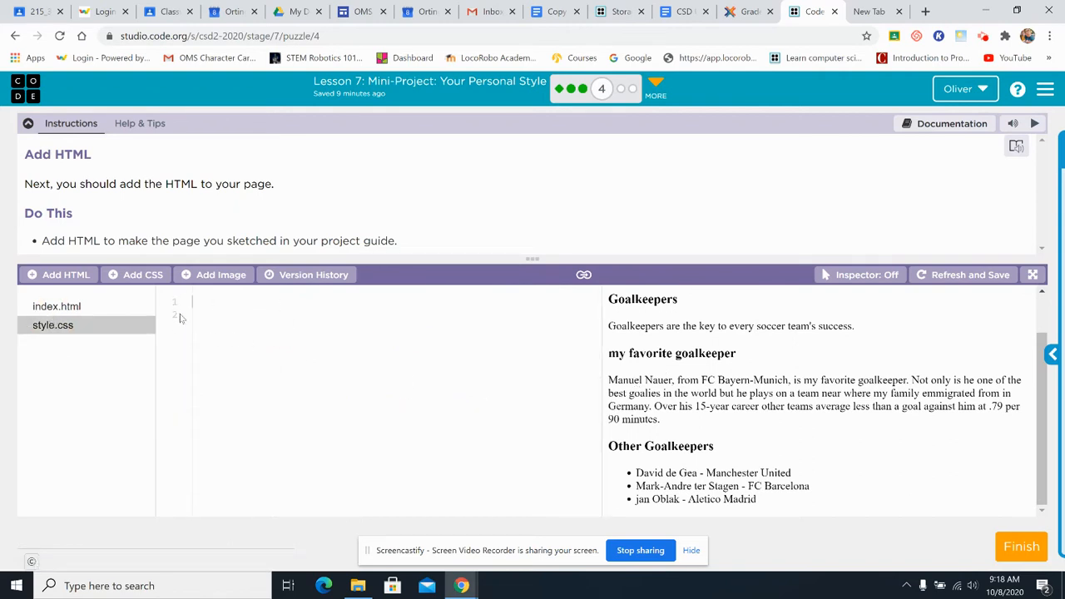
click(56, 306)
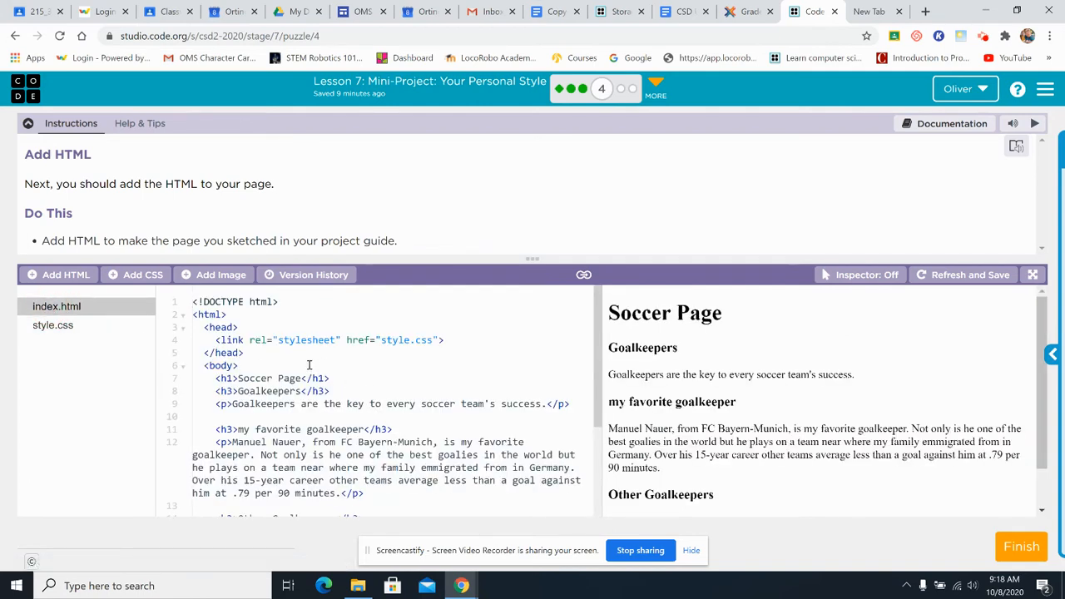
click(52, 325)
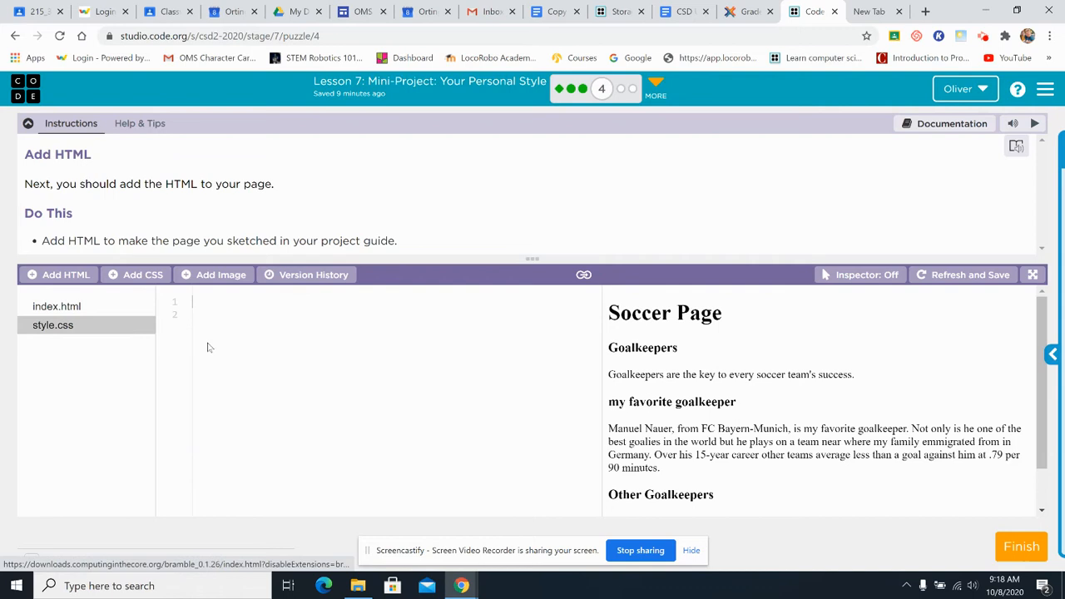
Write an h3 rule with color: rbg(123,24,57); in style.css
text(h)
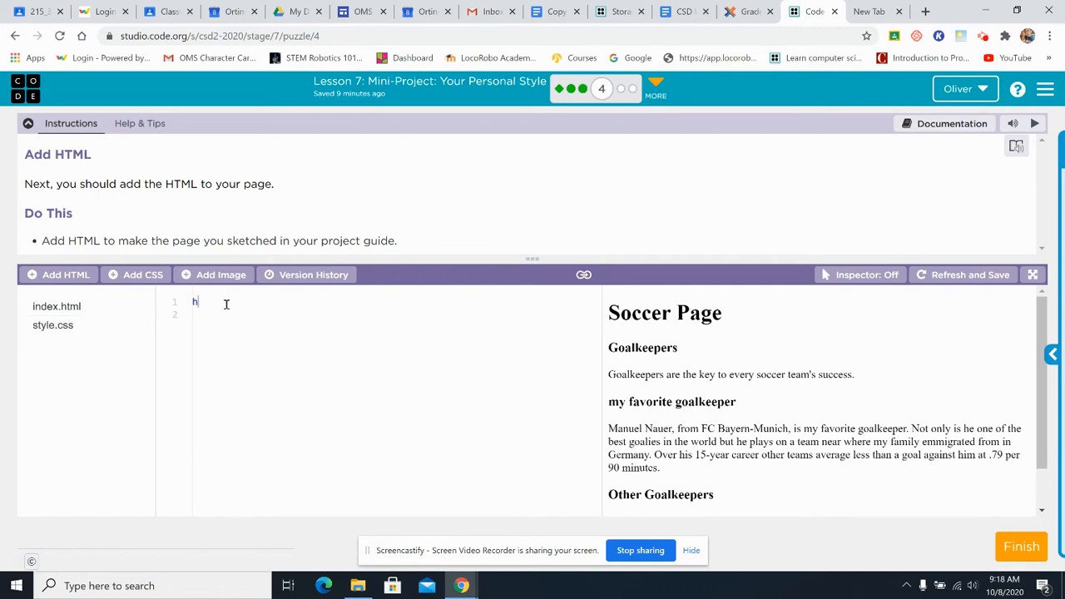
text(3)
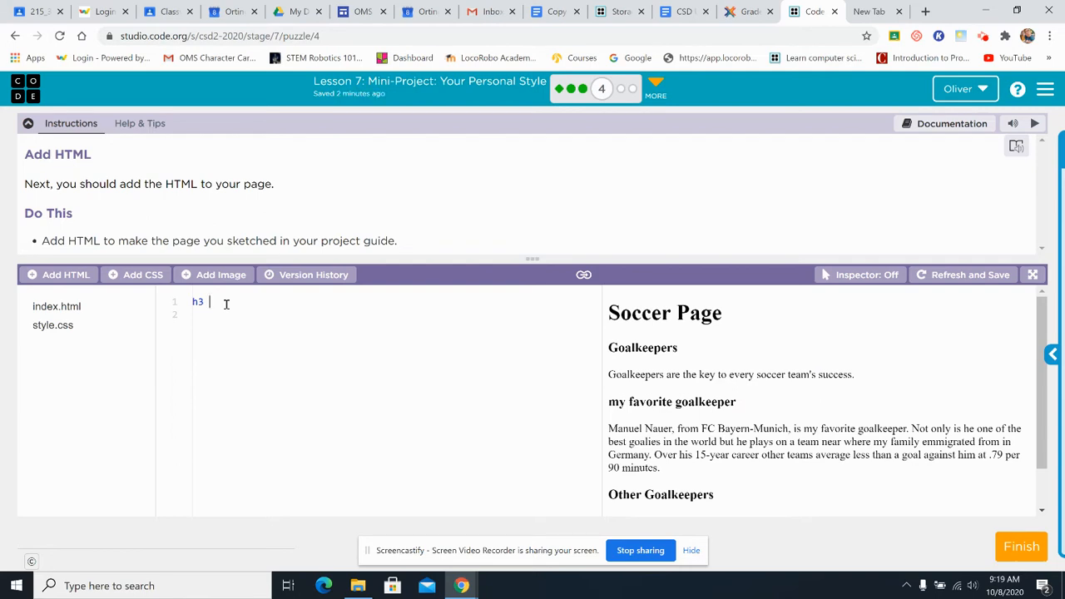
text({)
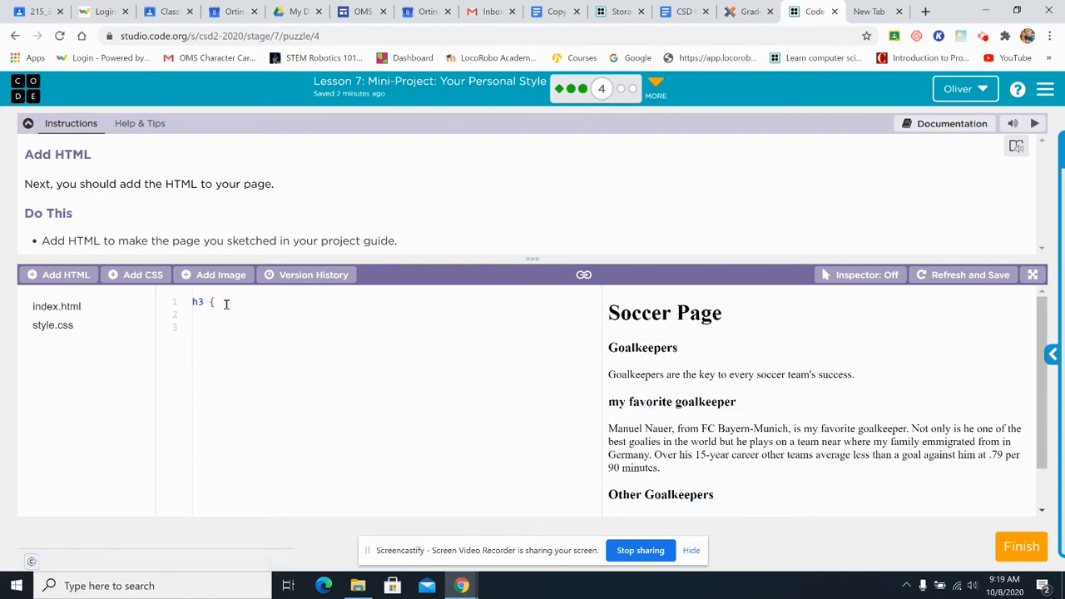
text(color)
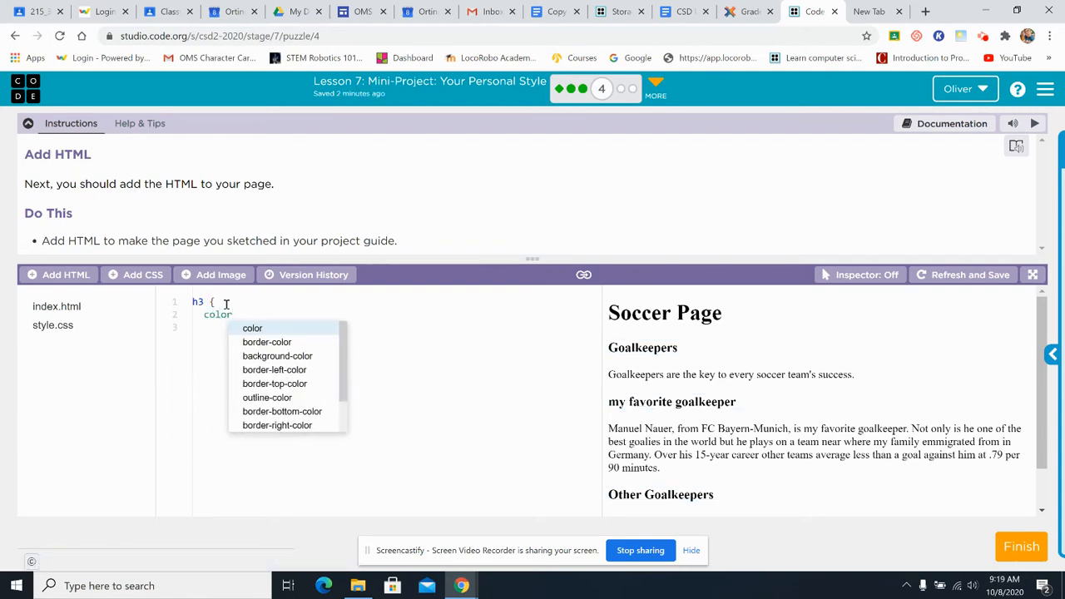
text(:)
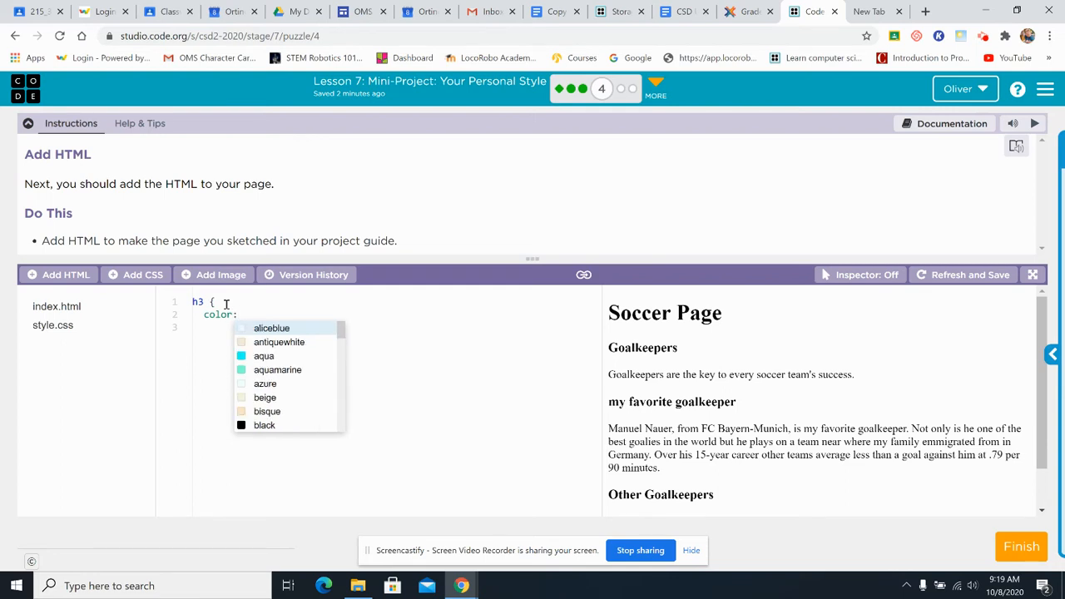
text(rb)
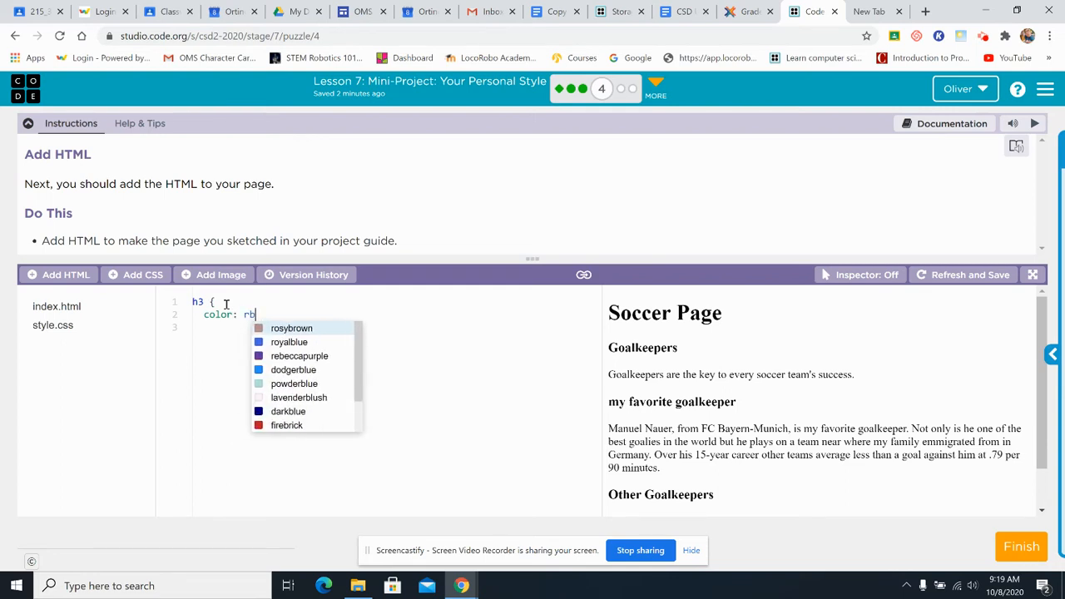
text(g()
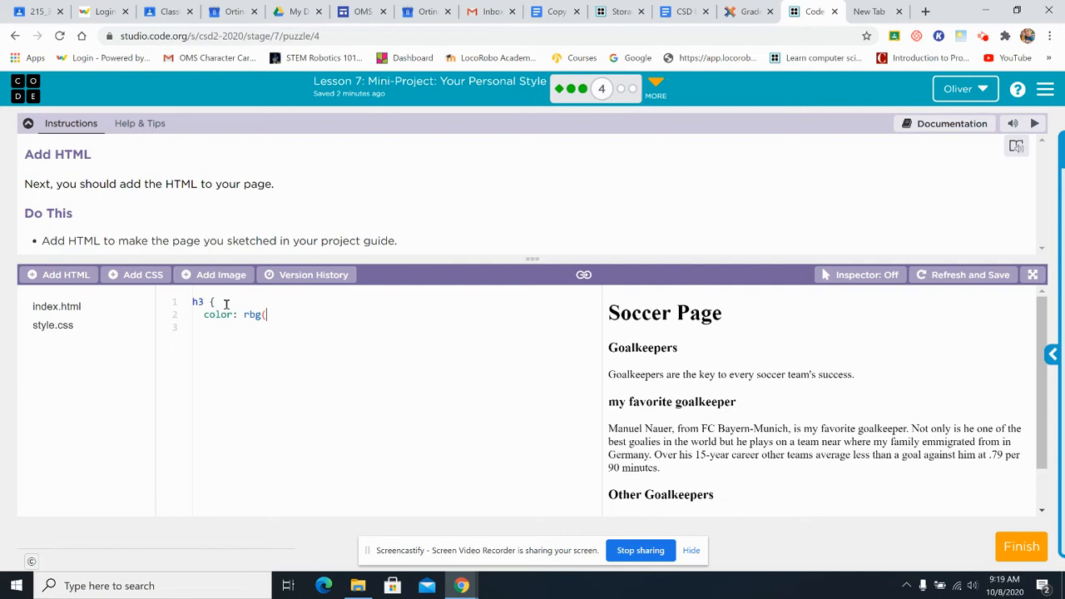
text(12)
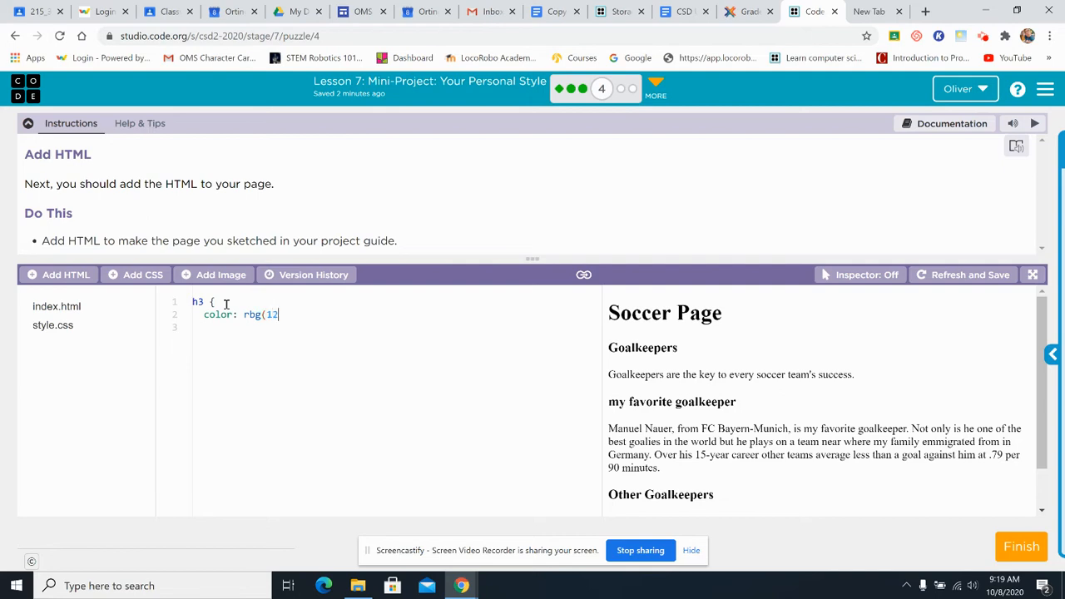
text(3,)
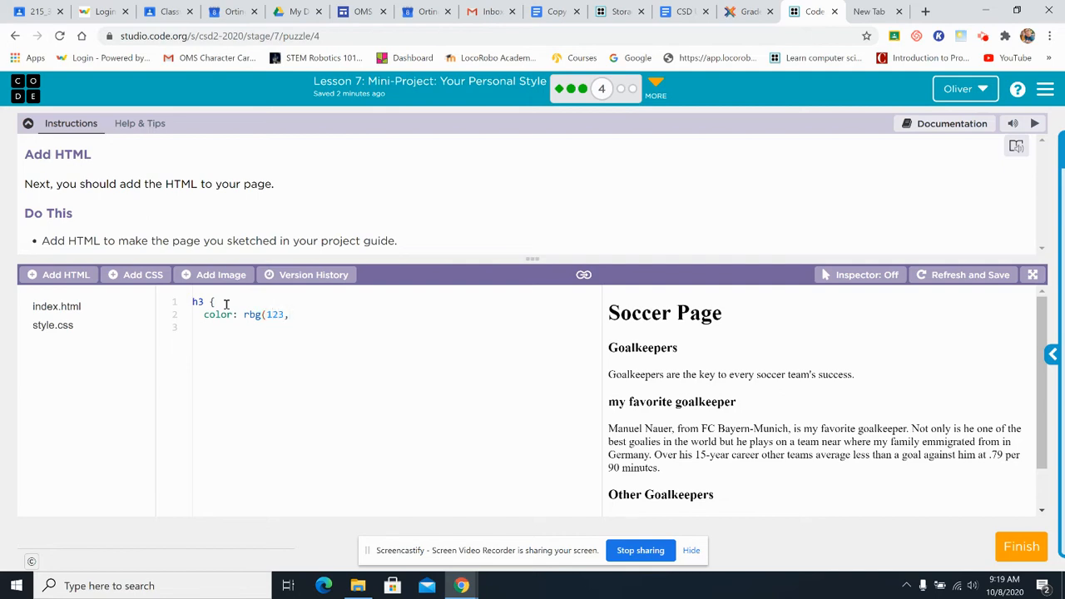
text(2)
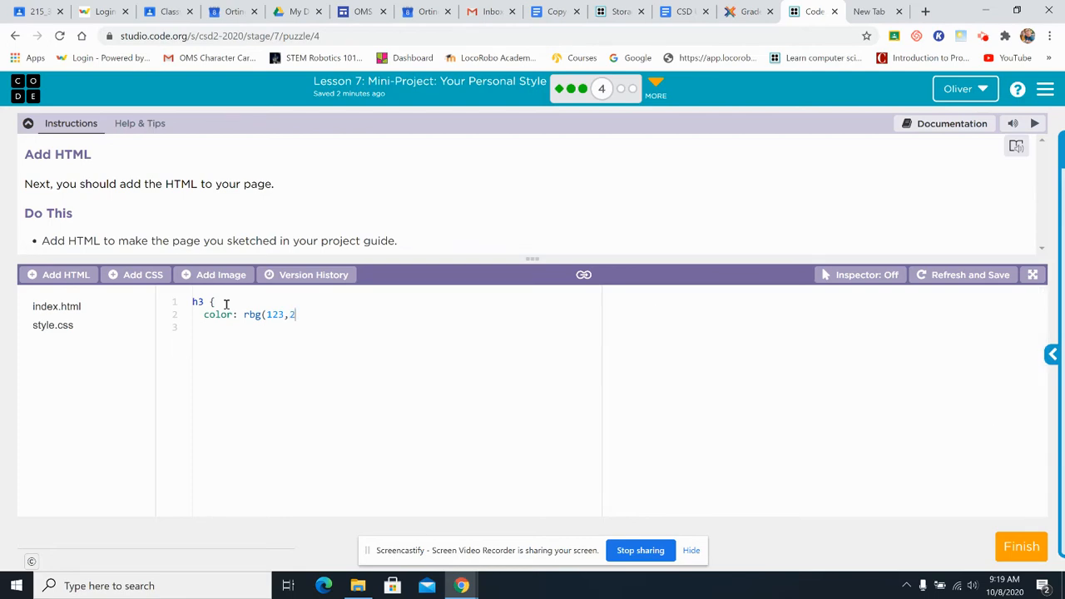
text(4,)
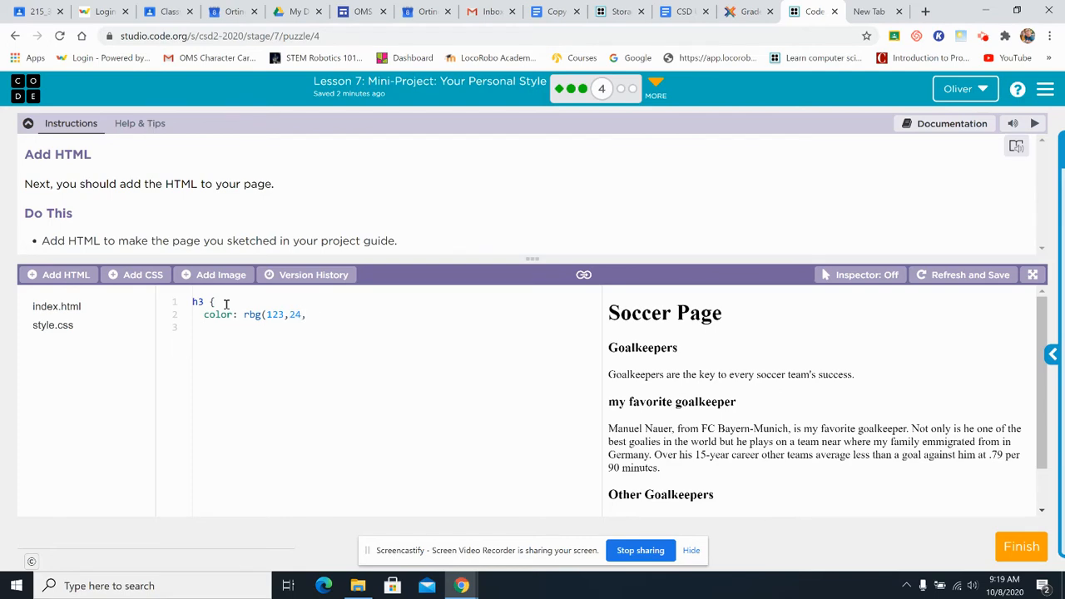
text(5)
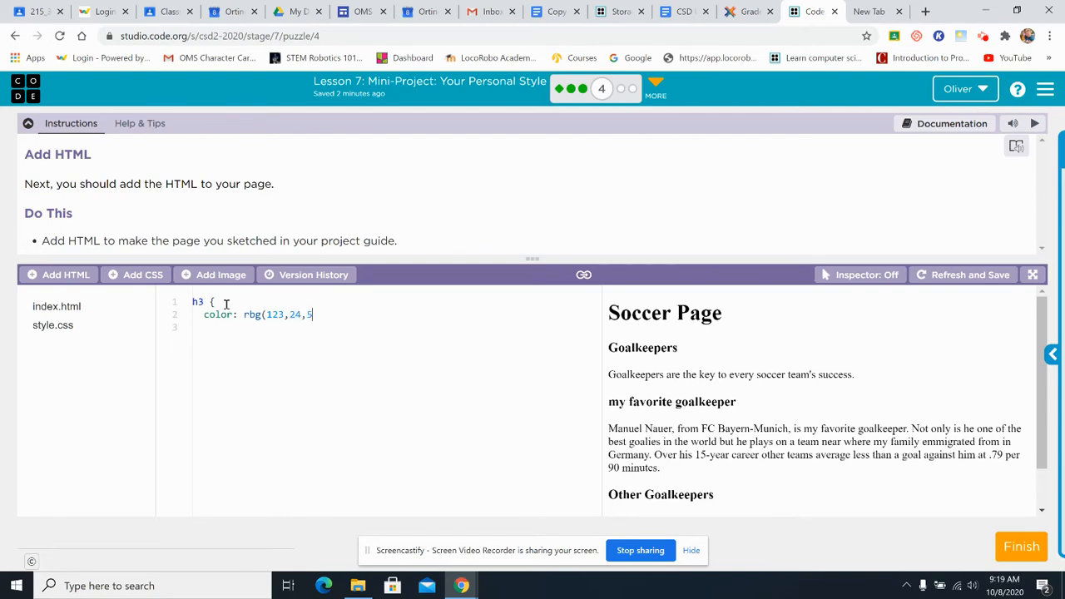
text(7,)
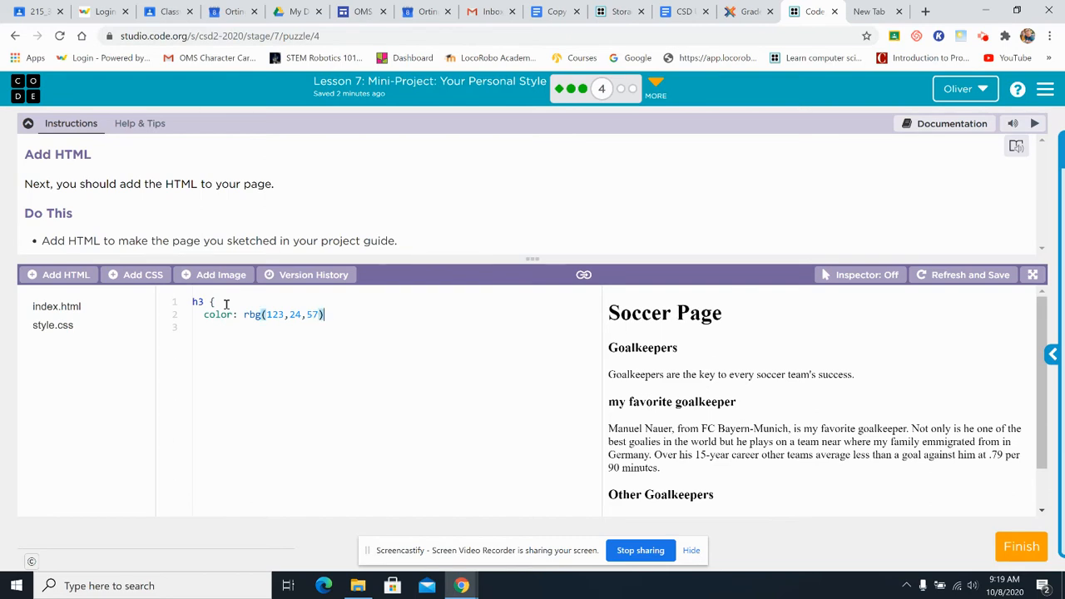
text(;)
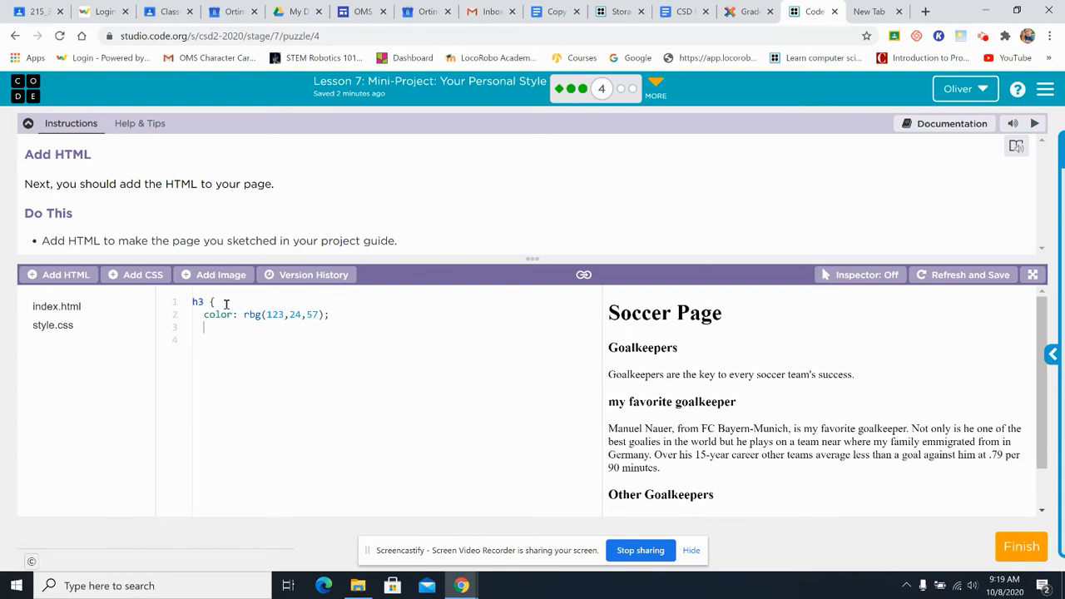
text(})
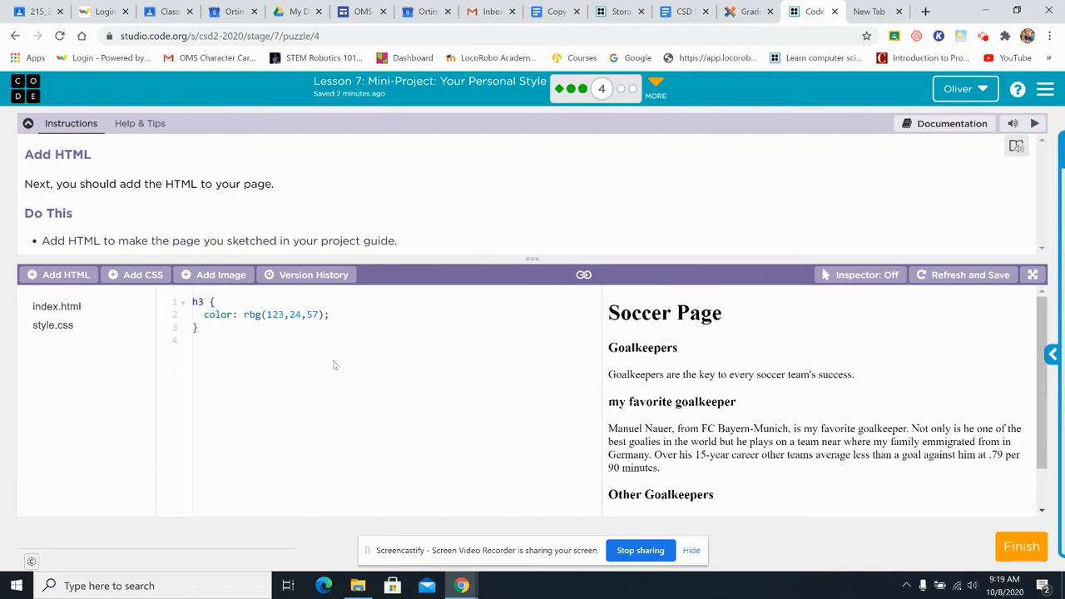
Switch between index.html and style.css to compare the page HTML with the h3 rule
click(57, 306)
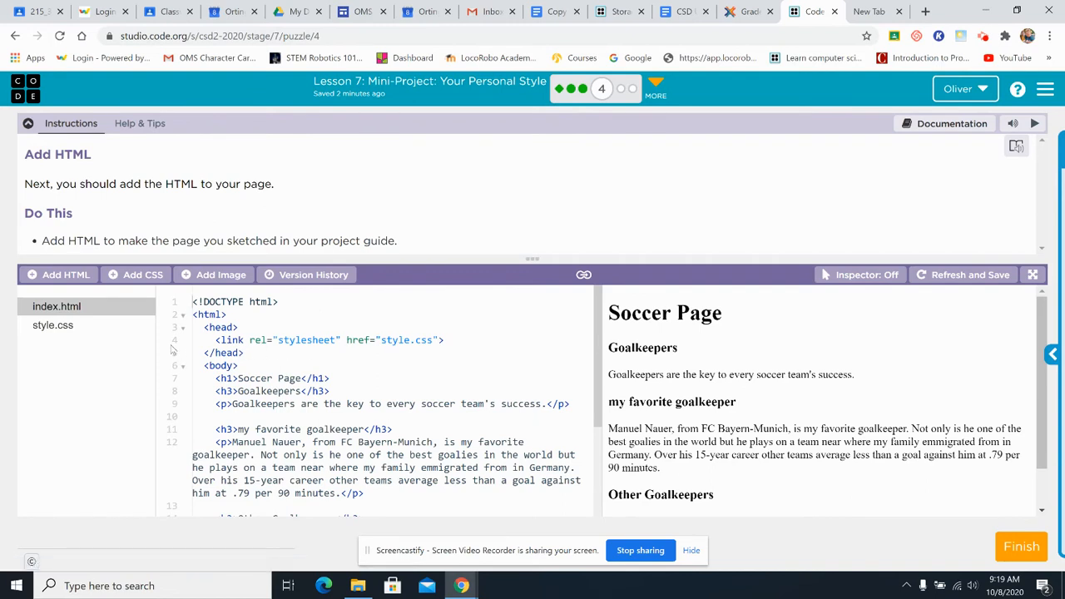
click(53, 325)
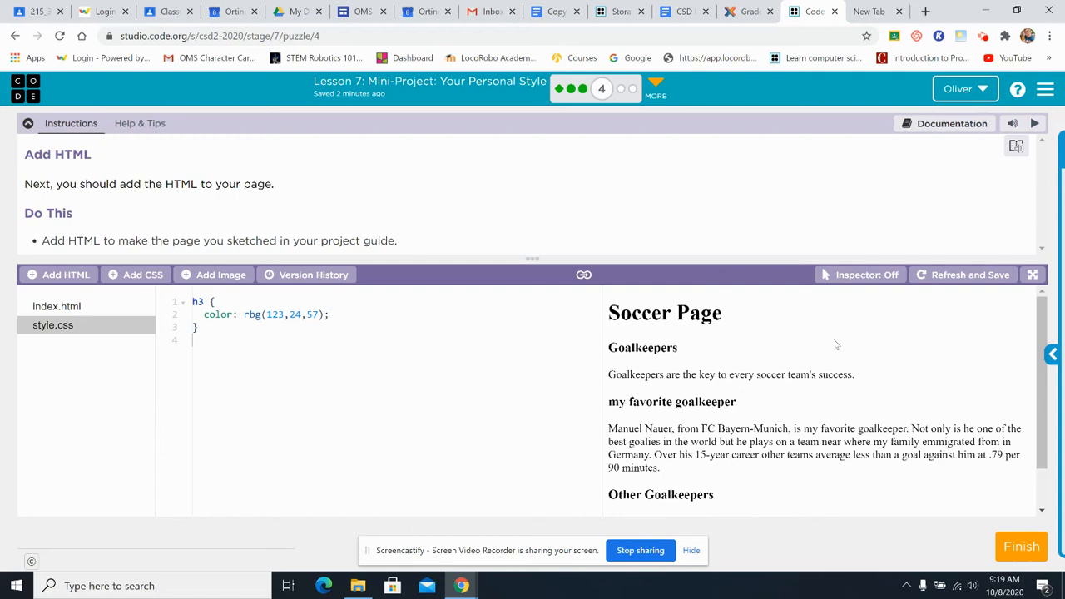
click(57, 306)
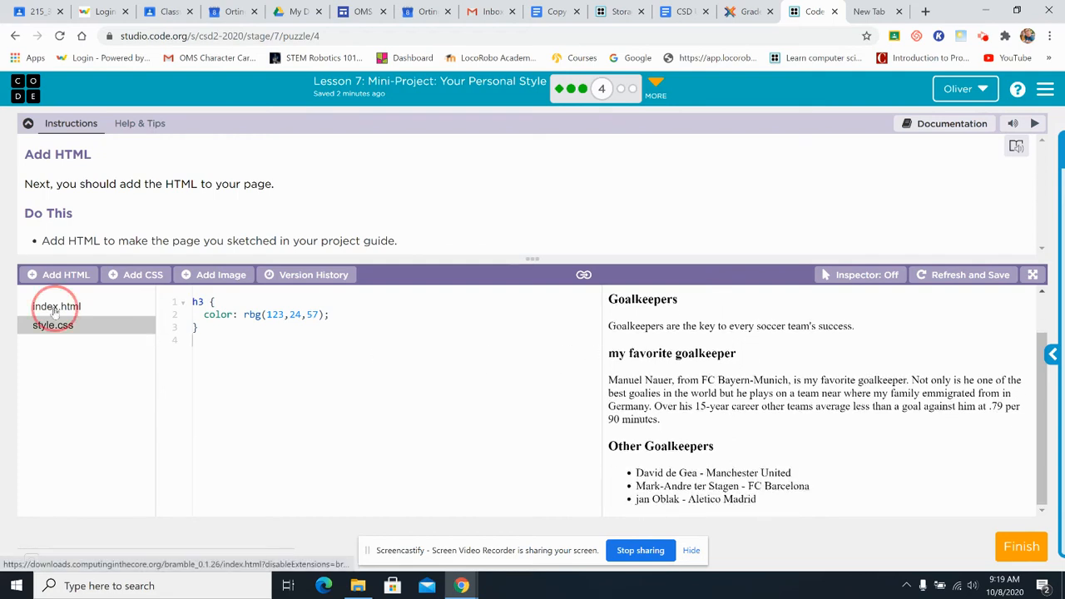
click(56, 306)
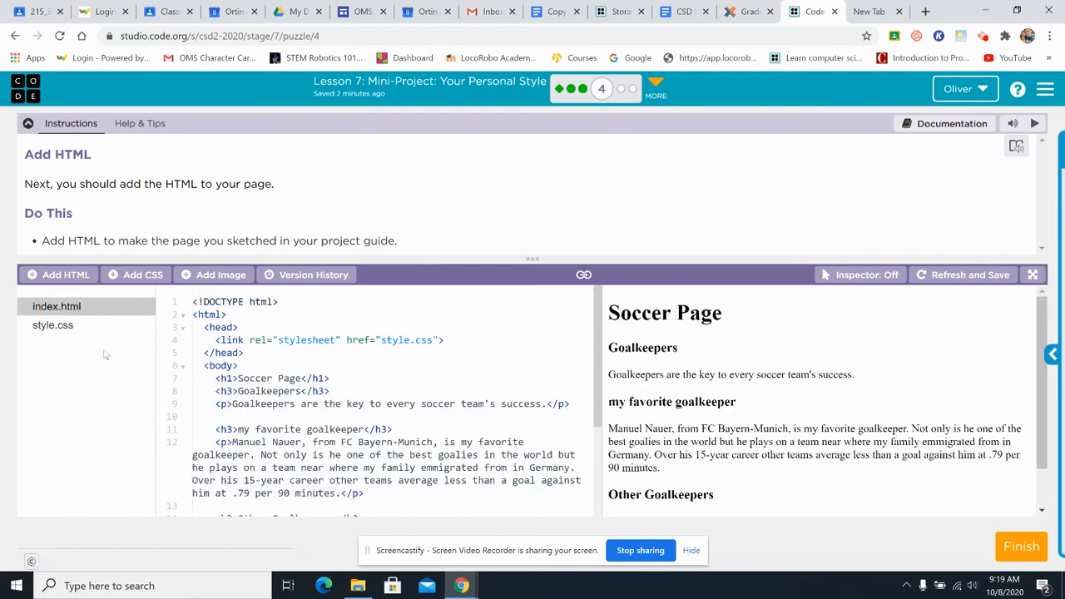
click(53, 324)
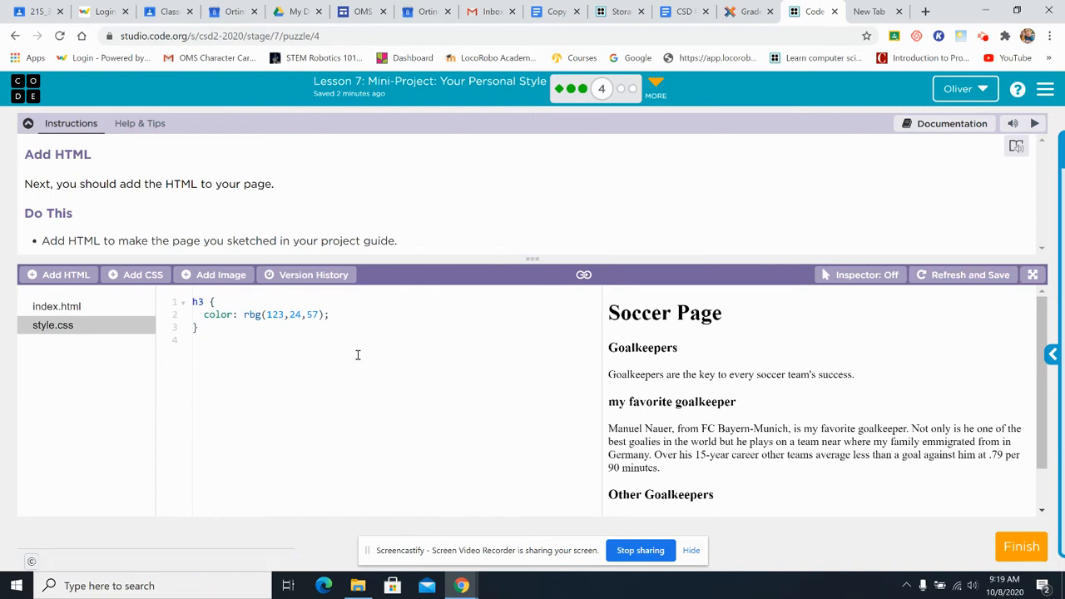
mouse_move(237, 313)
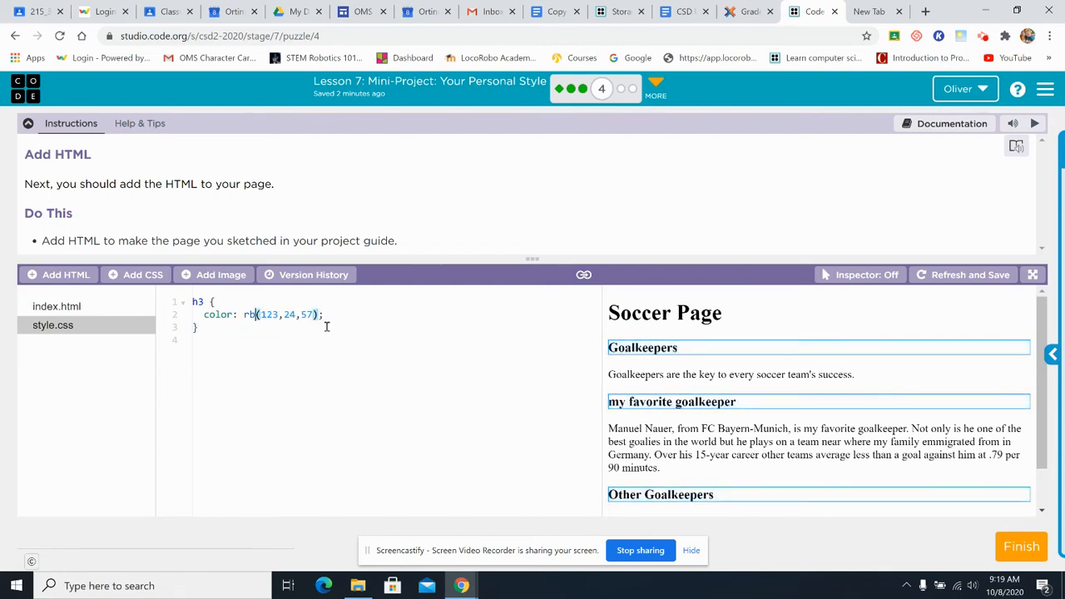
Correct the h3 color to rgb(123,24,155) so the subheadings turn purple
text(g)
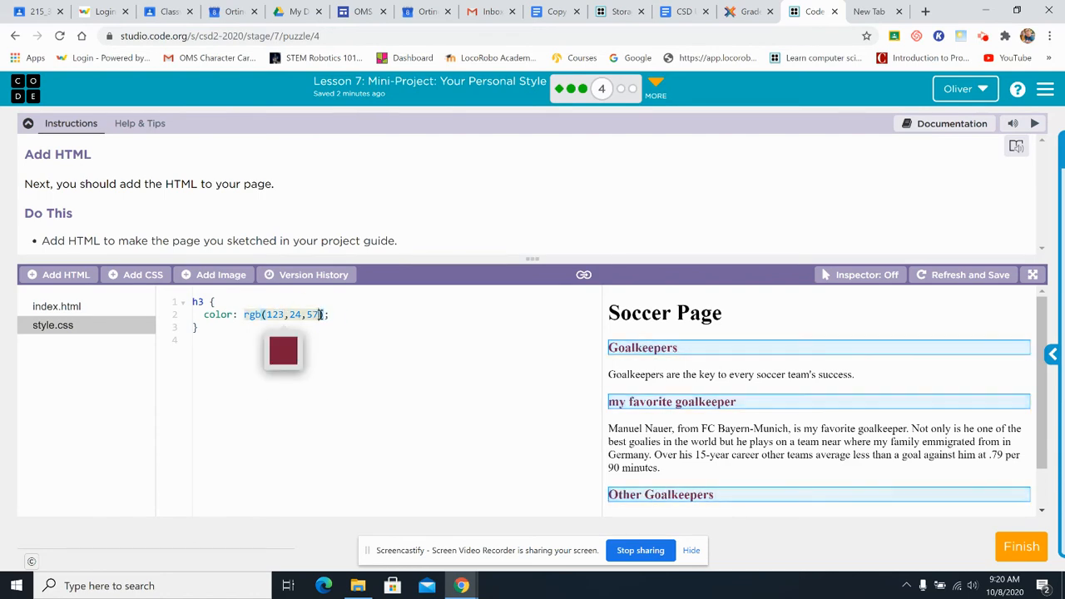
key(Backspace)
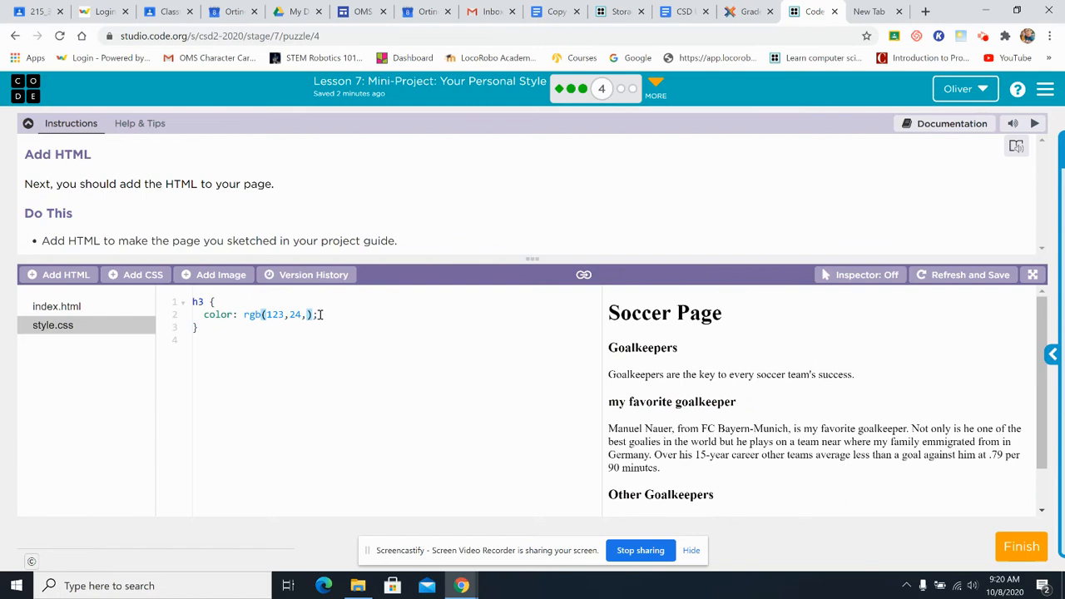
text(155)
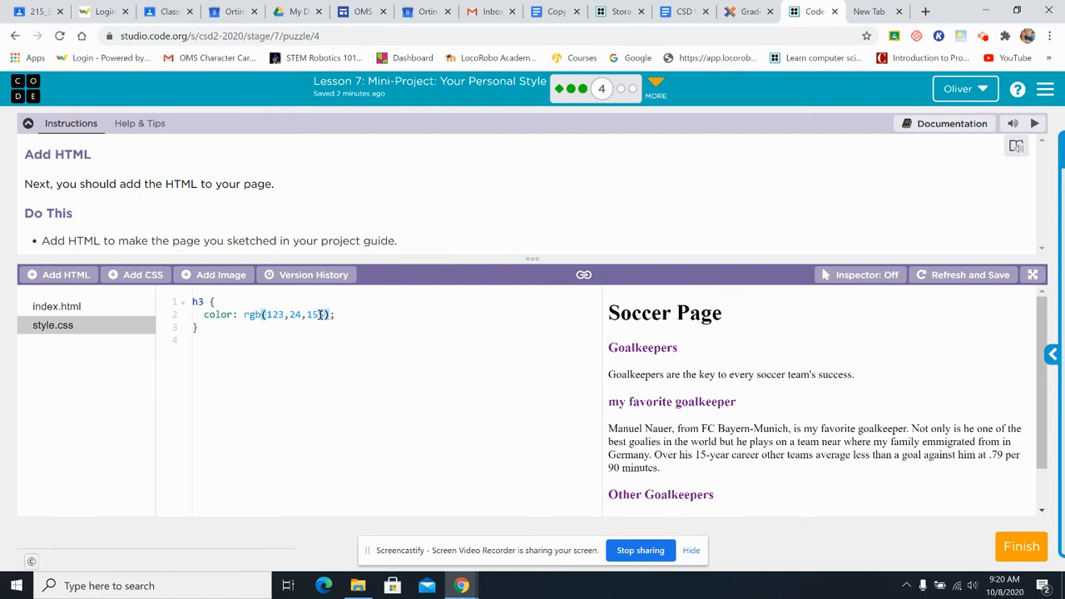
text(5)
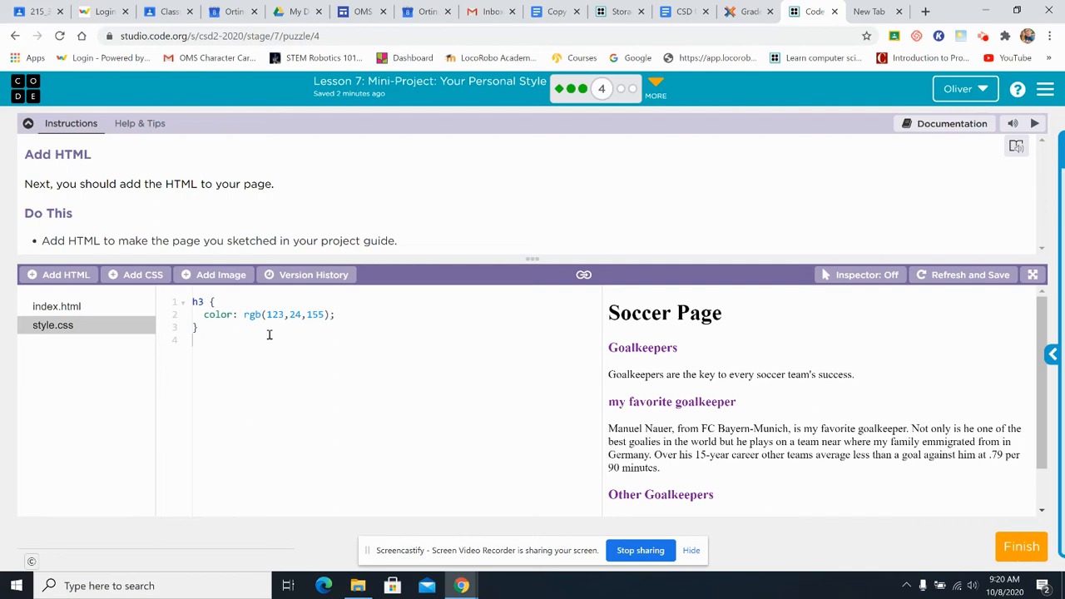
Check the purple h3 headings in the preview, then reopen index.html in the editor
scroll(down, 3)
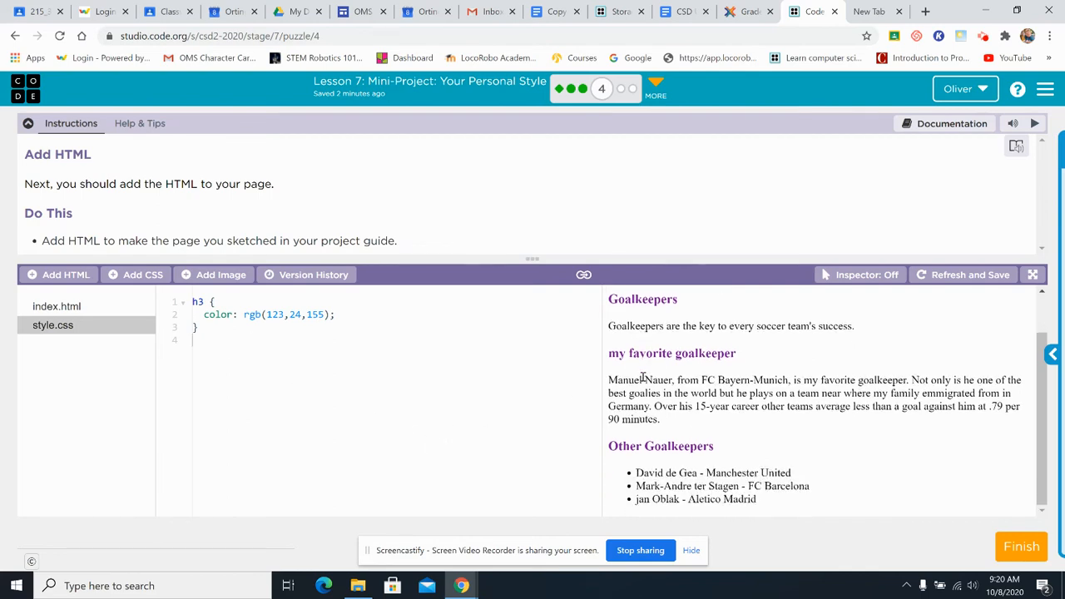
scroll(up, 3)
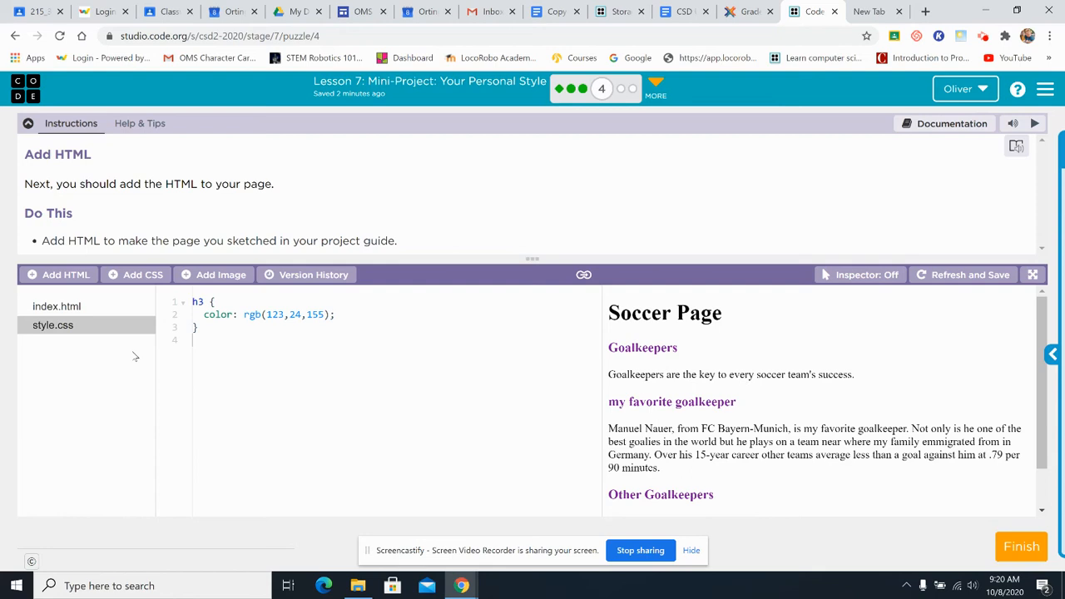
mouse_move(152, 333)
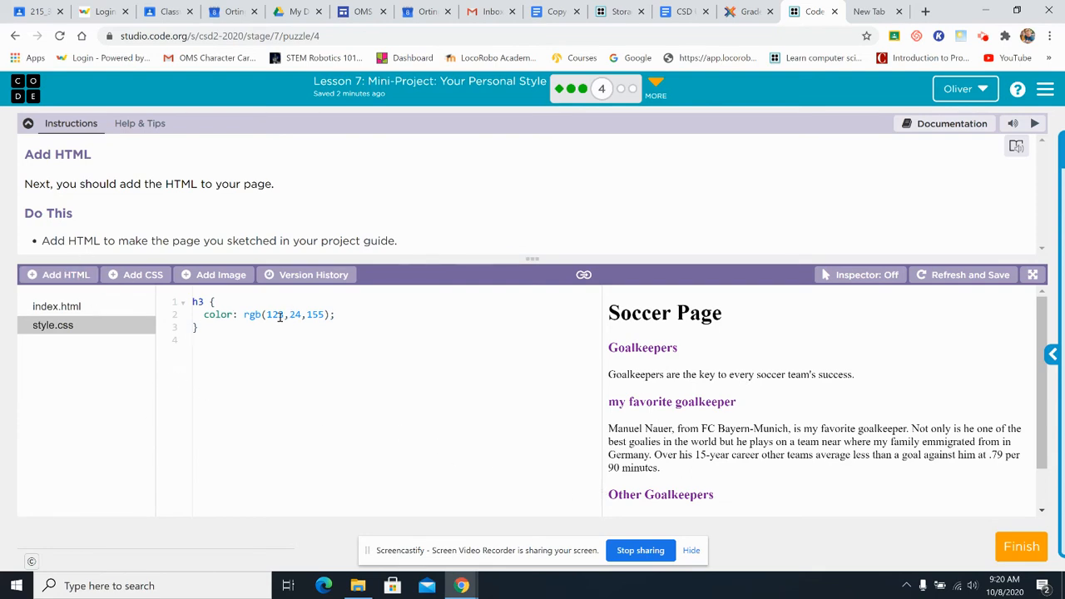
click(56, 306)
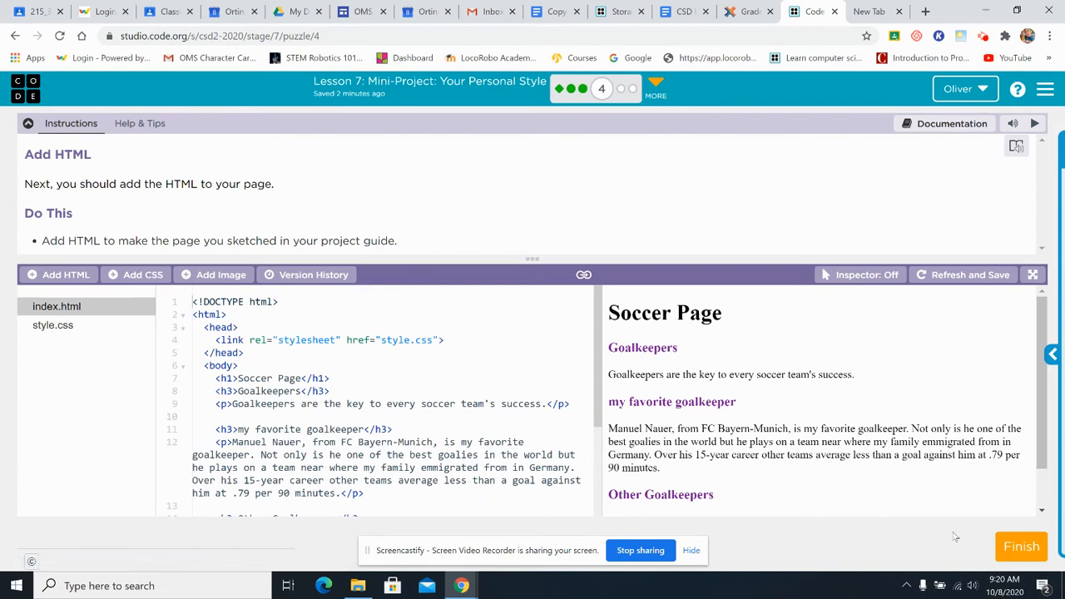
Finish the level to reach puzzle 5, Add CSS Styles, and view style.css
click(1021, 547)
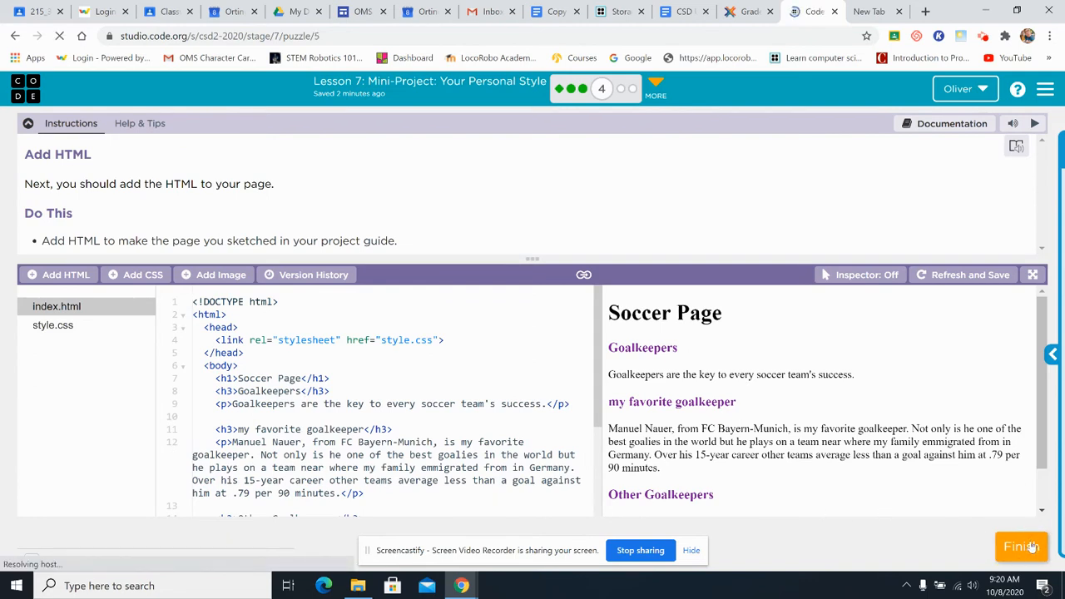
click(1022, 547)
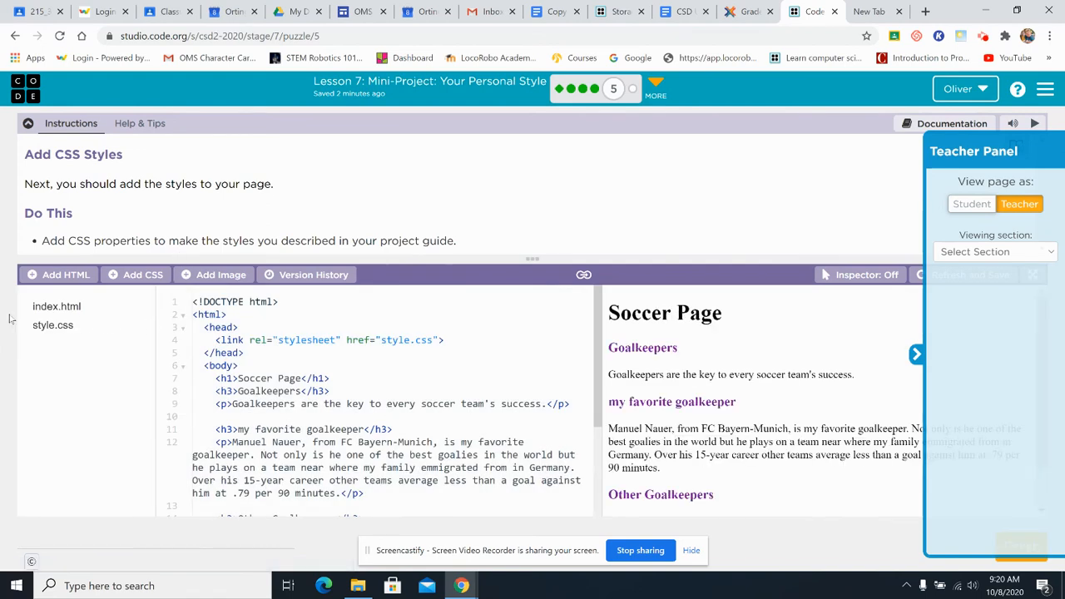
click(53, 325)
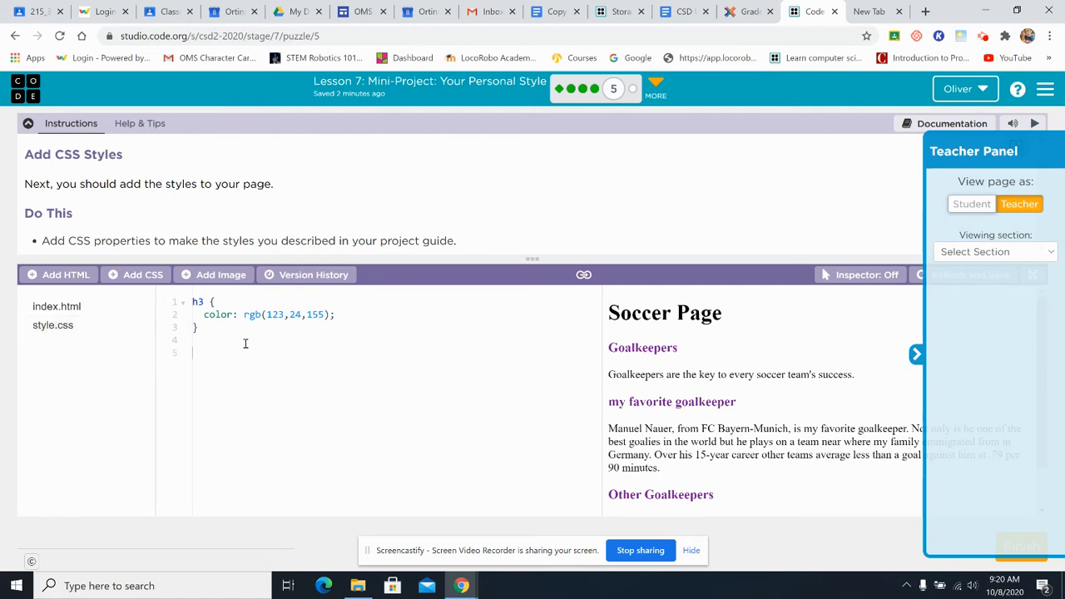
Start an h1 rule with font-family set to sans-serif via autocomplete
text(h1 {)
text(fo)
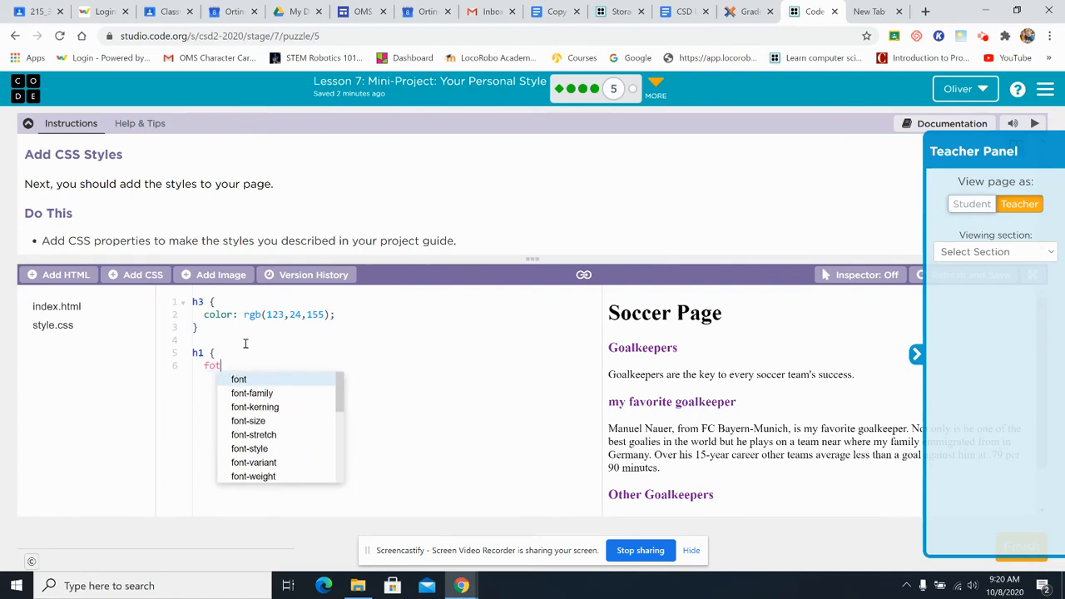
text(t)
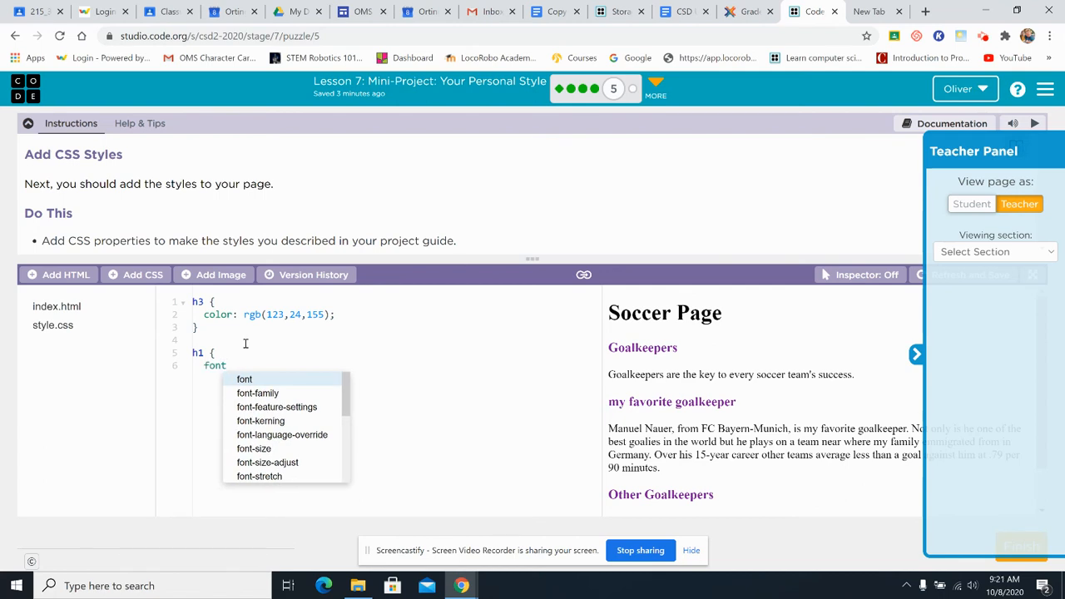
text(-family:)
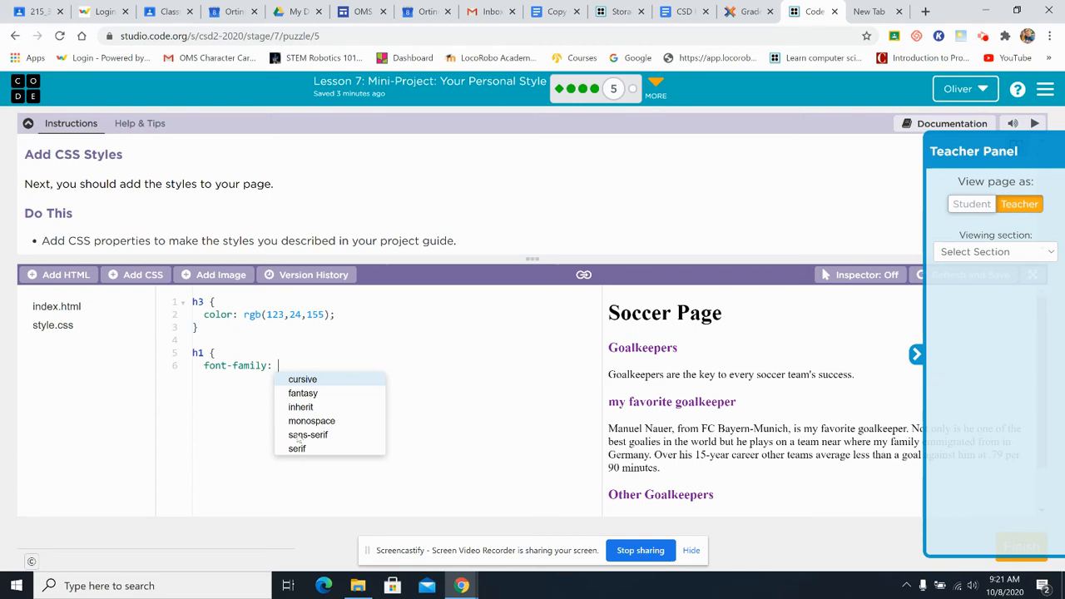
click(308, 435)
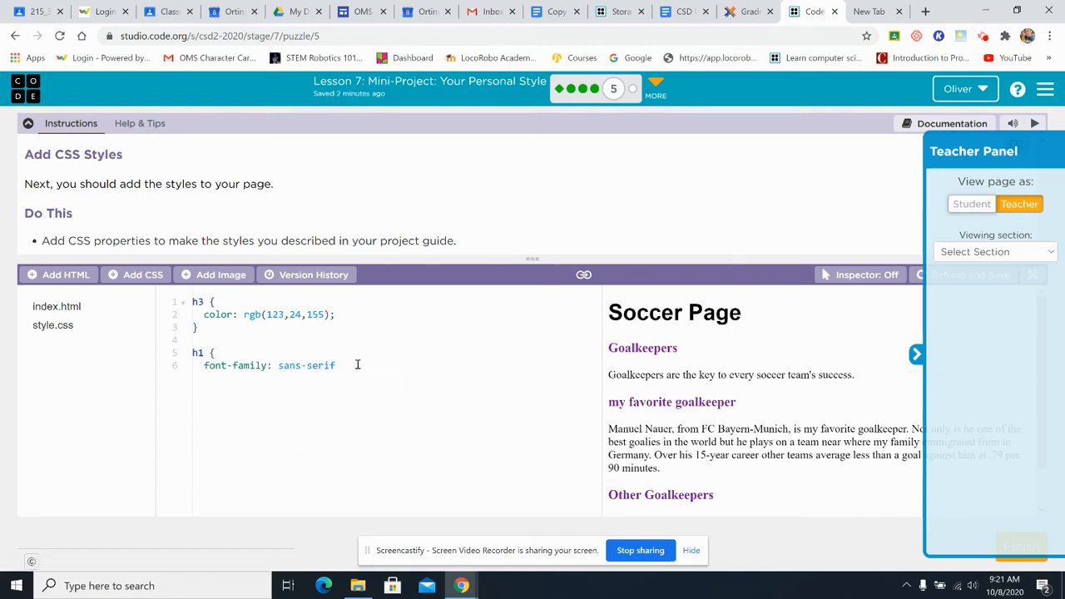
text(;)
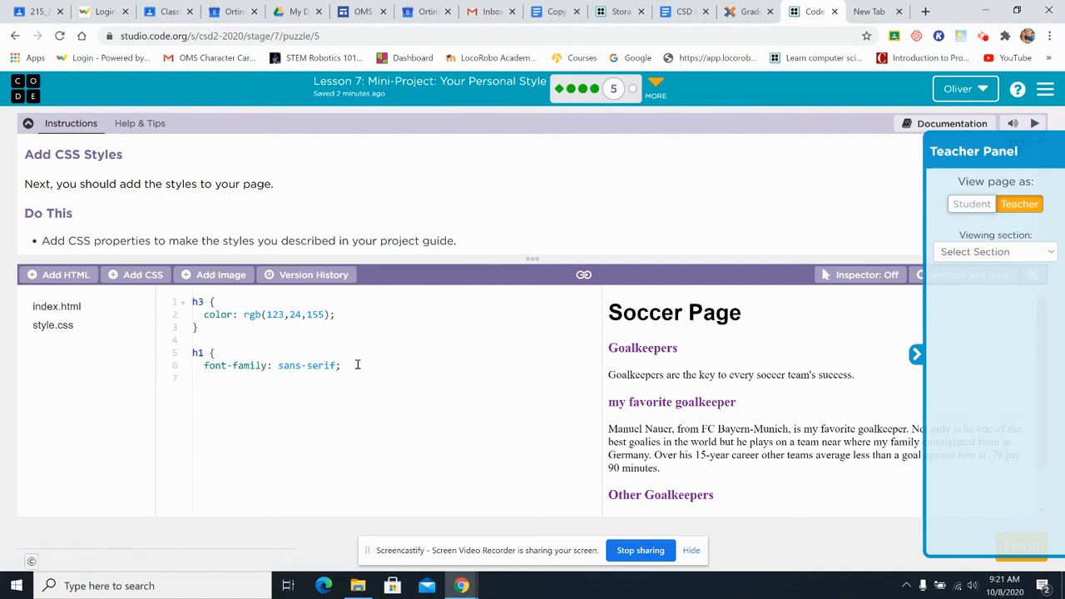
Add color: red to the h1 rule, fix the colon, and close the brace
text(color)
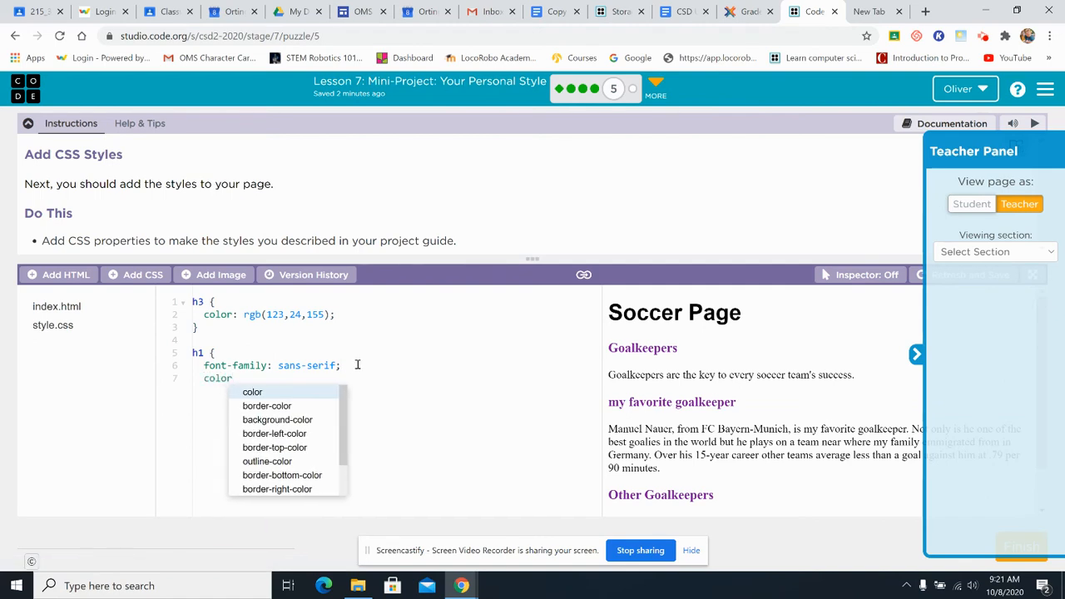
text(;)
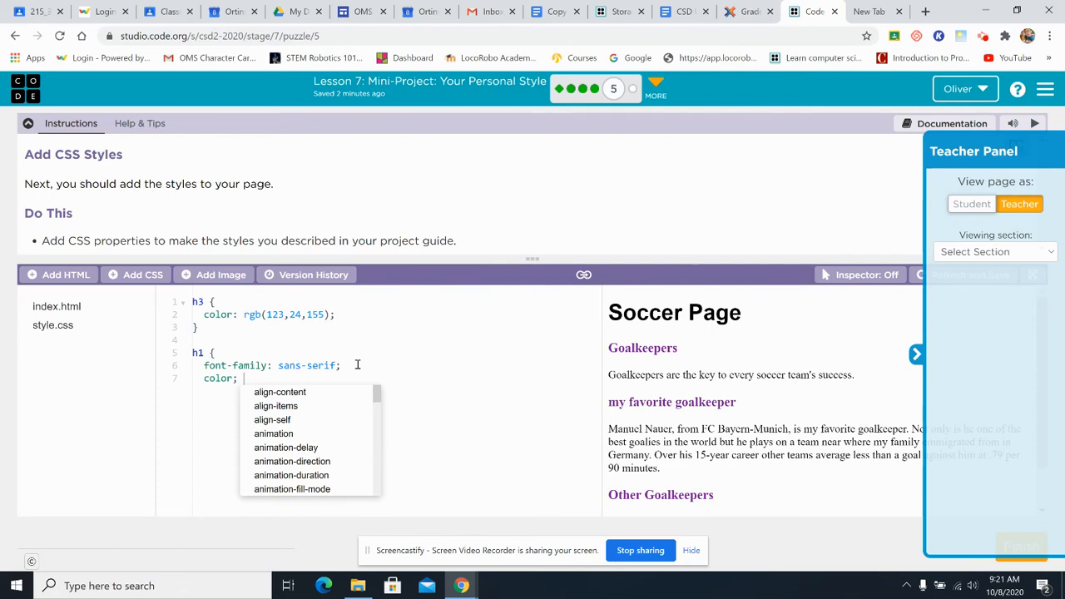
text(Re)
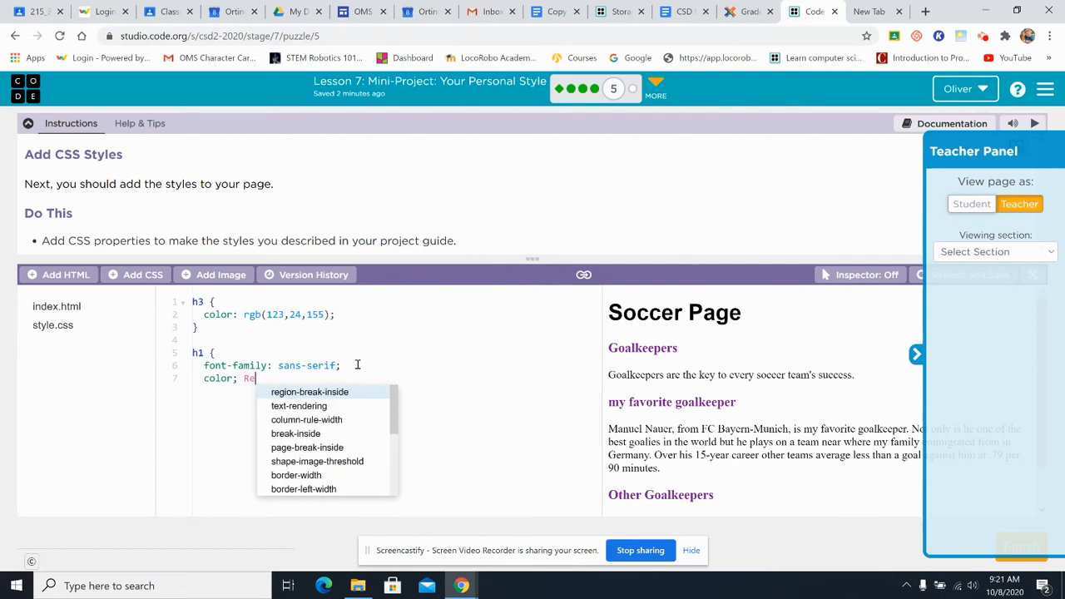
text(d)
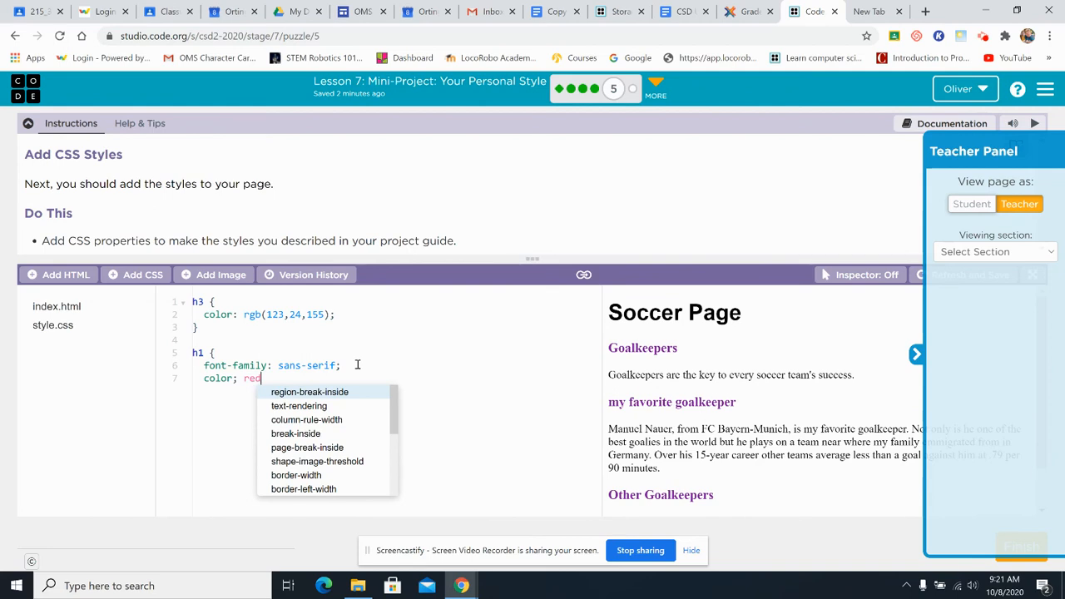
text(d;)
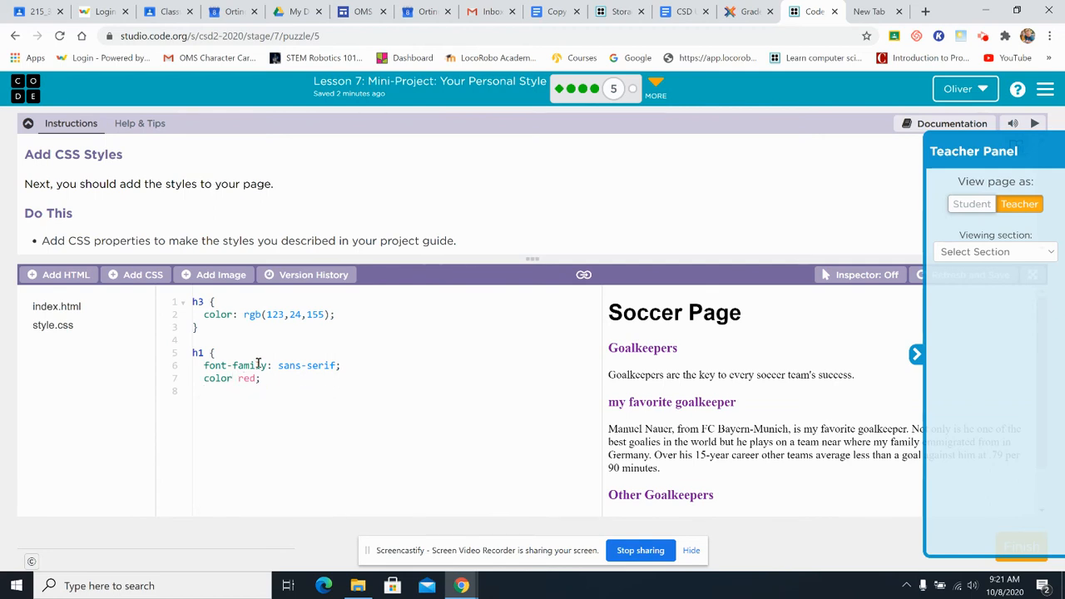
click(240, 378)
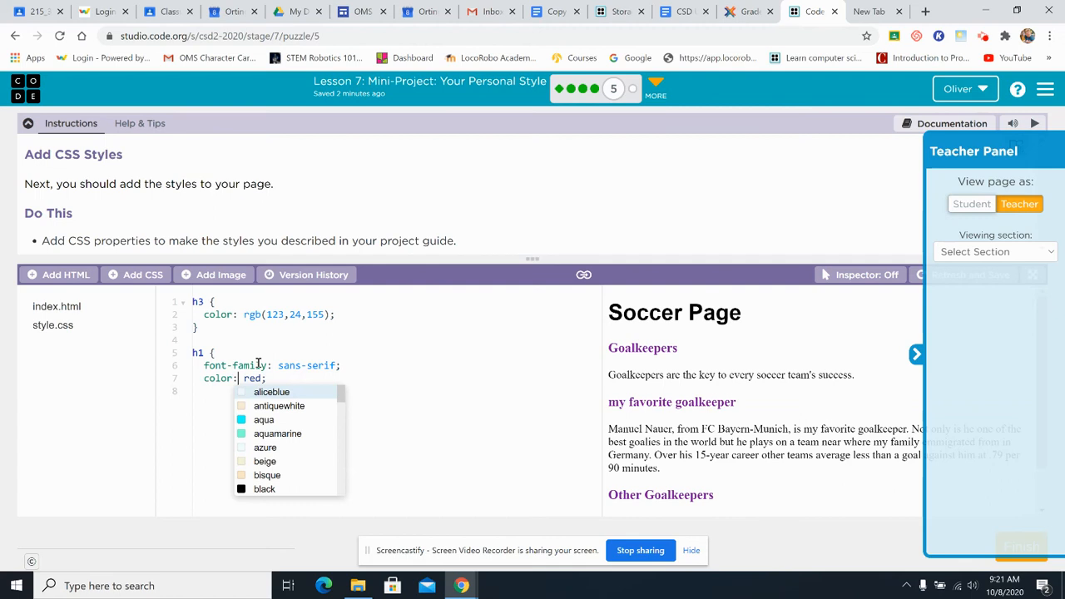
click(268, 378)
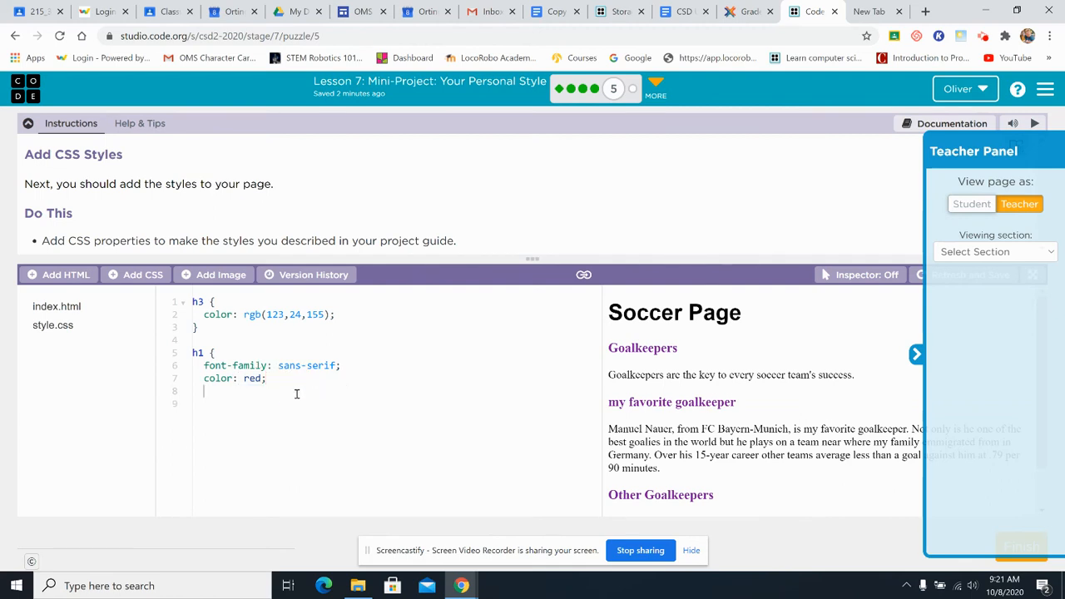
text(})
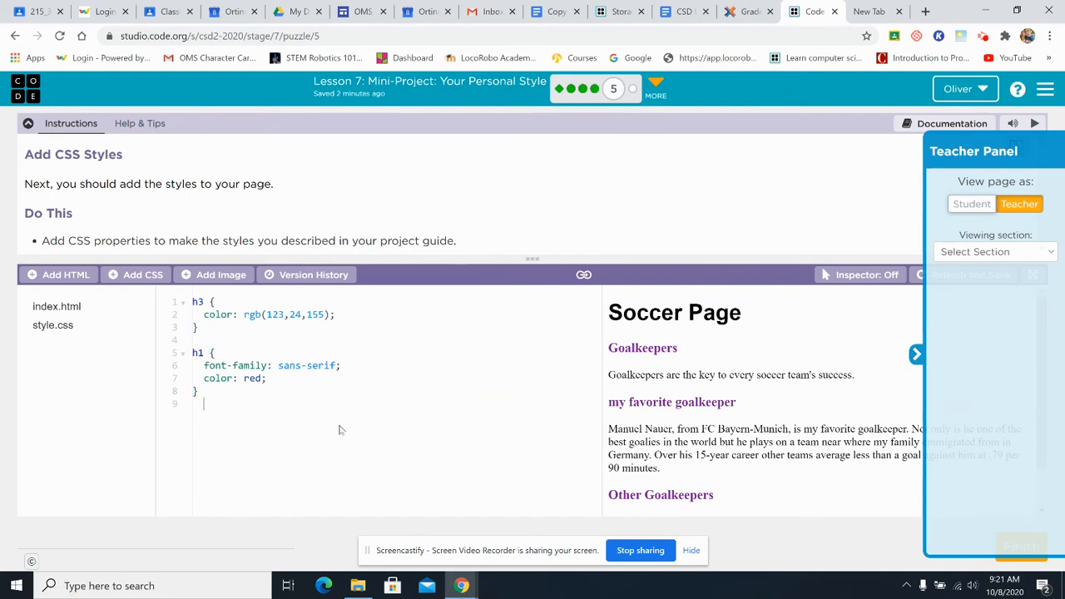
mouse_move(111, 285)
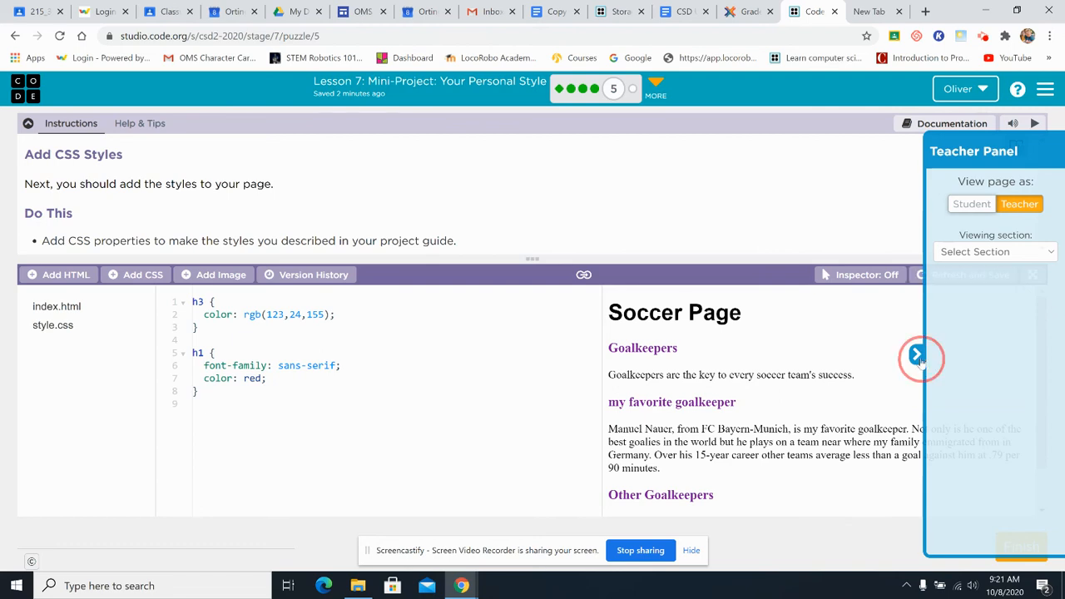
click(919, 356)
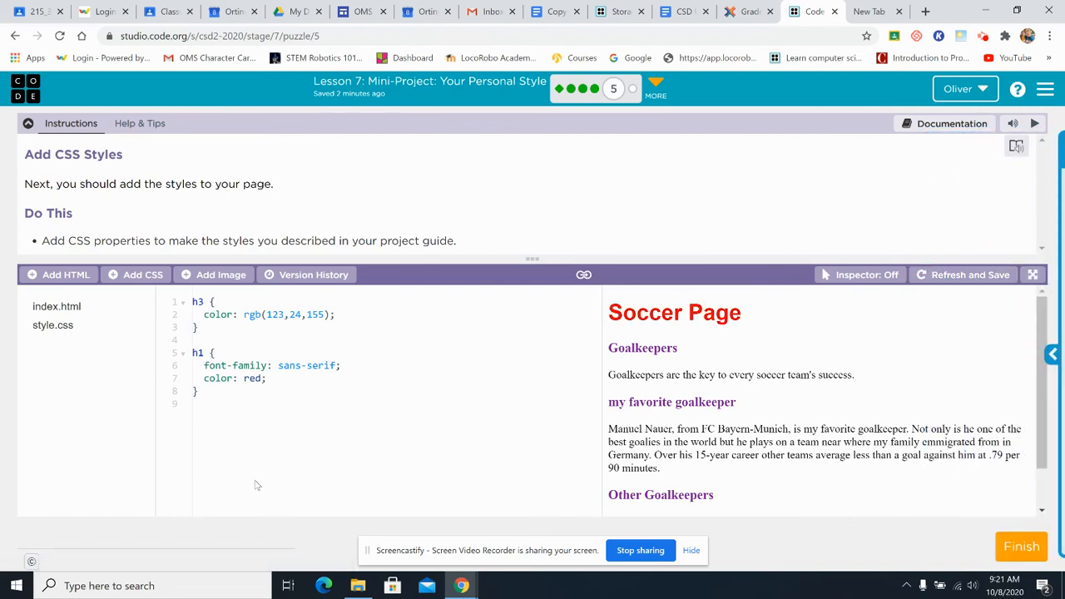
mouse_move(433, 388)
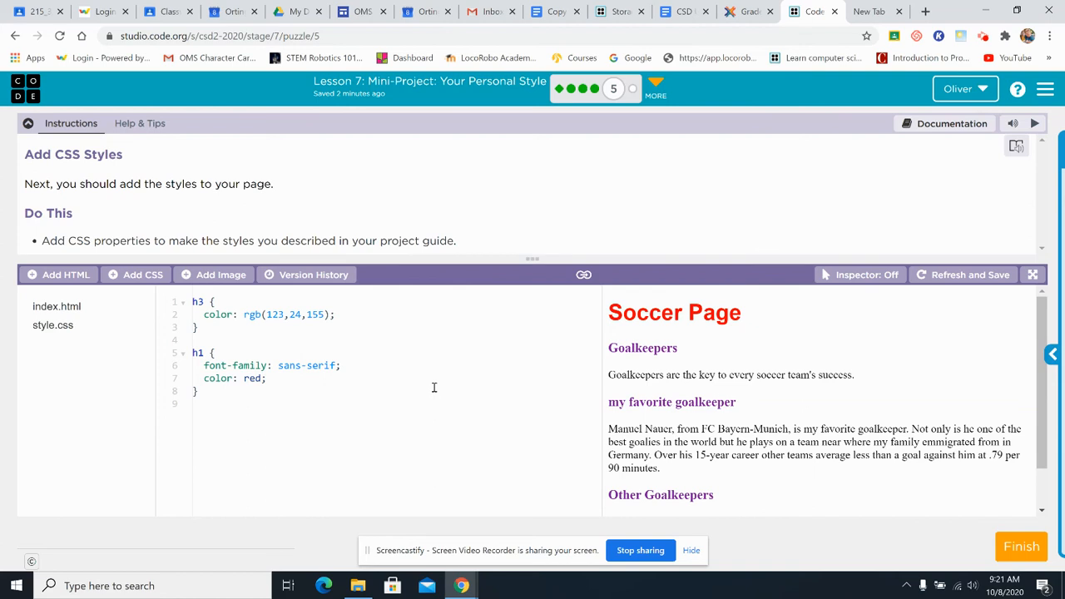
mouse_move(163, 254)
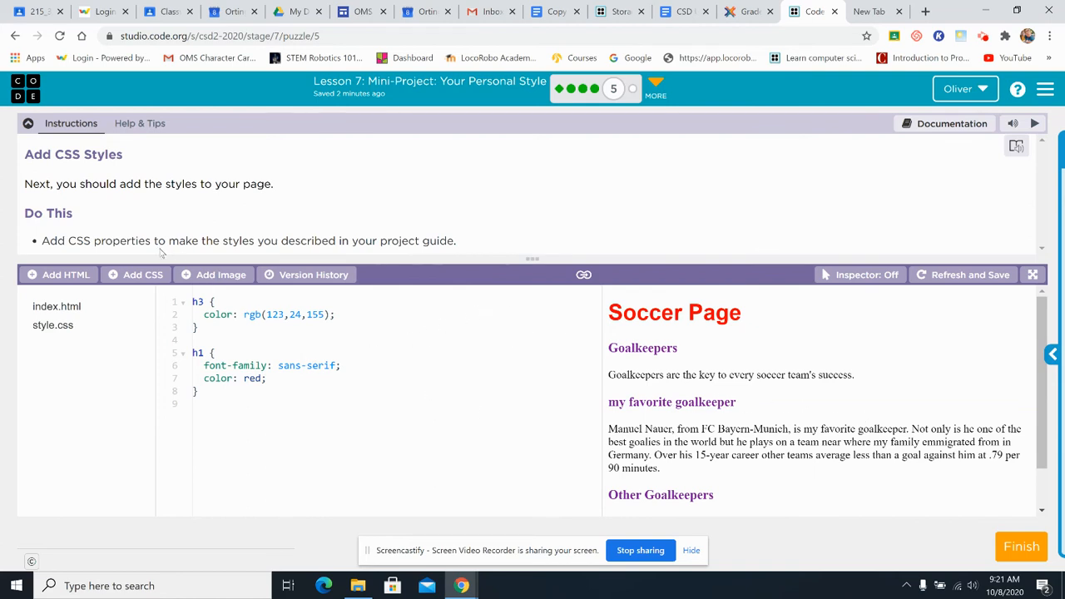
mouse_move(558, 110)
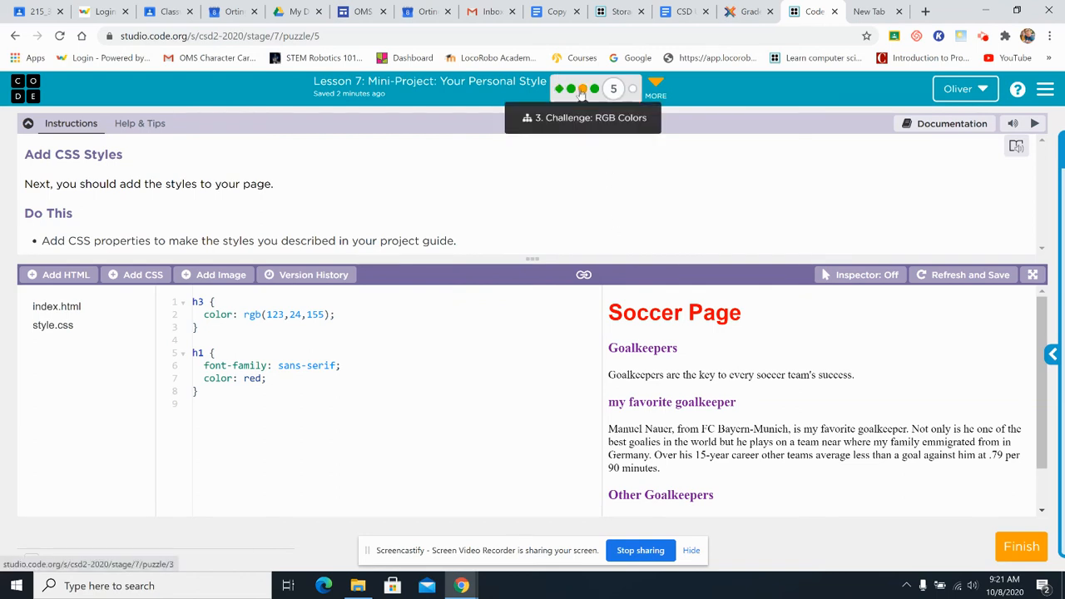
click(571, 89)
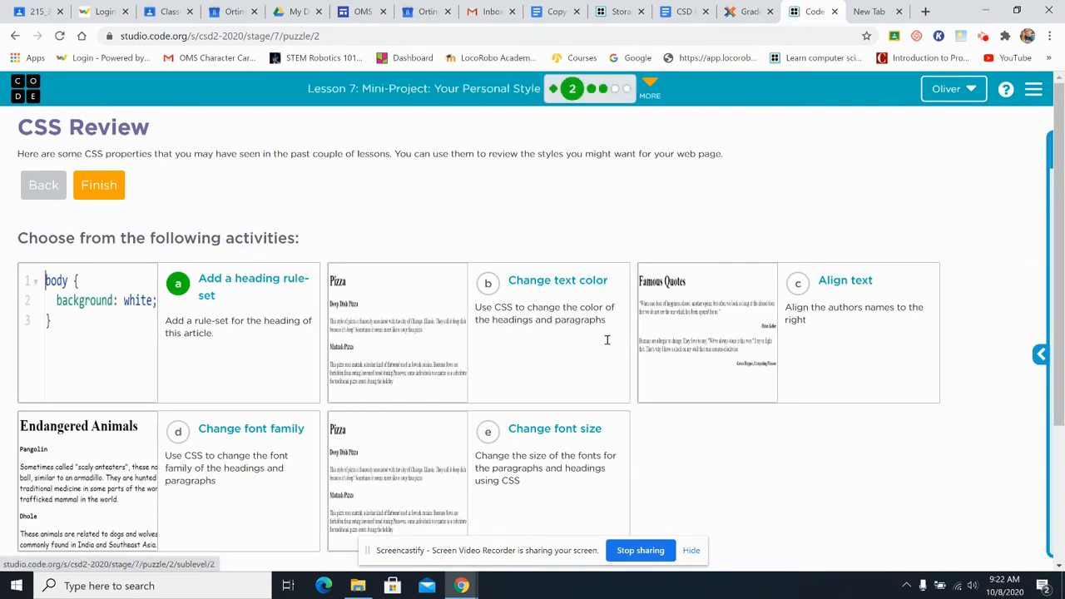
Scroll through the CSS Review activities
scroll(down, 3)
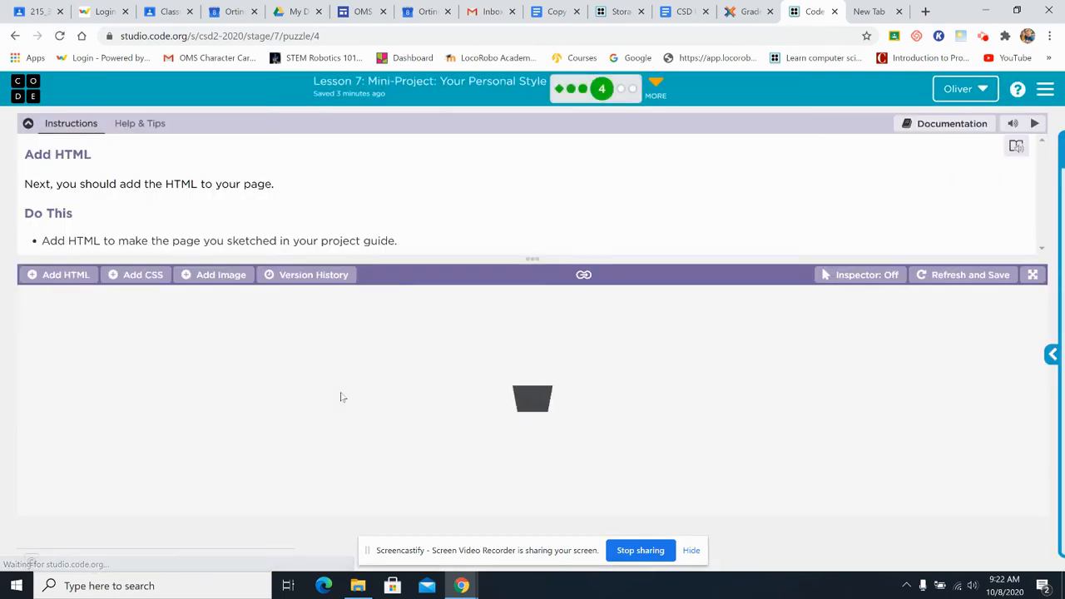
Finish the Add HTML and Add CSS Styles levels to reach level 6, Review your Page
click(58, 275)
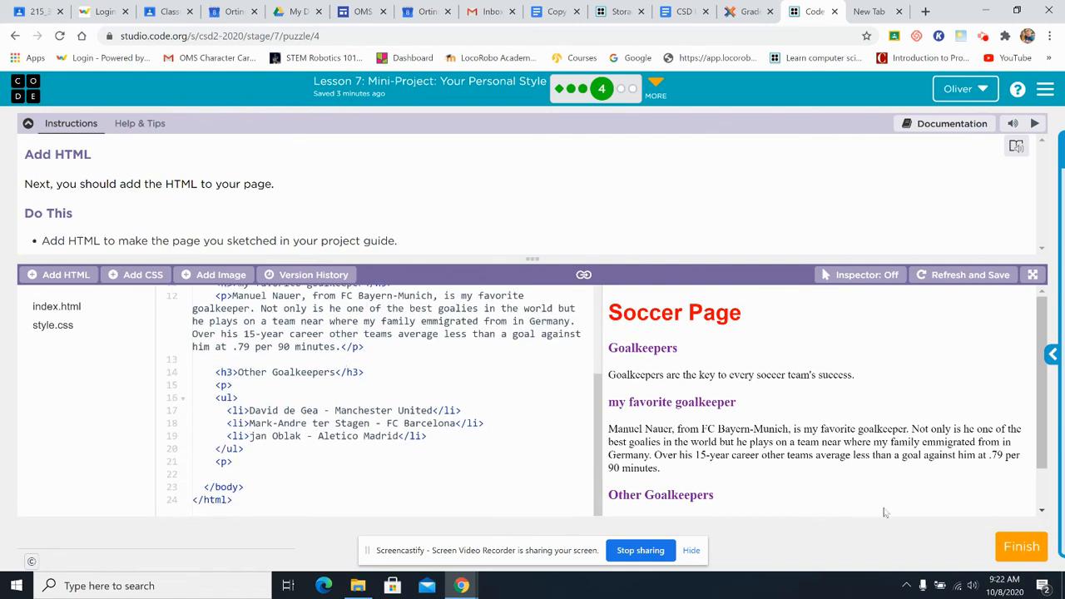
click(1021, 547)
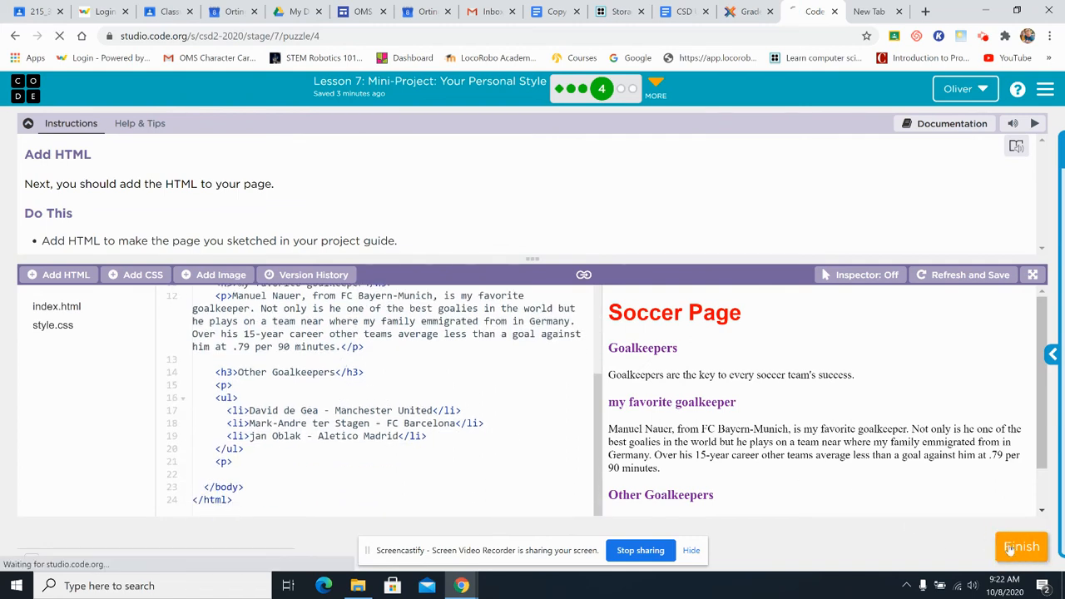
click(1022, 547)
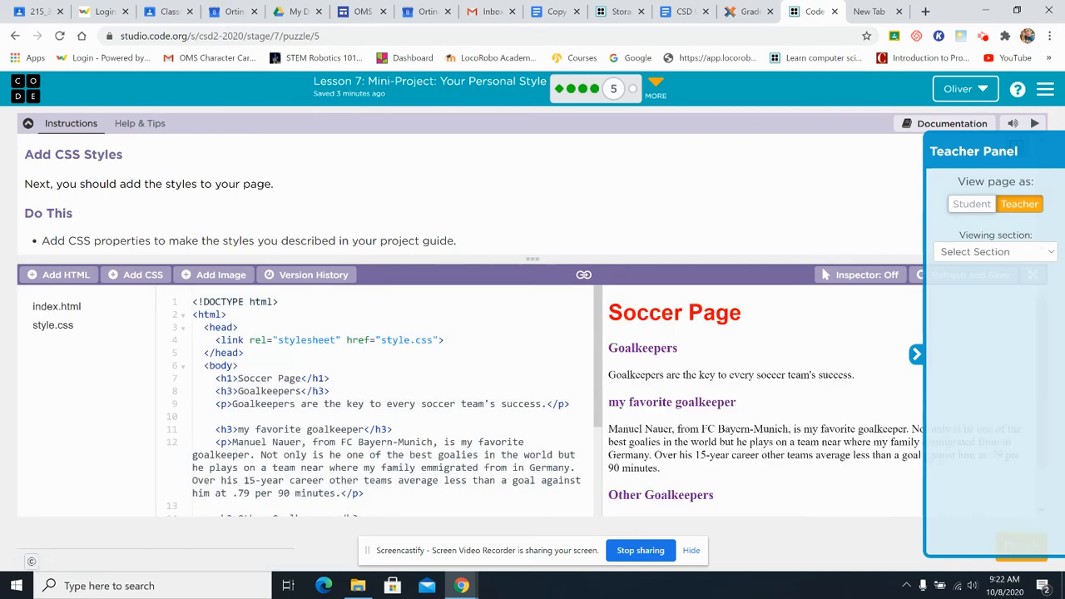
click(916, 354)
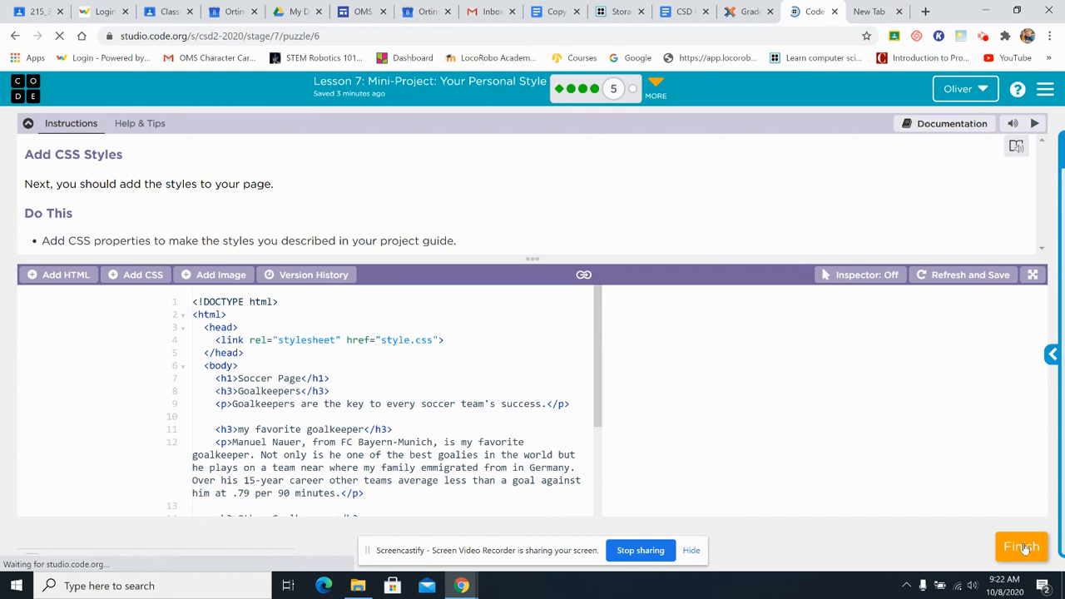
click(1022, 547)
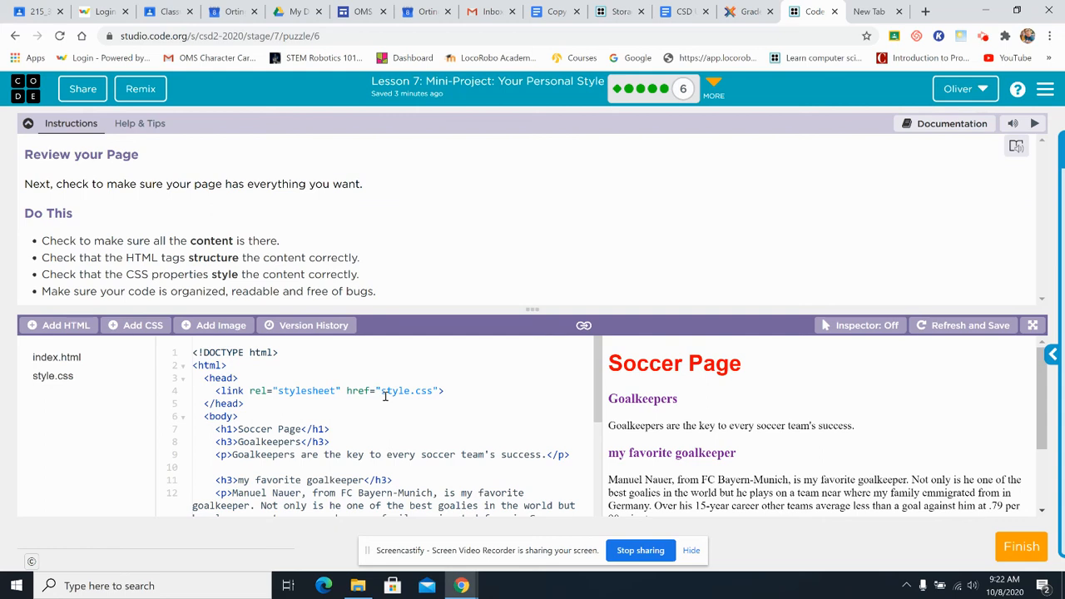
mouse_move(156, 244)
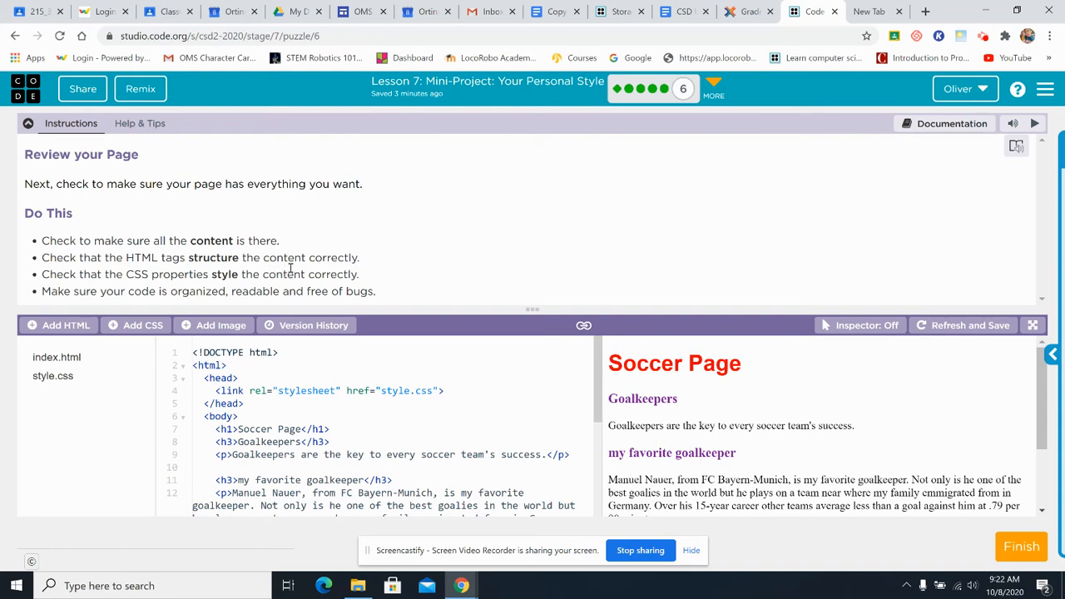
mouse_move(439, 281)
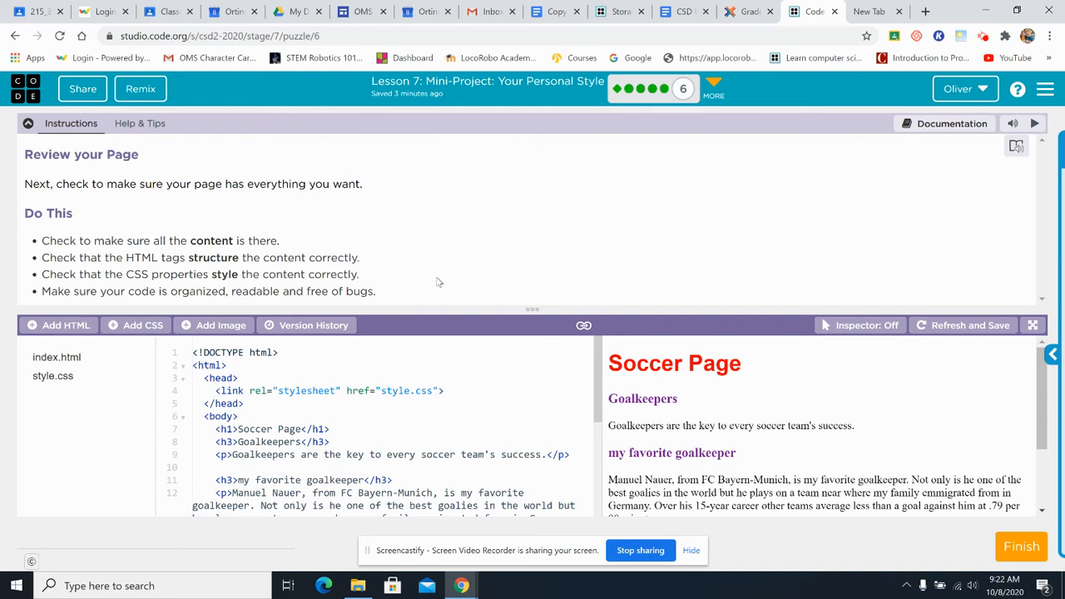
mouse_move(450, 293)
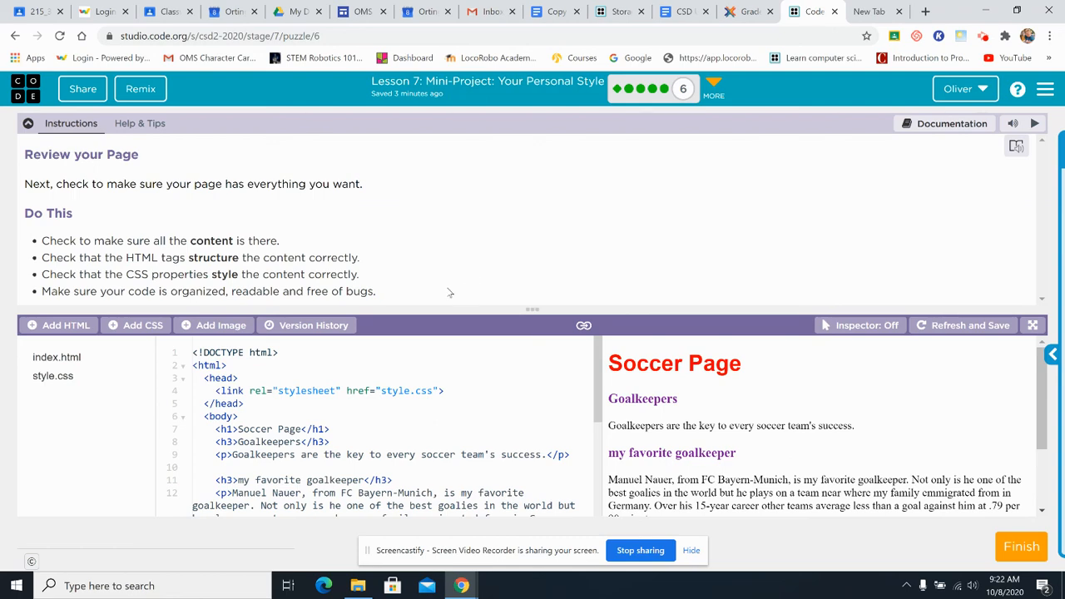
Look over the index.html code and submit the Review your Page level
scroll(down, 3)
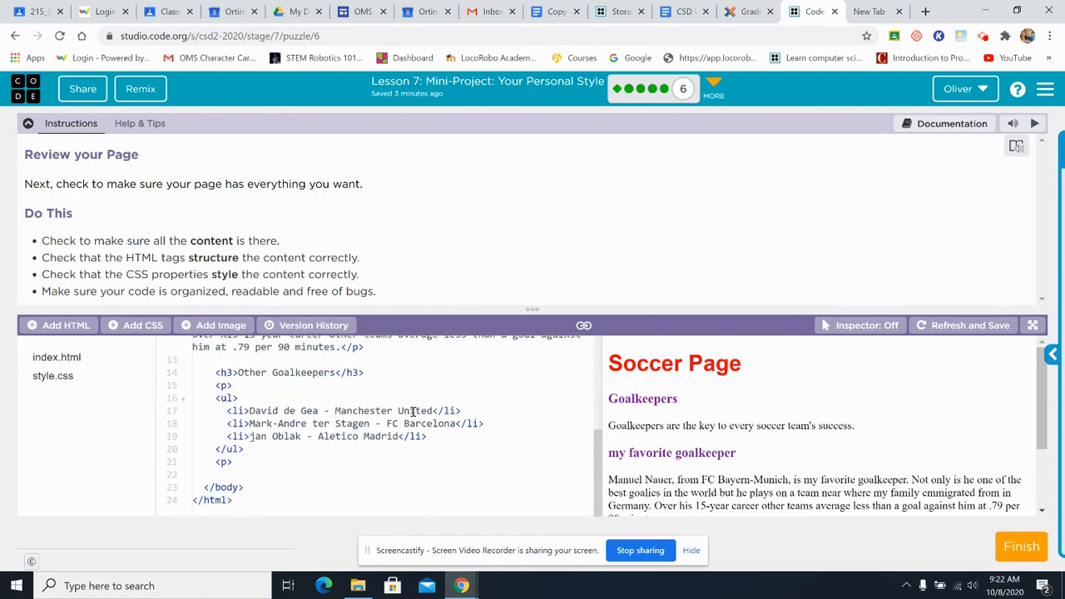
scroll(up, 3)
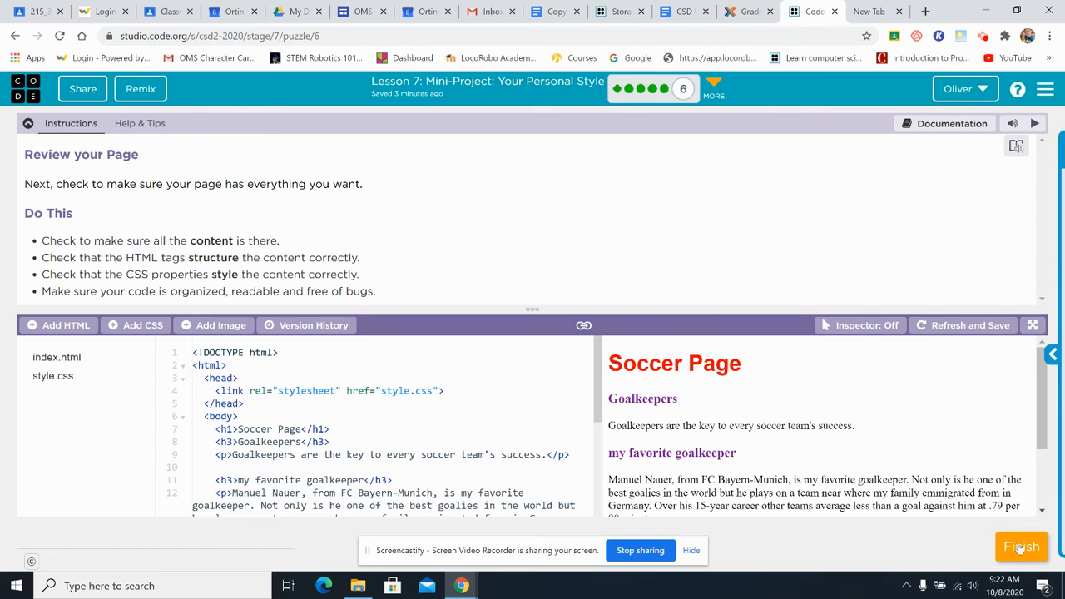
click(1022, 546)
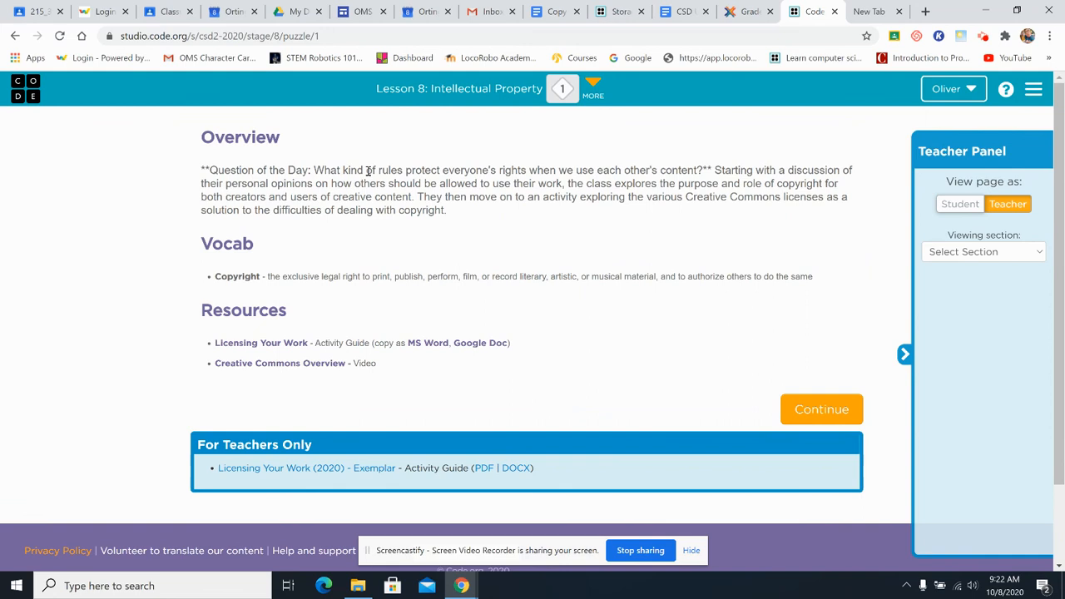
click(15, 36)
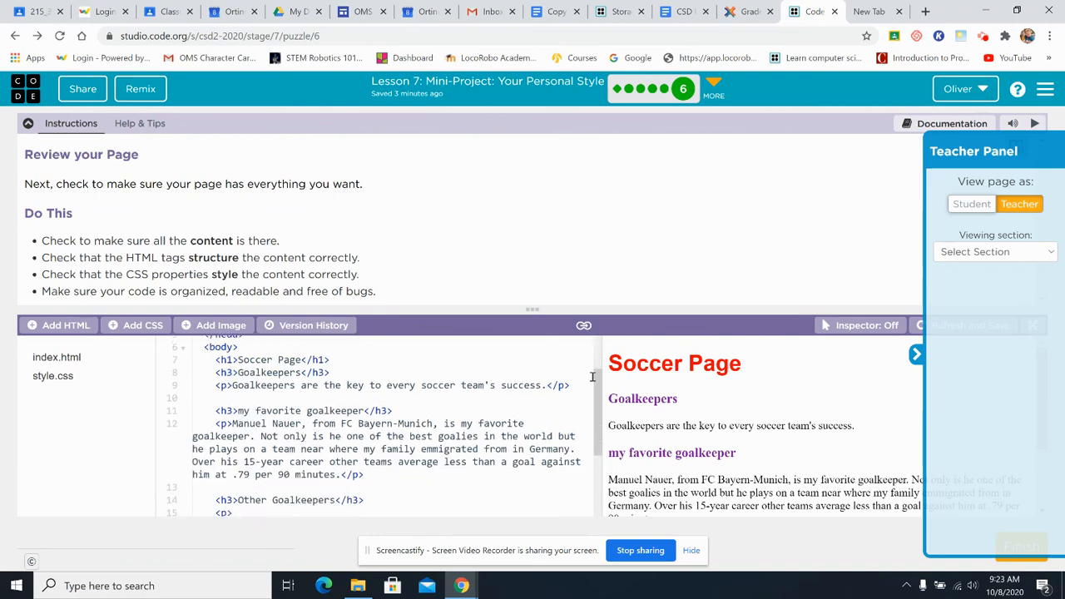
Return to the Review your Page level and close the Teacher Panel
scroll(up, 3)
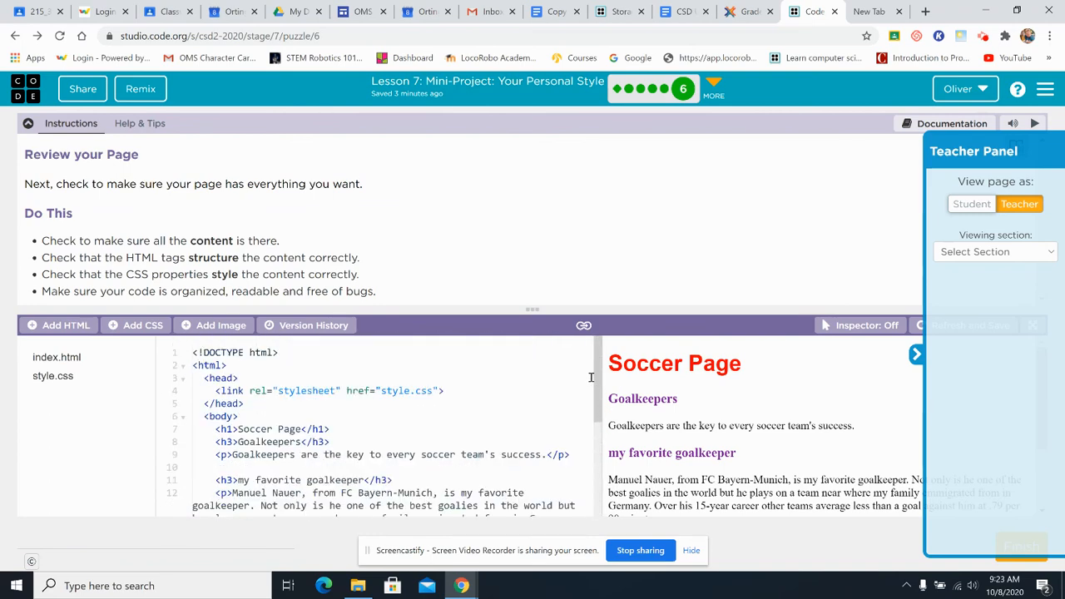
mouse_move(572, 123)
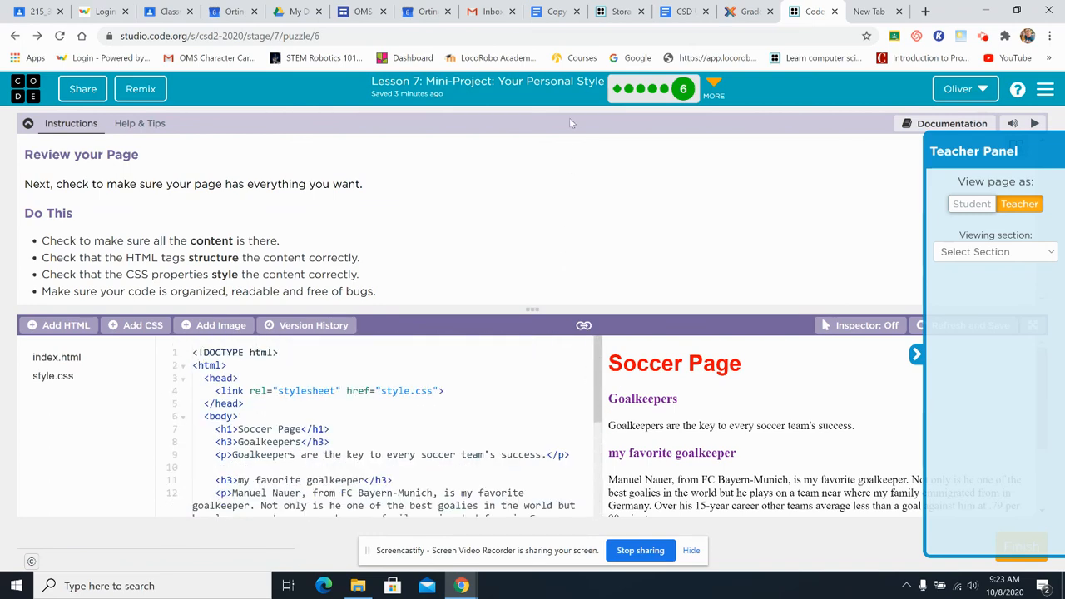
mouse_move(487, 81)
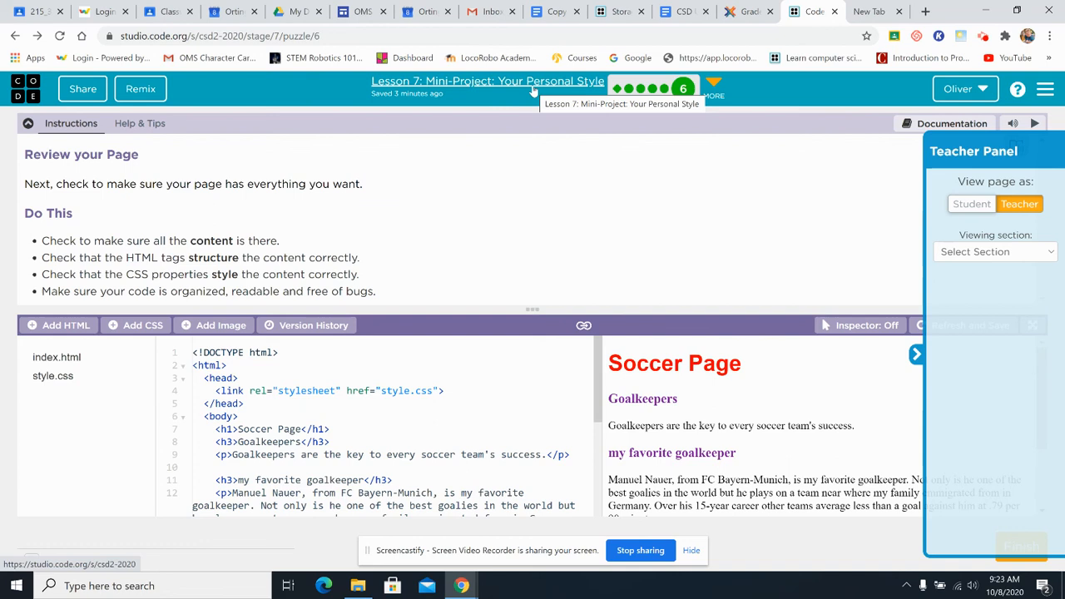
click(916, 354)
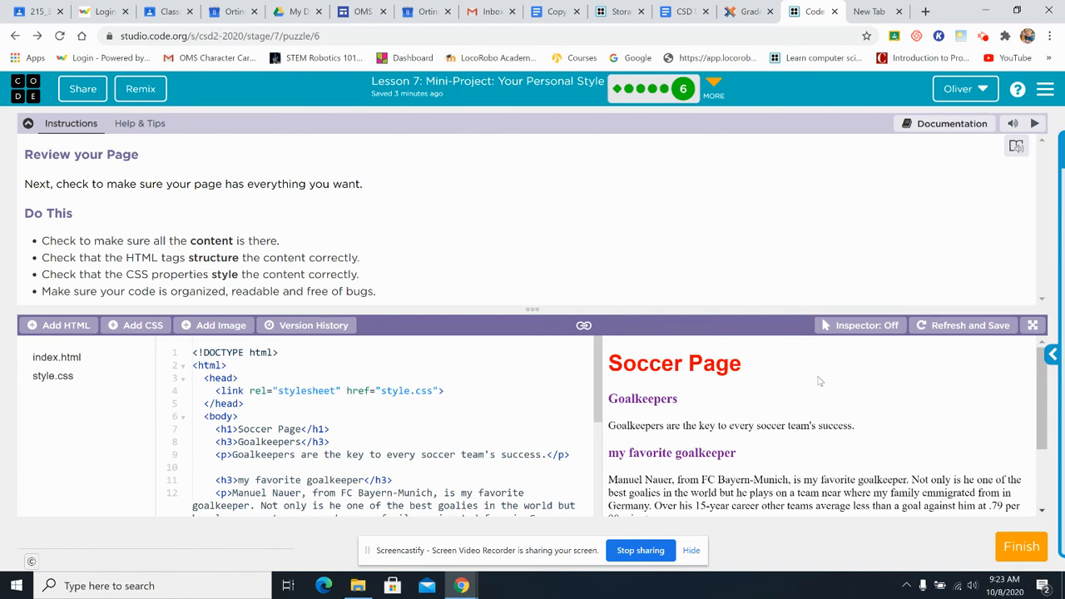
mouse_move(922, 428)
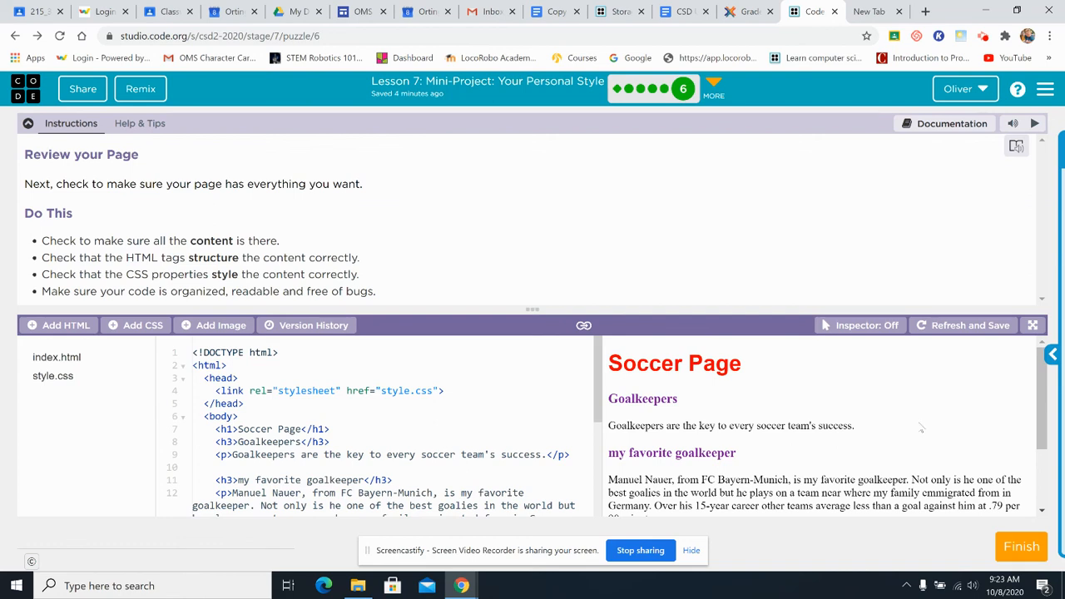
mouse_move(537, 252)
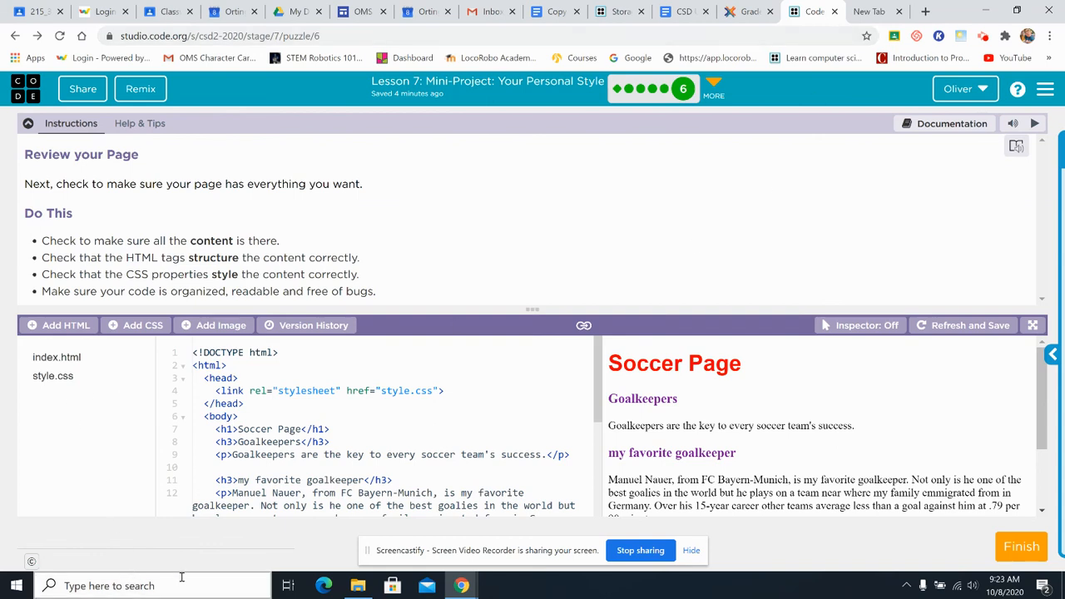
mouse_move(778, 151)
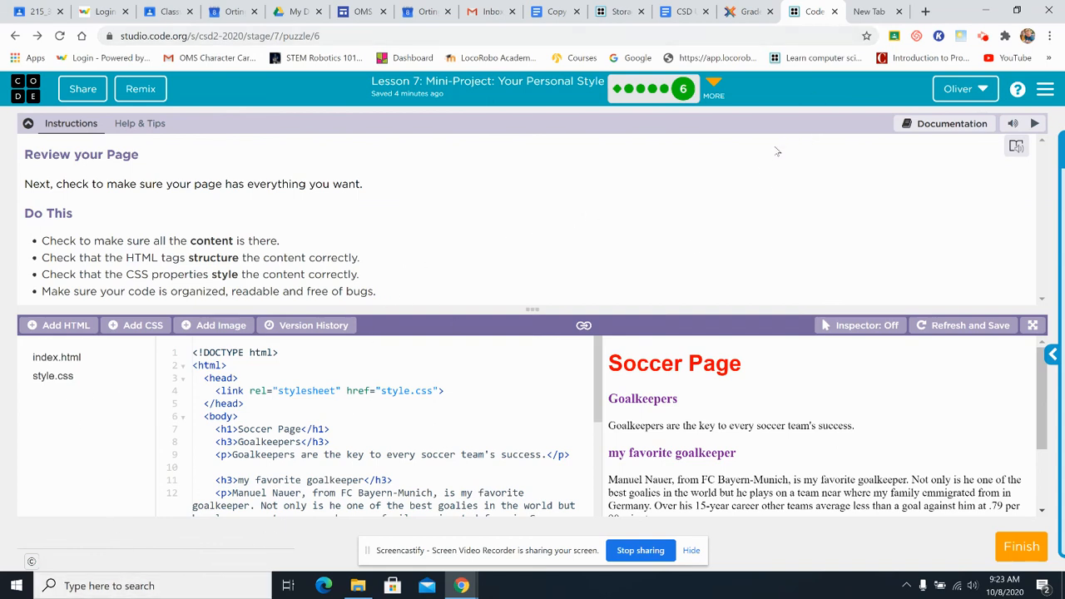